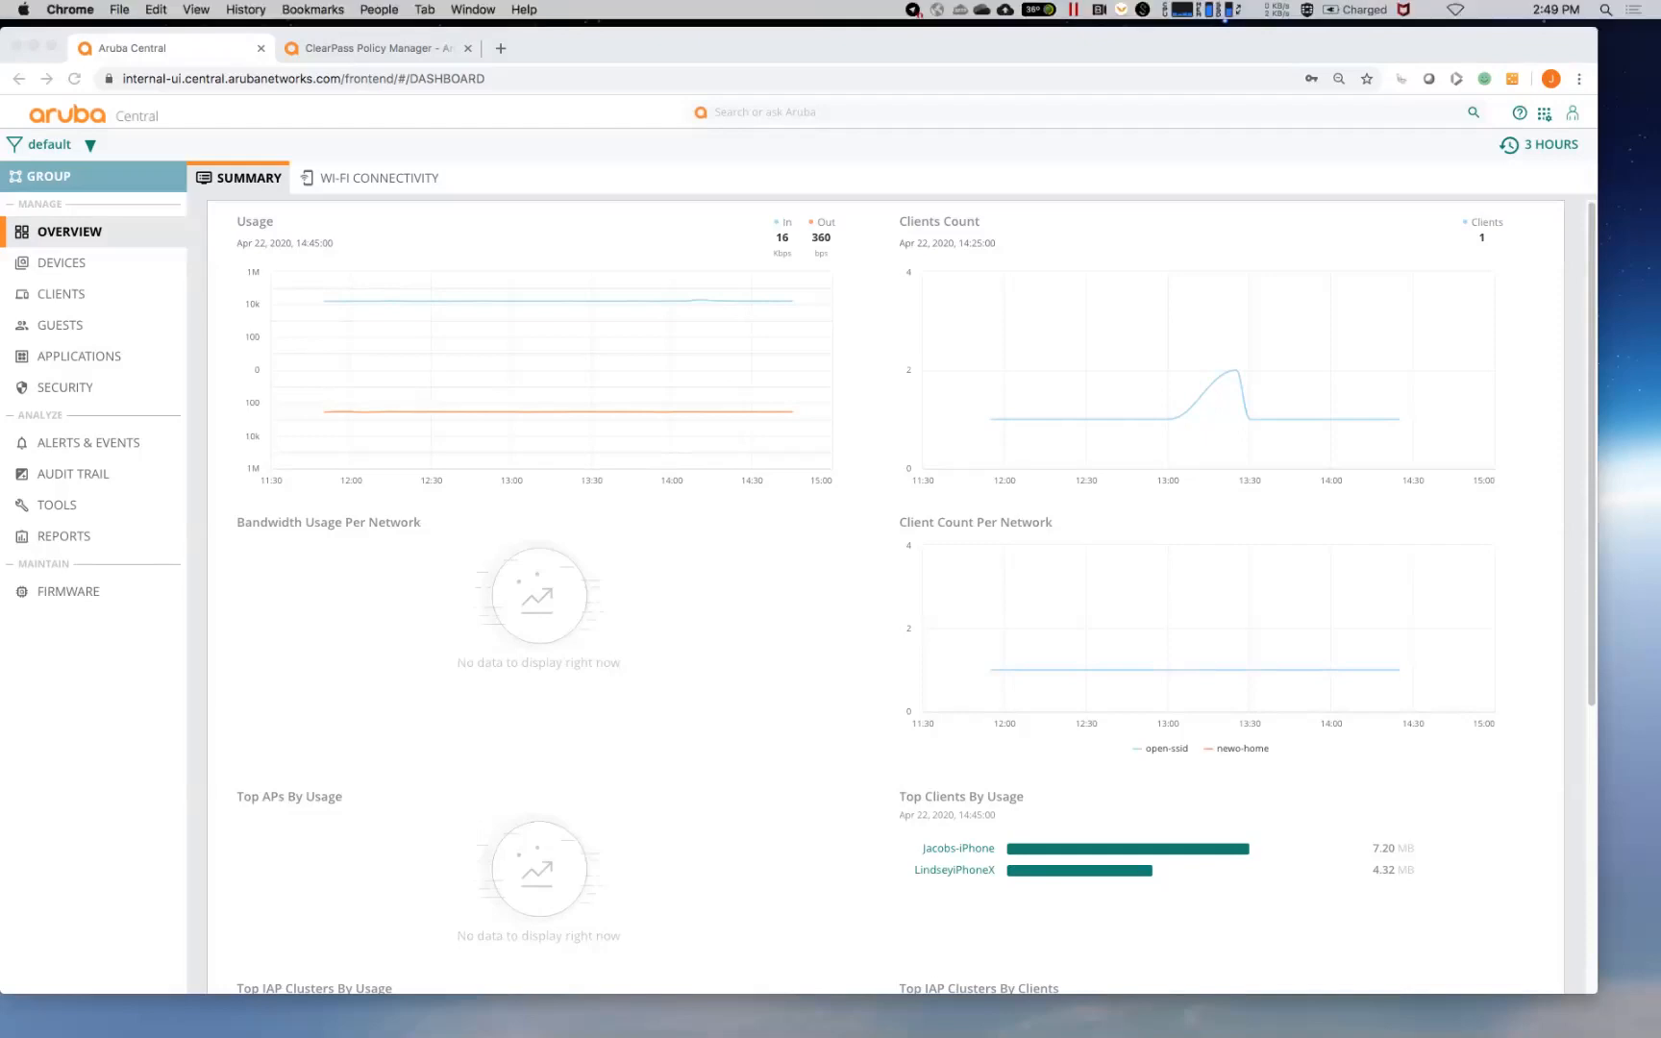
Step: Open switch UI-2930F's details page from the Devices > Switches list
{"action": "left_click", "coordinate": [61, 261]}
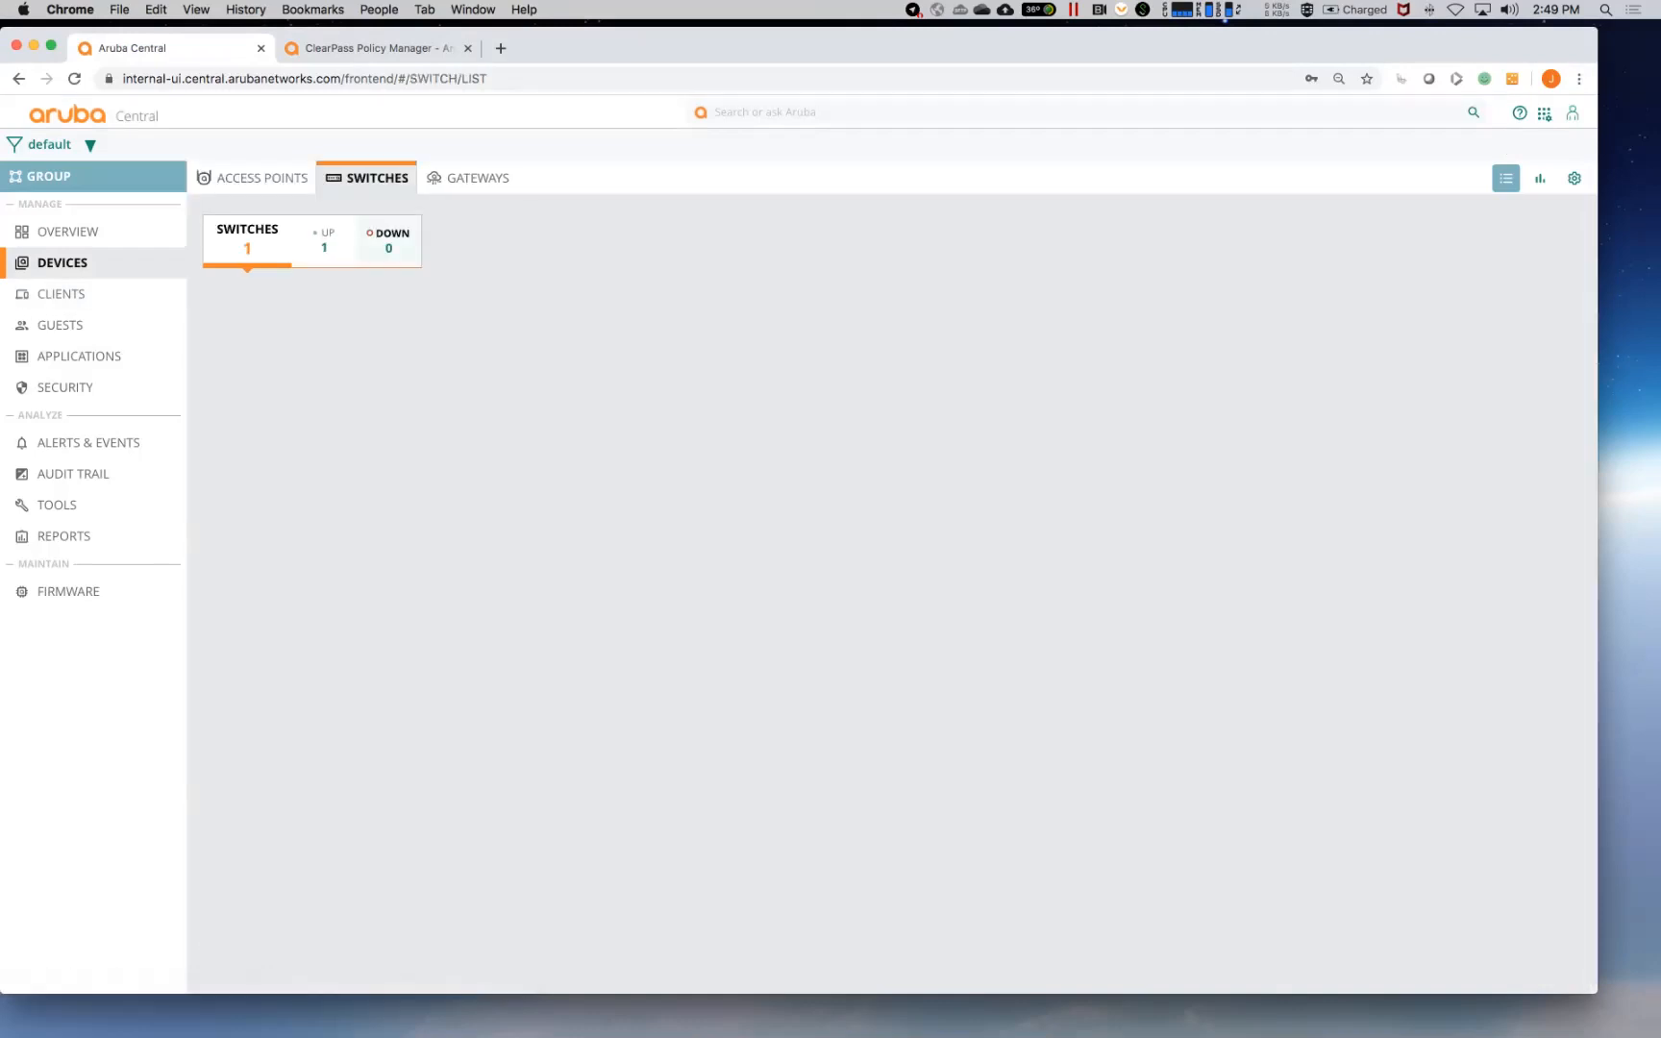
{"action": "left_click", "coordinate": [247, 241]}
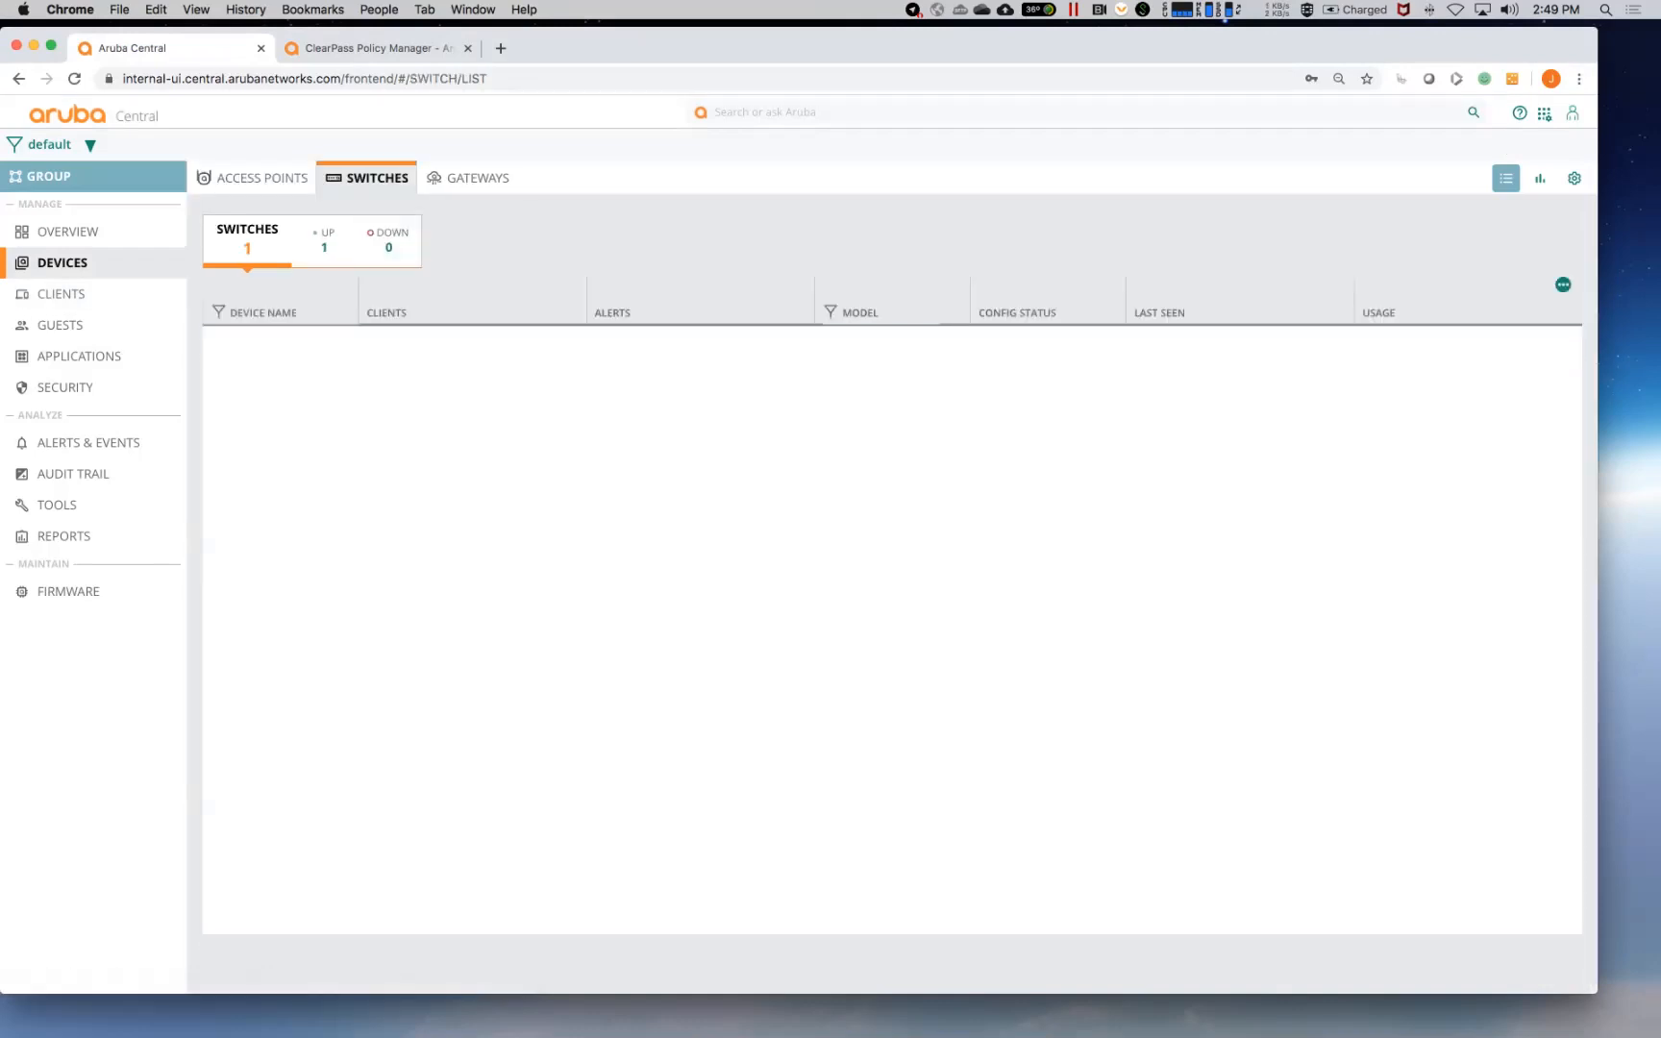
{"action": "left_click", "coordinate": [279, 339]}
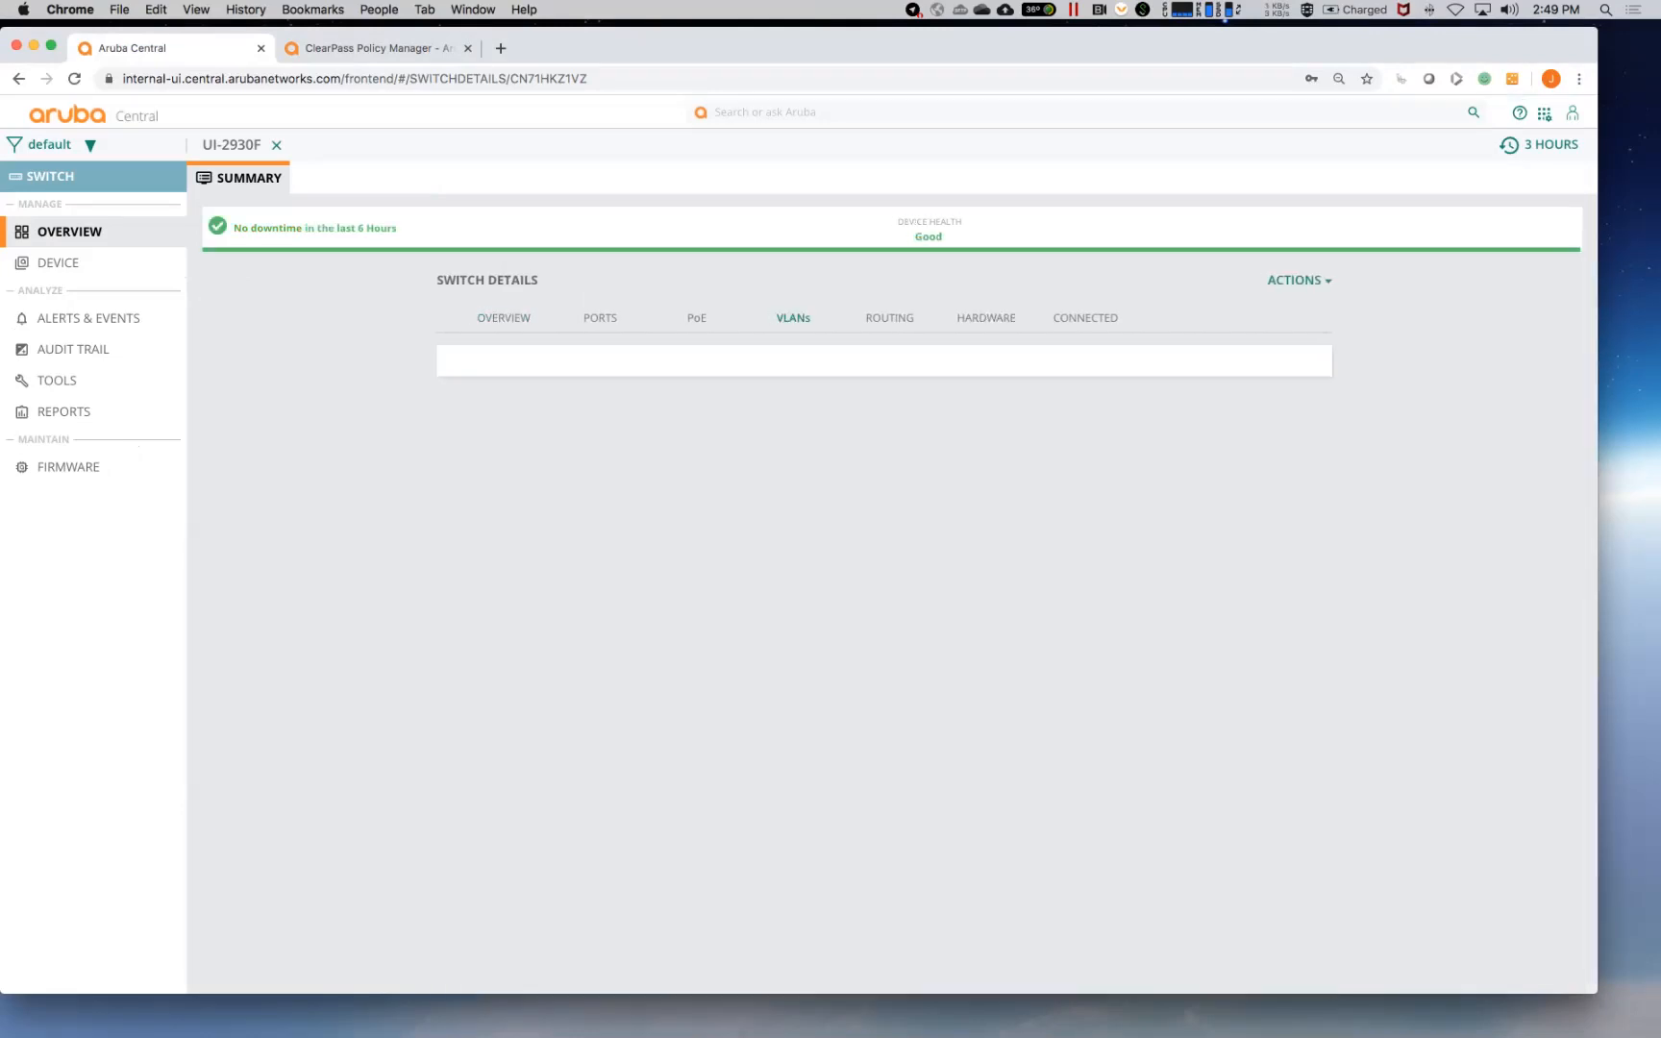
Step: Show the switch's VLANs, view the DATA VLAN's ports, and sort VLANs by name
{"action": "left_click", "coordinate": [792, 318]}
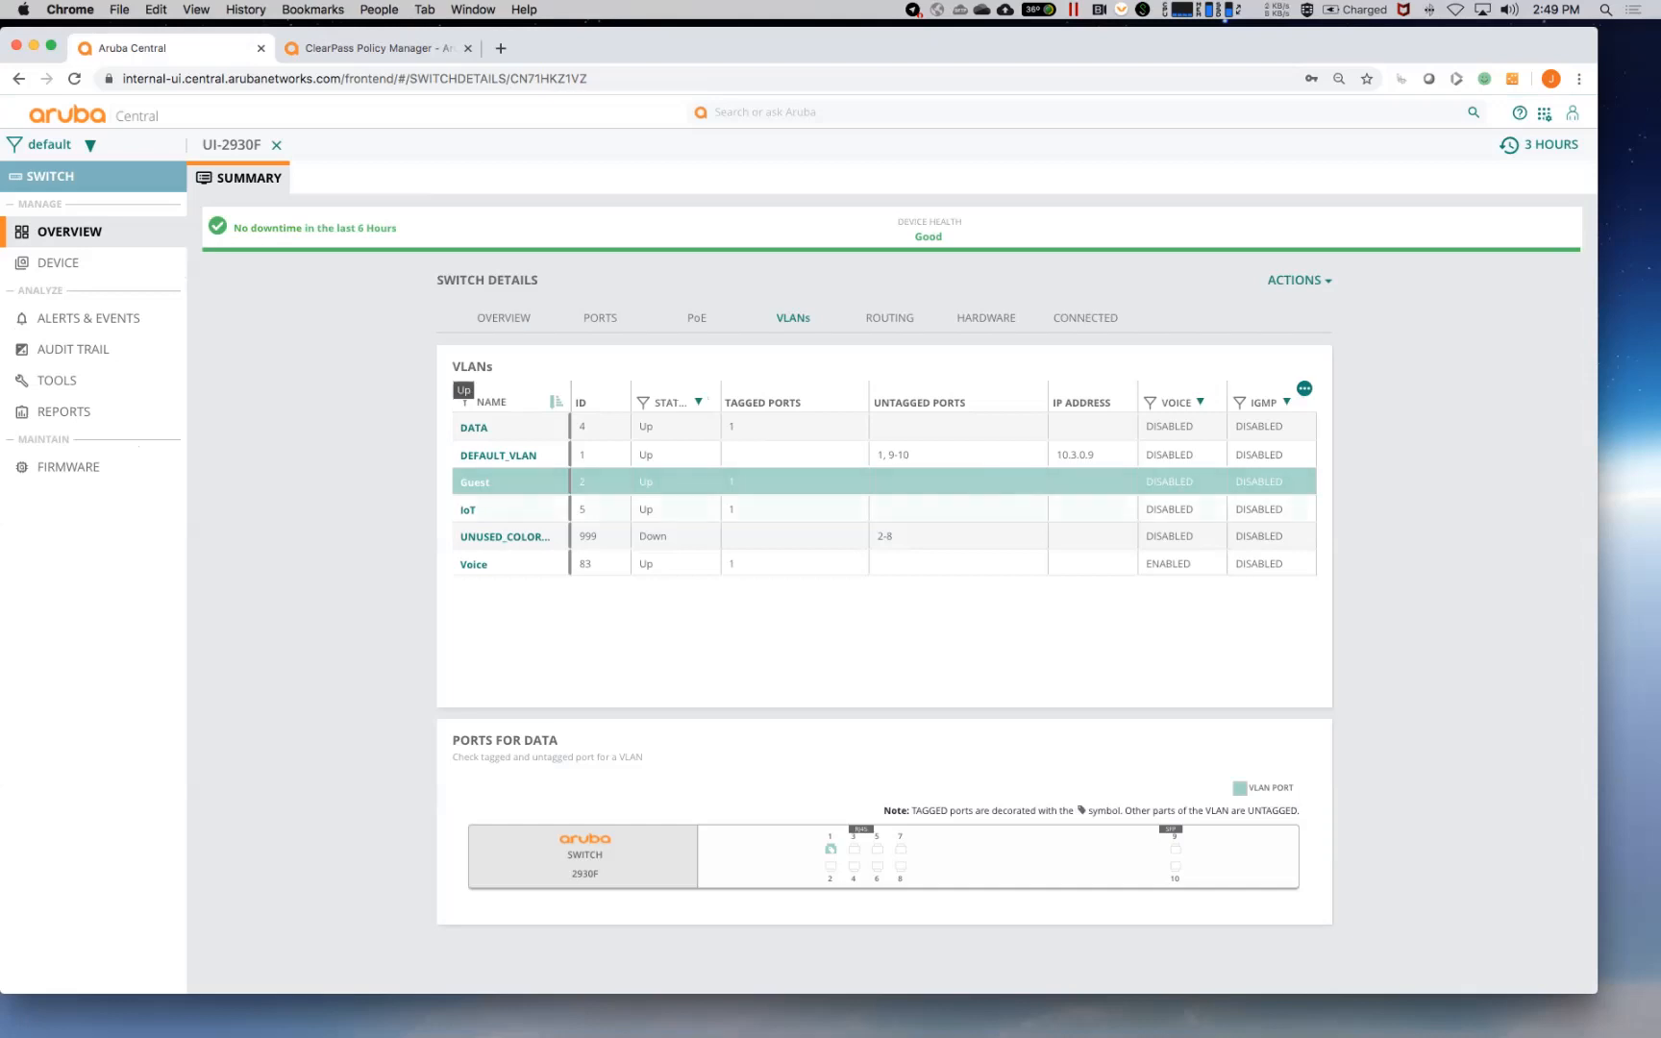
{"action": "left_click", "coordinate": [473, 427]}
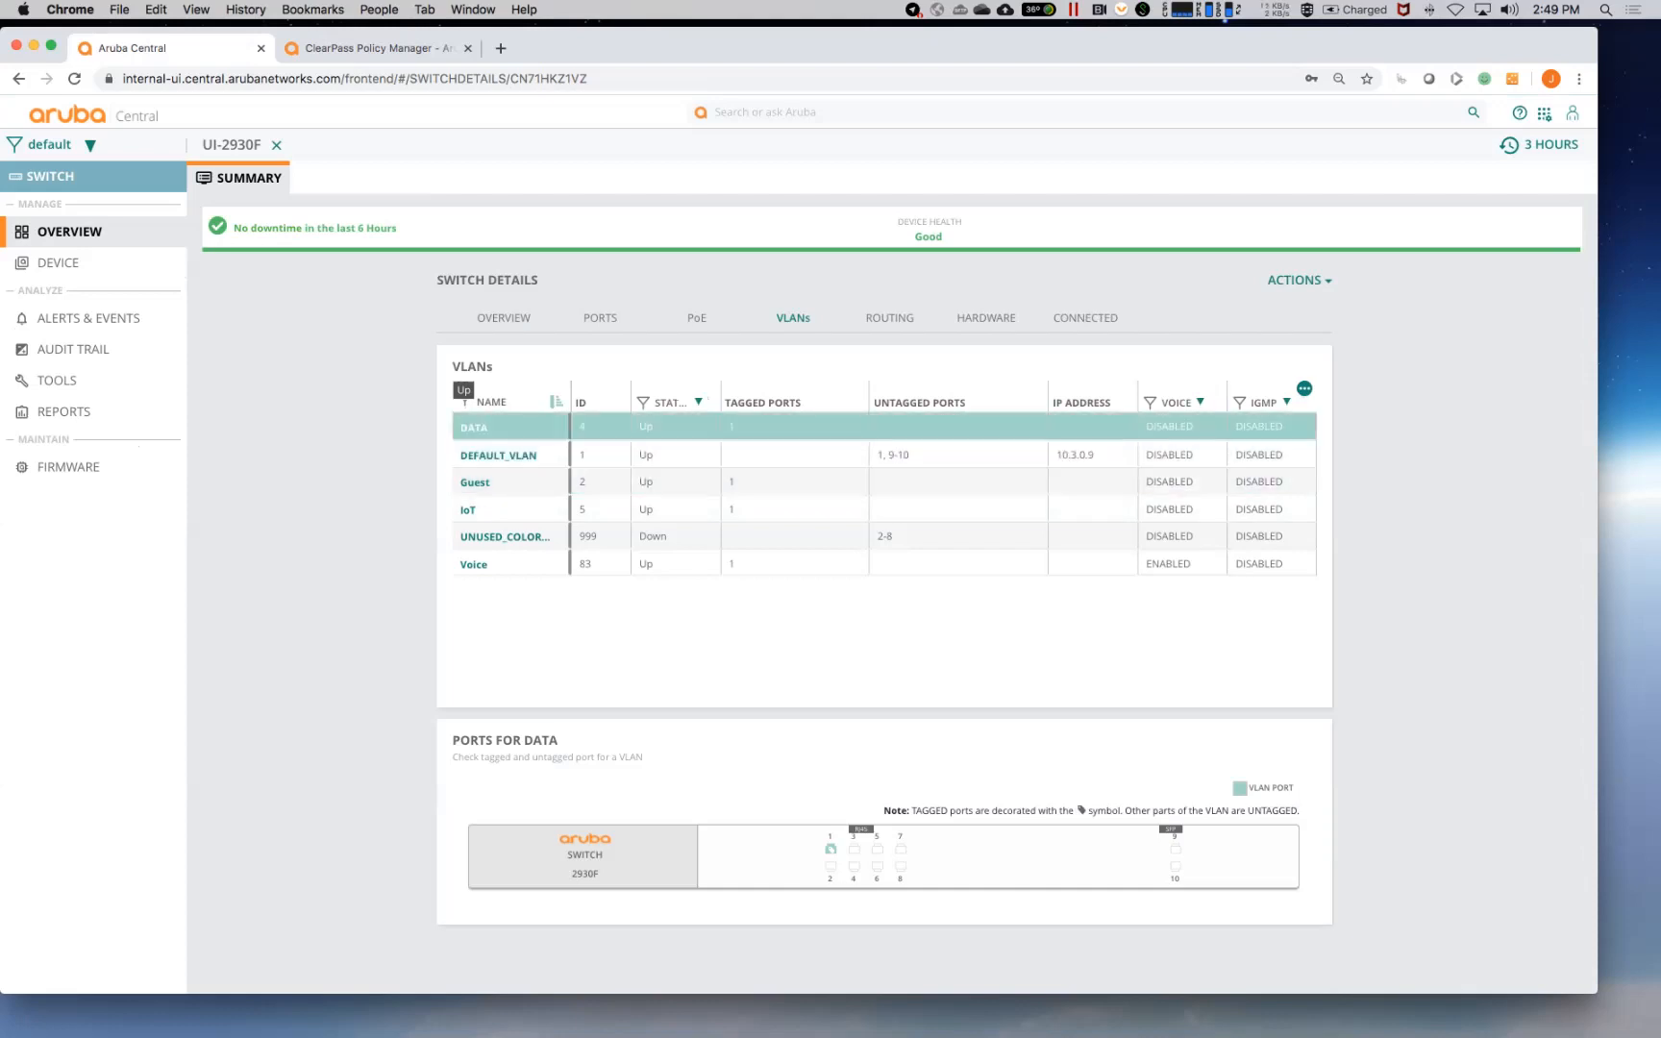
{"action": "left_click", "coordinate": [491, 401]}
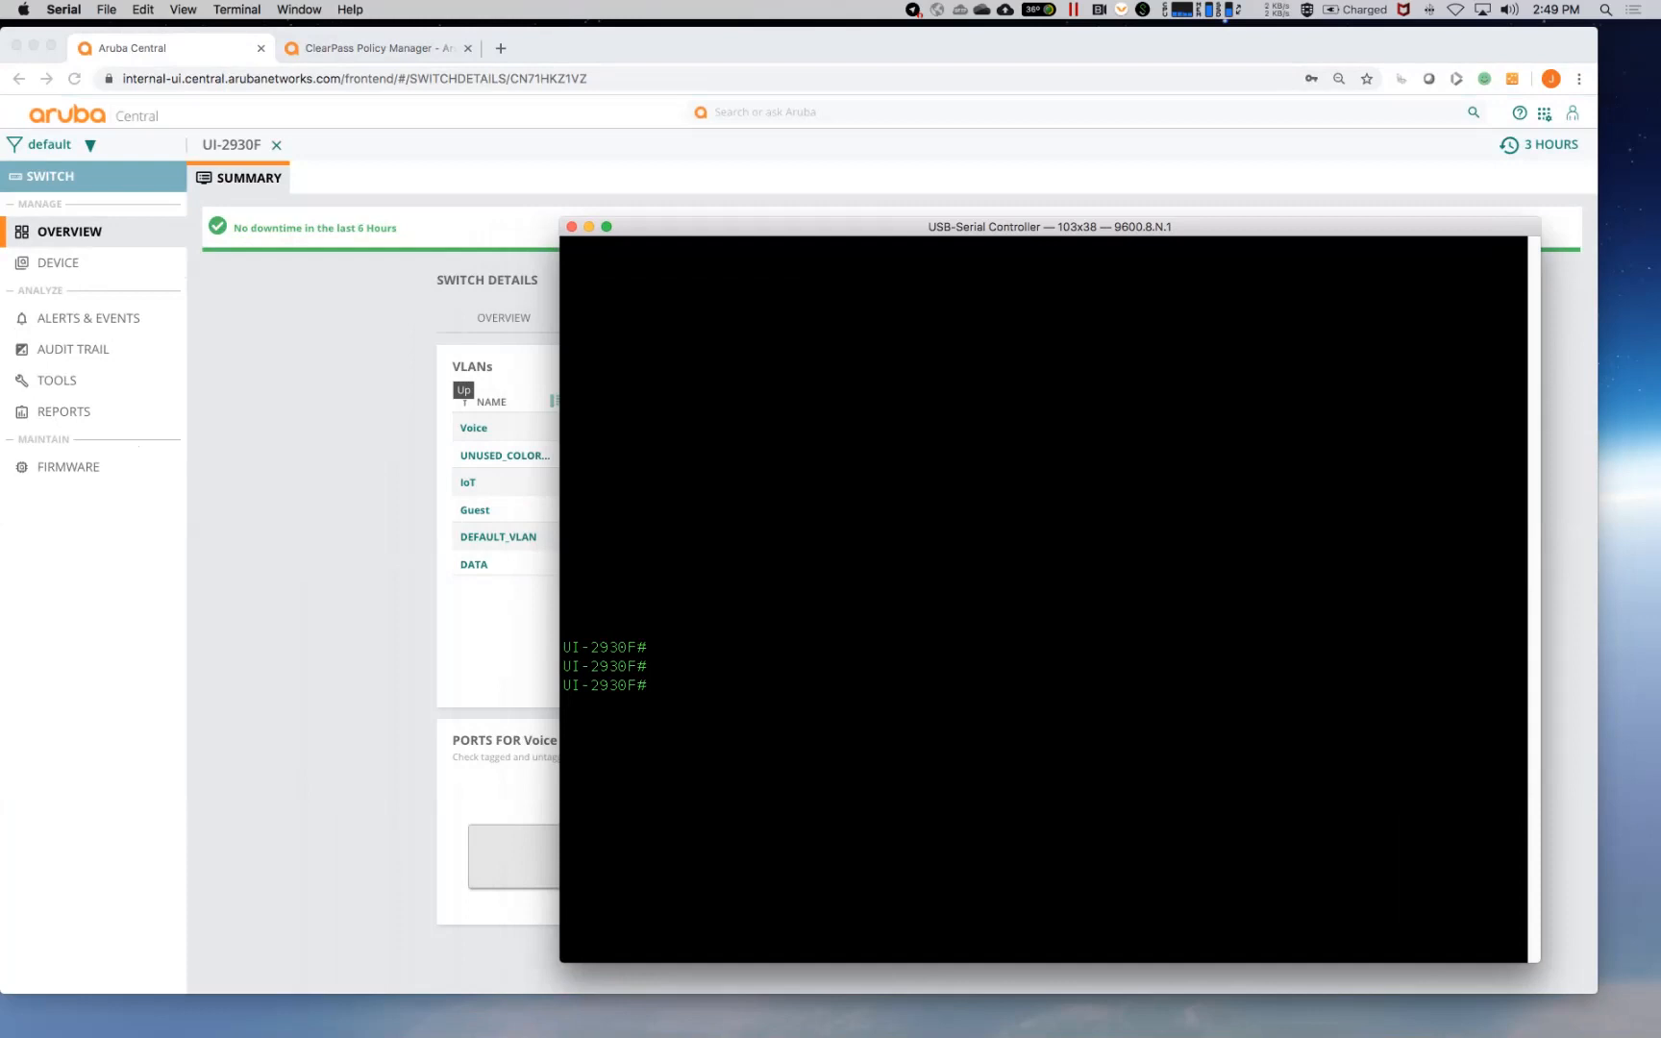
Step: Enter 'conf t', then enable aruba-central support-mode, confirming with 'y'
{"action": "type", "text": "conf t"}
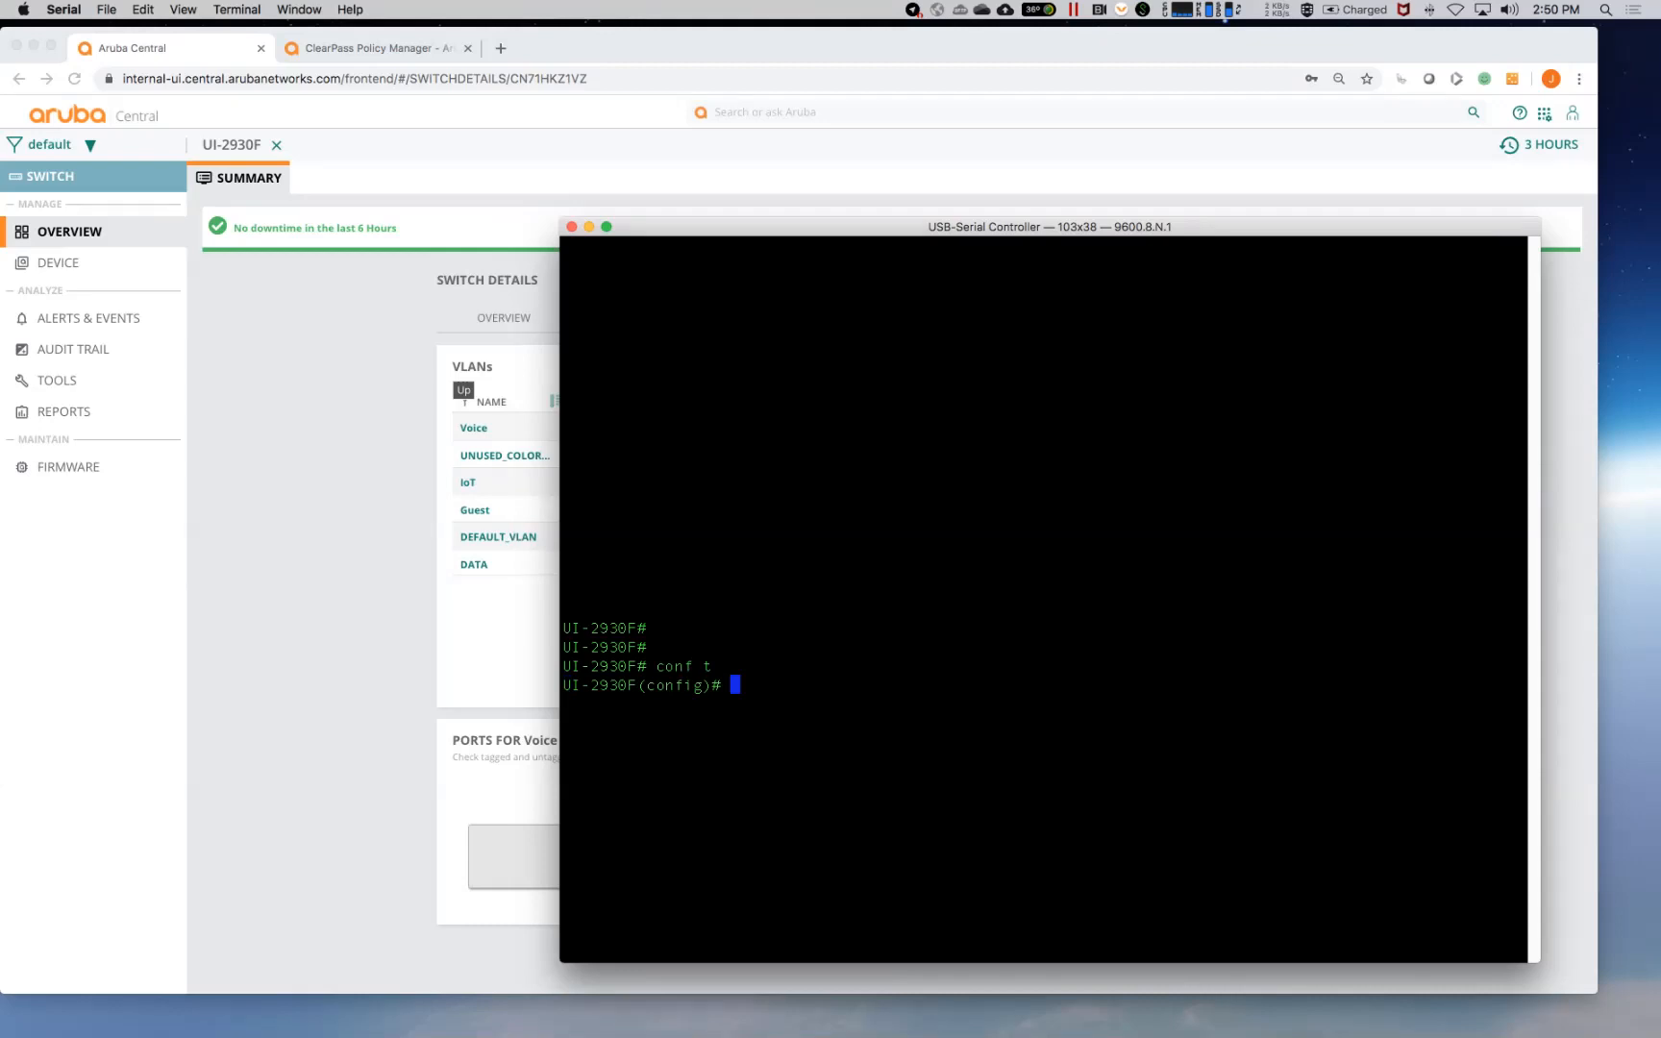
{"action": "type", "text": "aruba-central support-mode enable"}
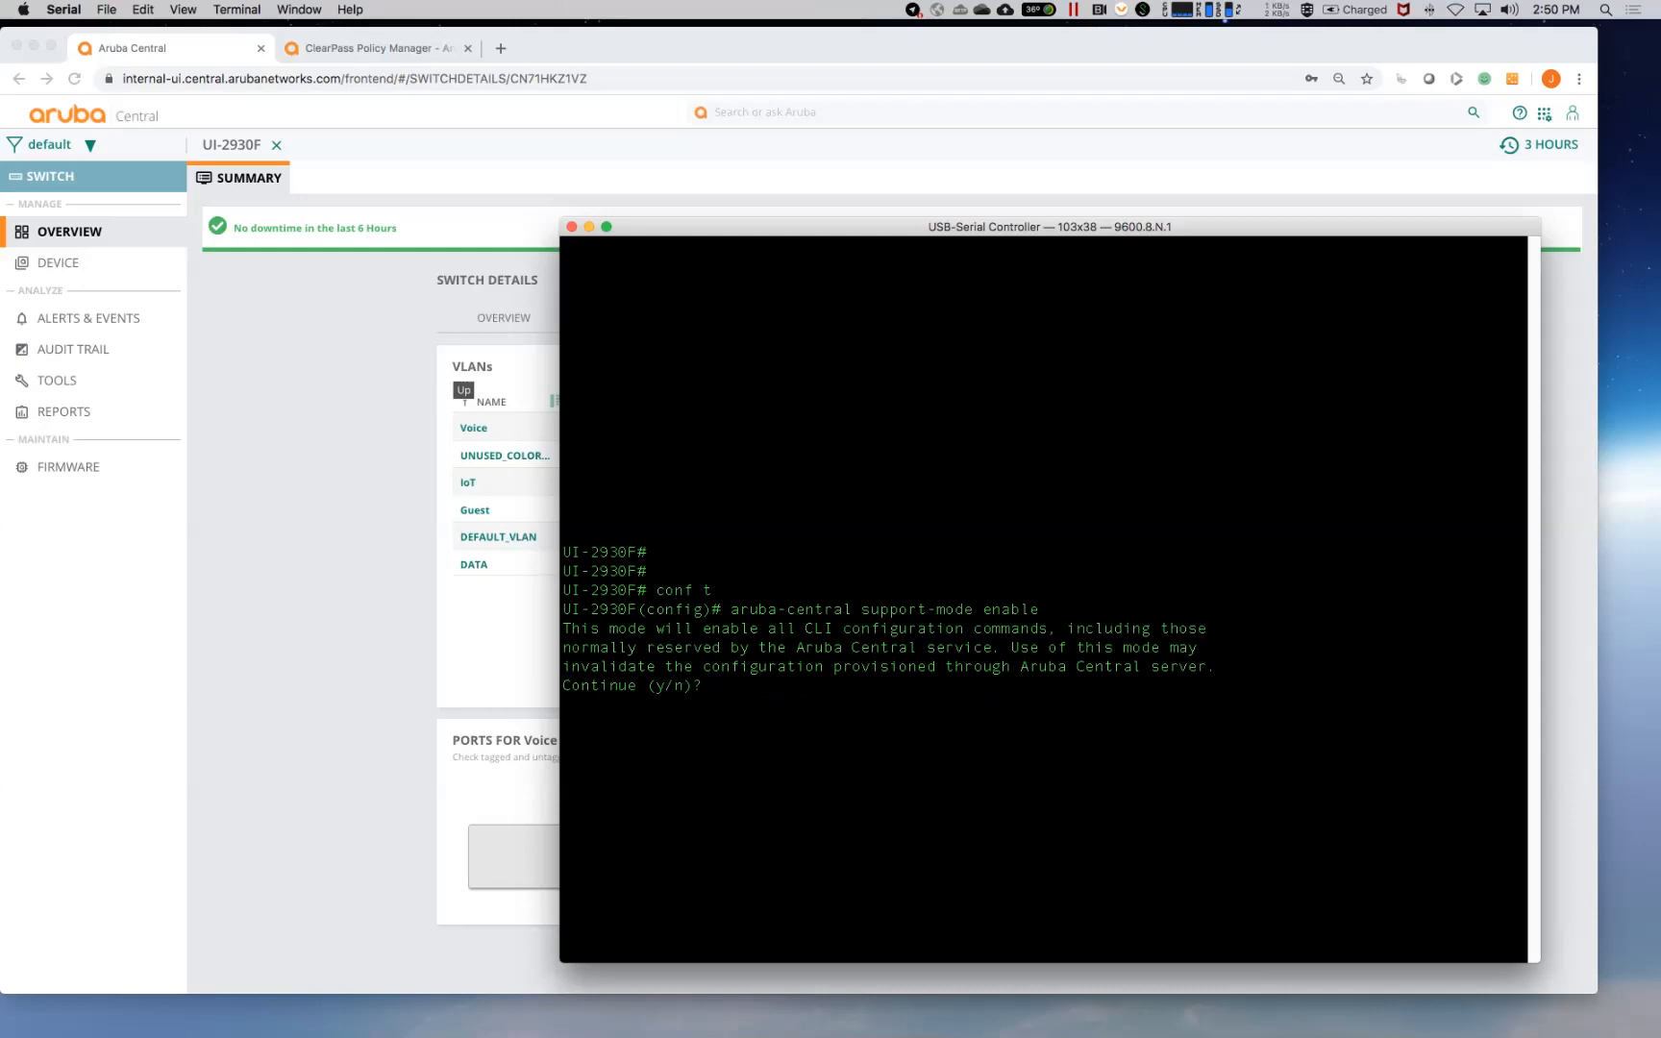
{"action": "type", "text": "y"}
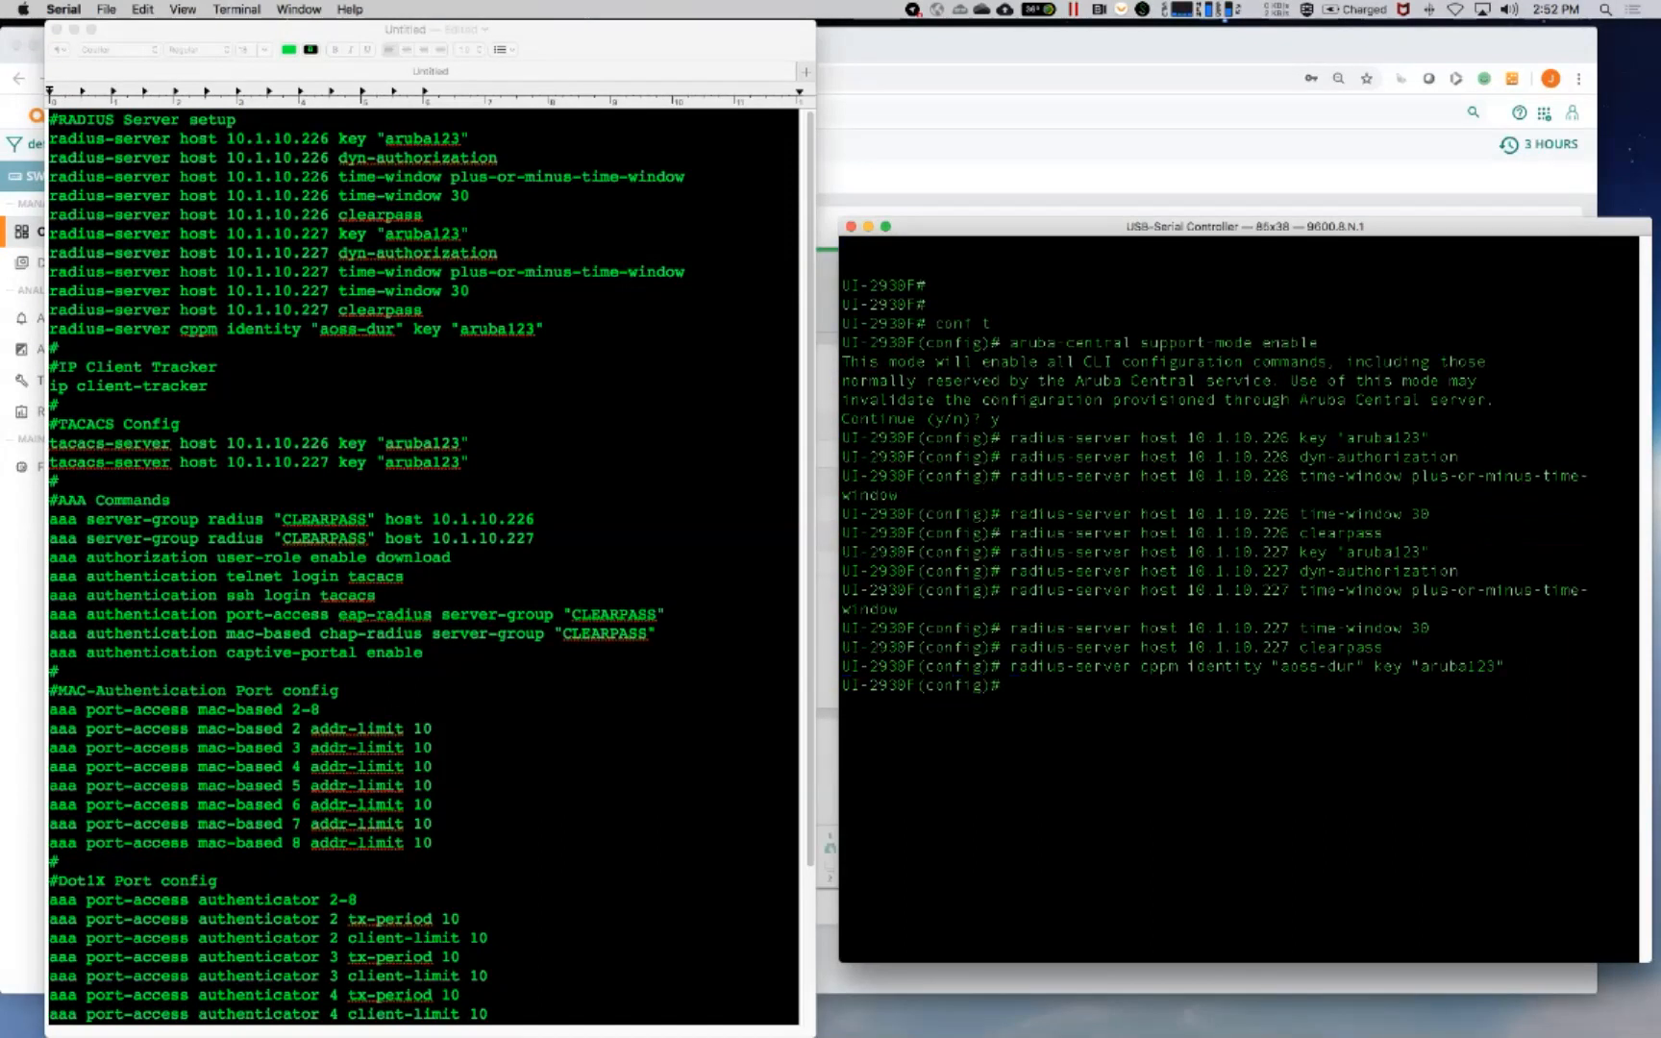
Step: Enter 'ip client-tracker' and select the TACACS server commands in the script
{"action": "type", "text": "ip c"}
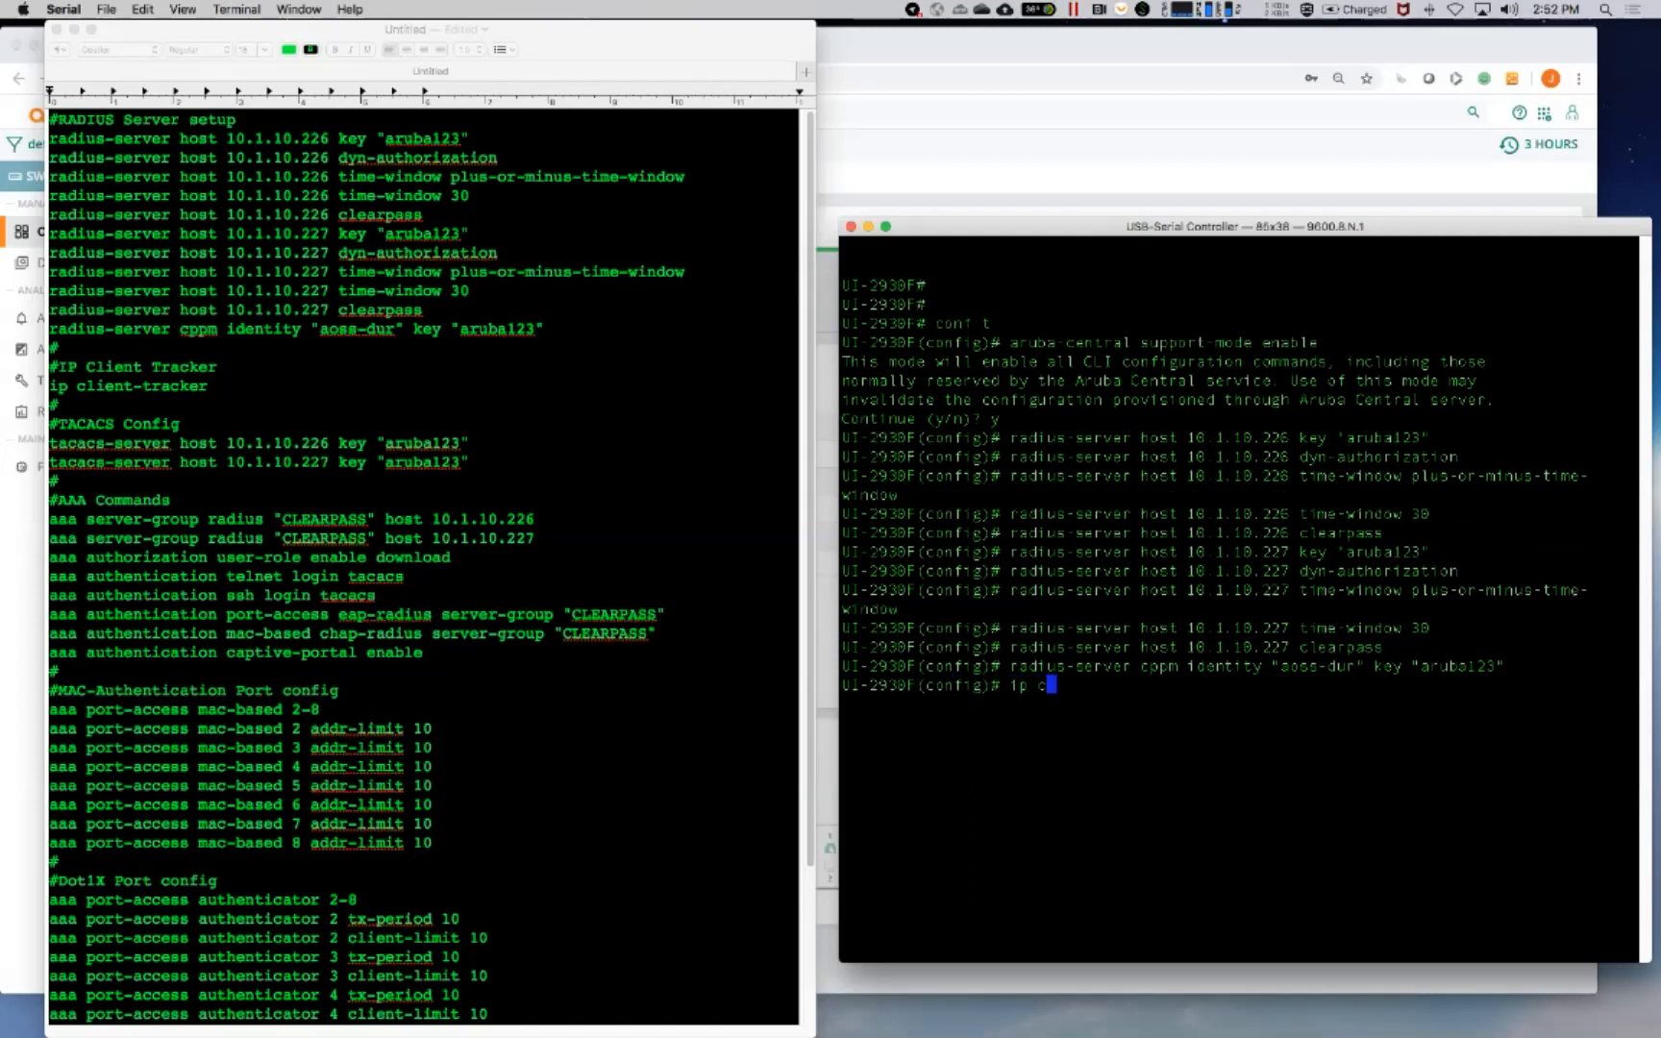
{"action": "type", "text": "lient-tracker"}
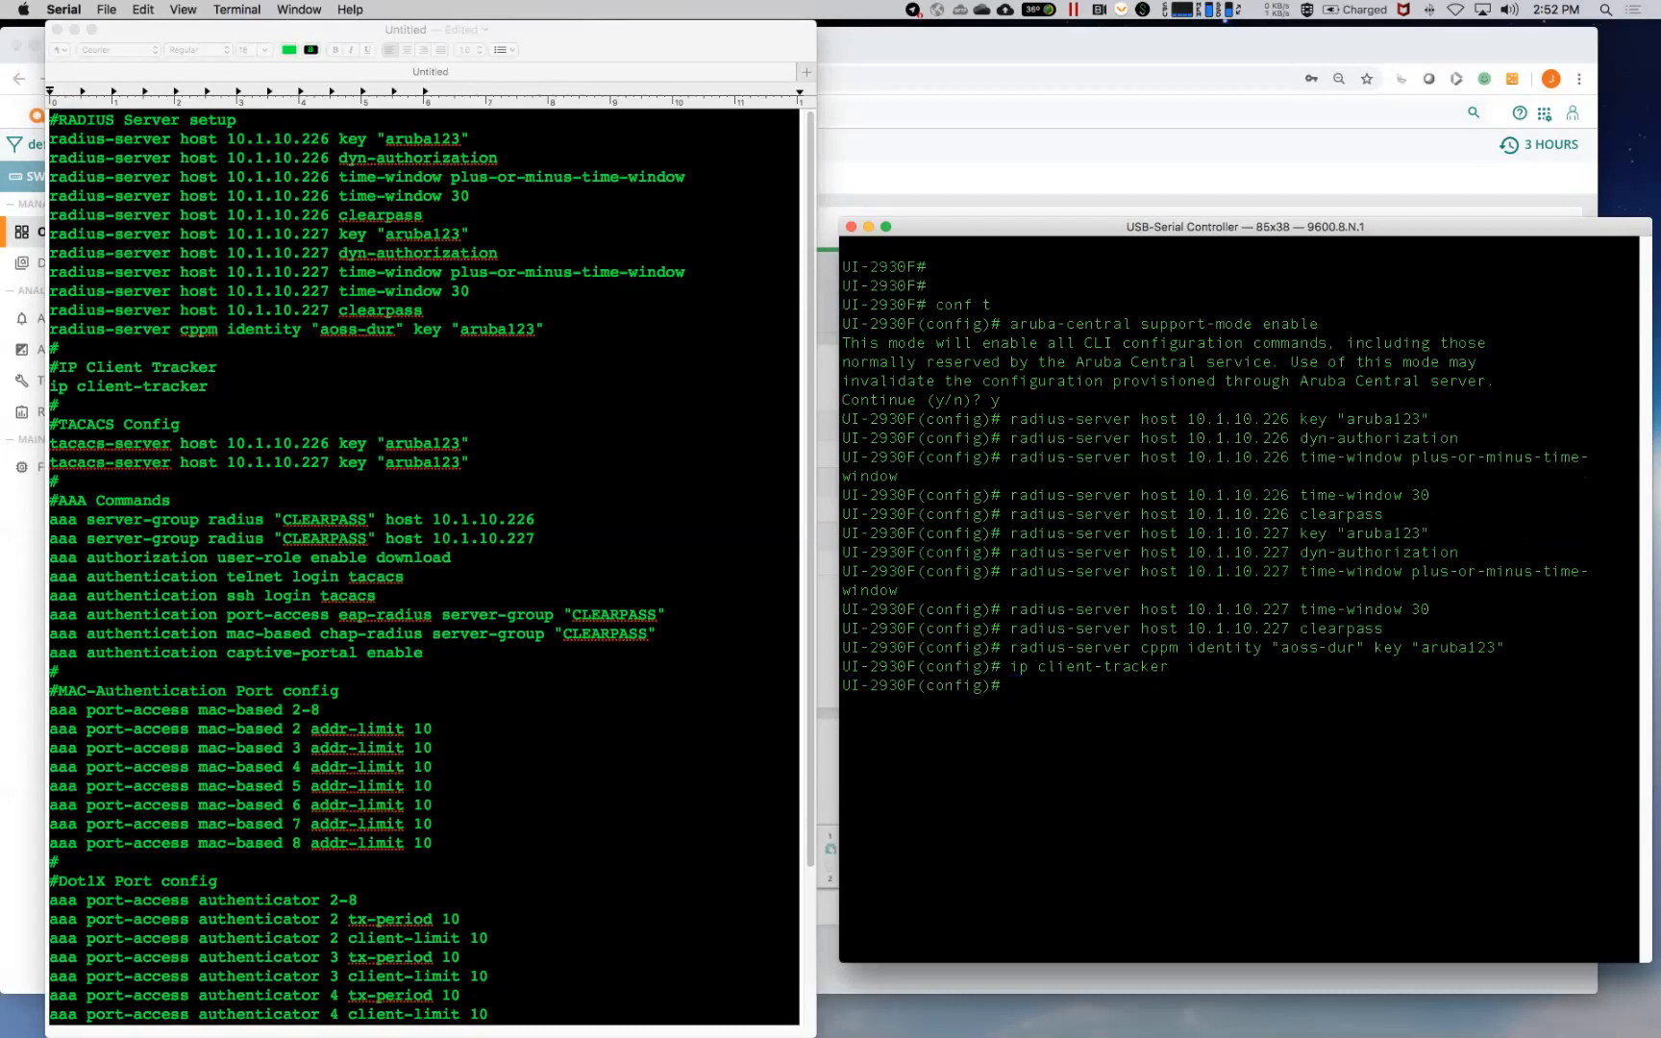
{"action": "left_click_drag", "start_coordinate": [49, 443], "coordinate": [469, 463]}
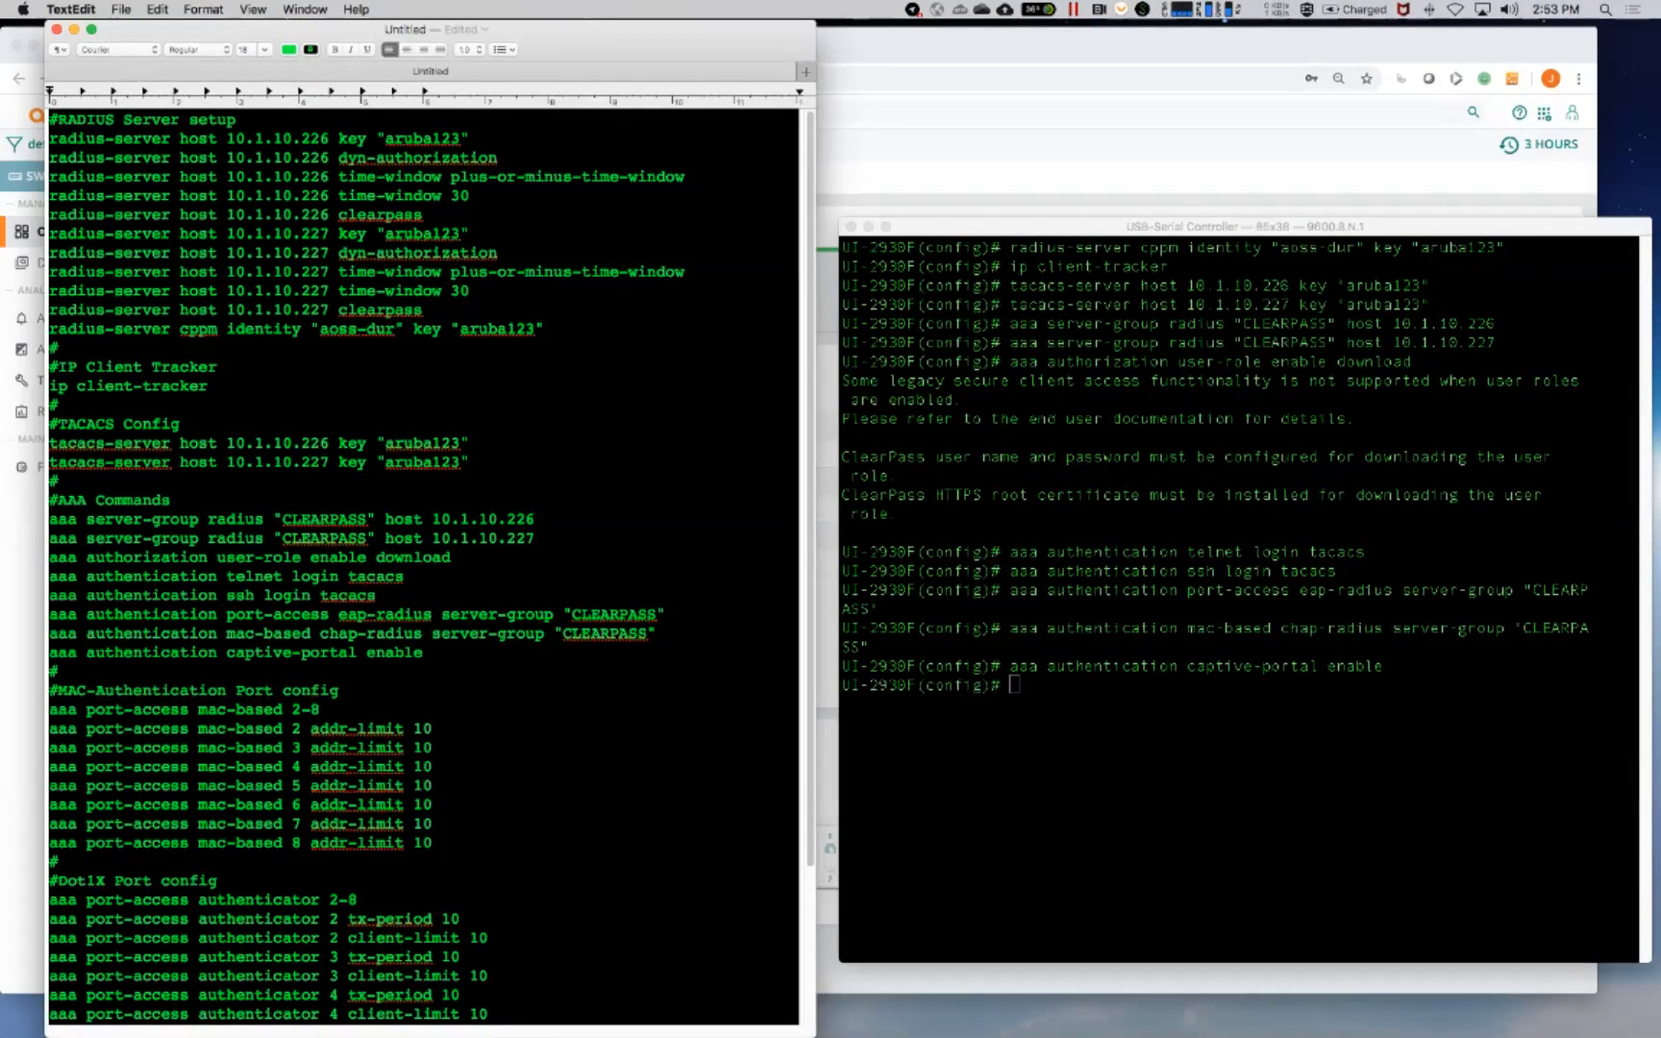
Step: Select and copy the MAC-authentication port commands for ports 2–8
{"action": "left_click_drag", "start_coordinate": [49, 708], "coordinate": [432, 843]}
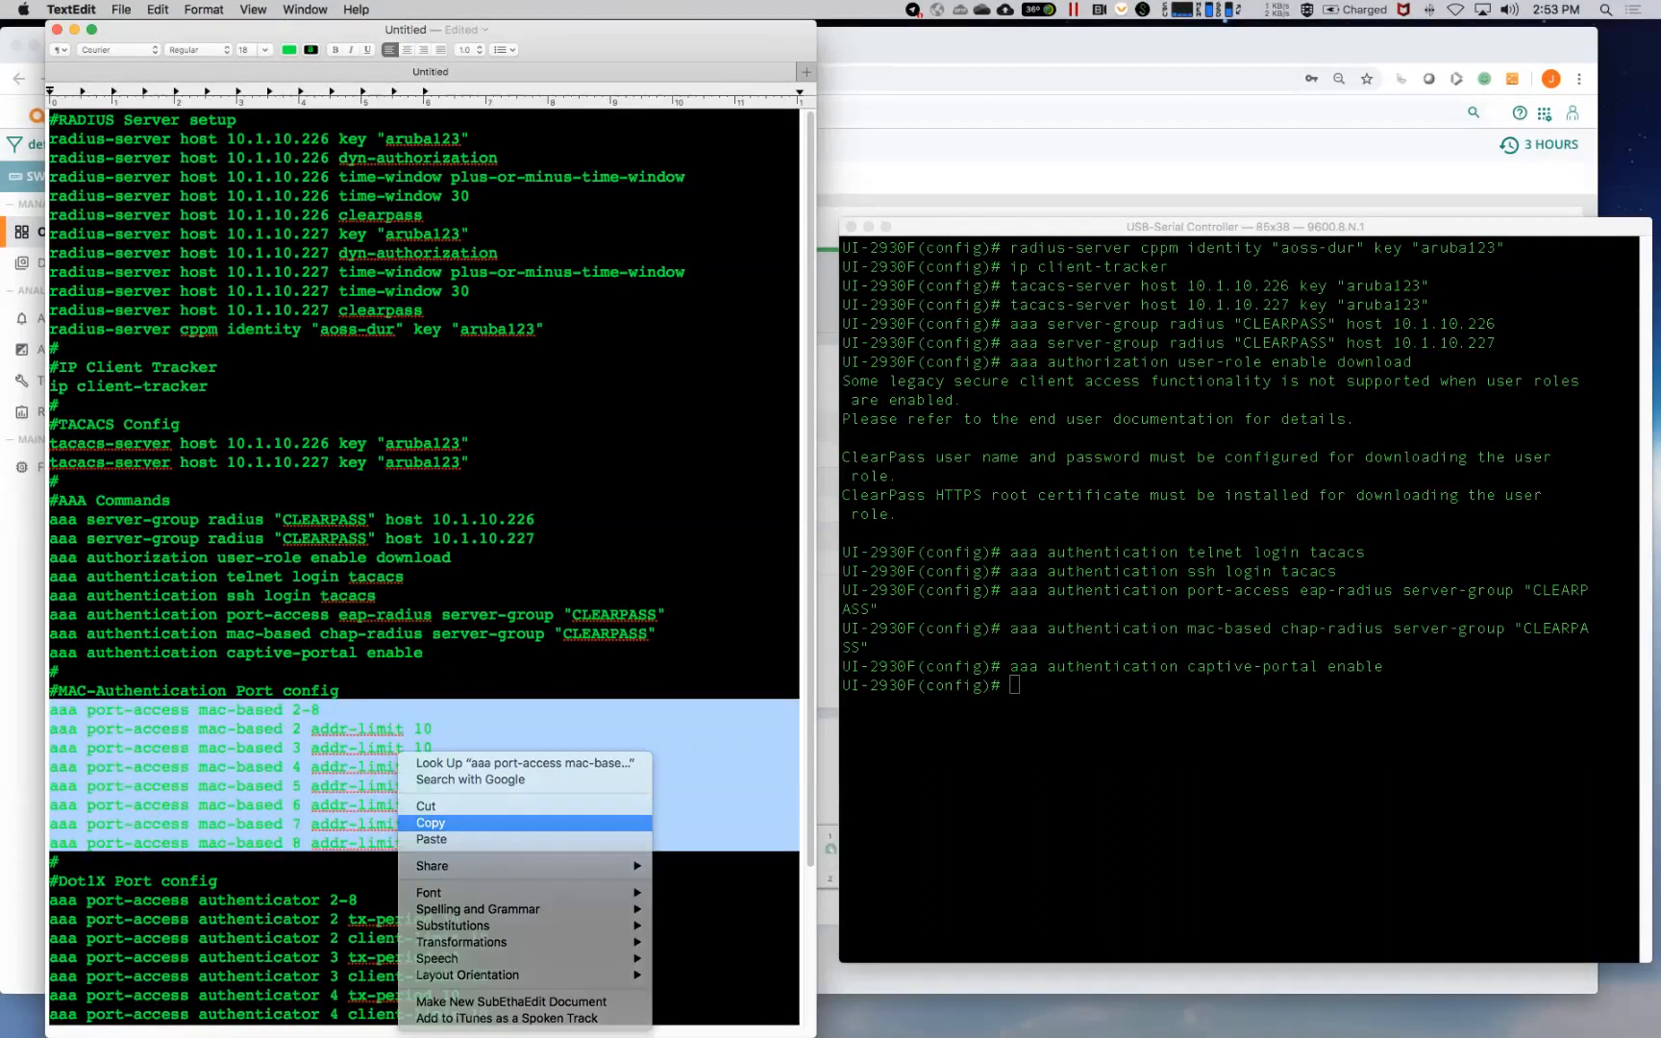
{"action": "left_click", "coordinate": [429, 822]}
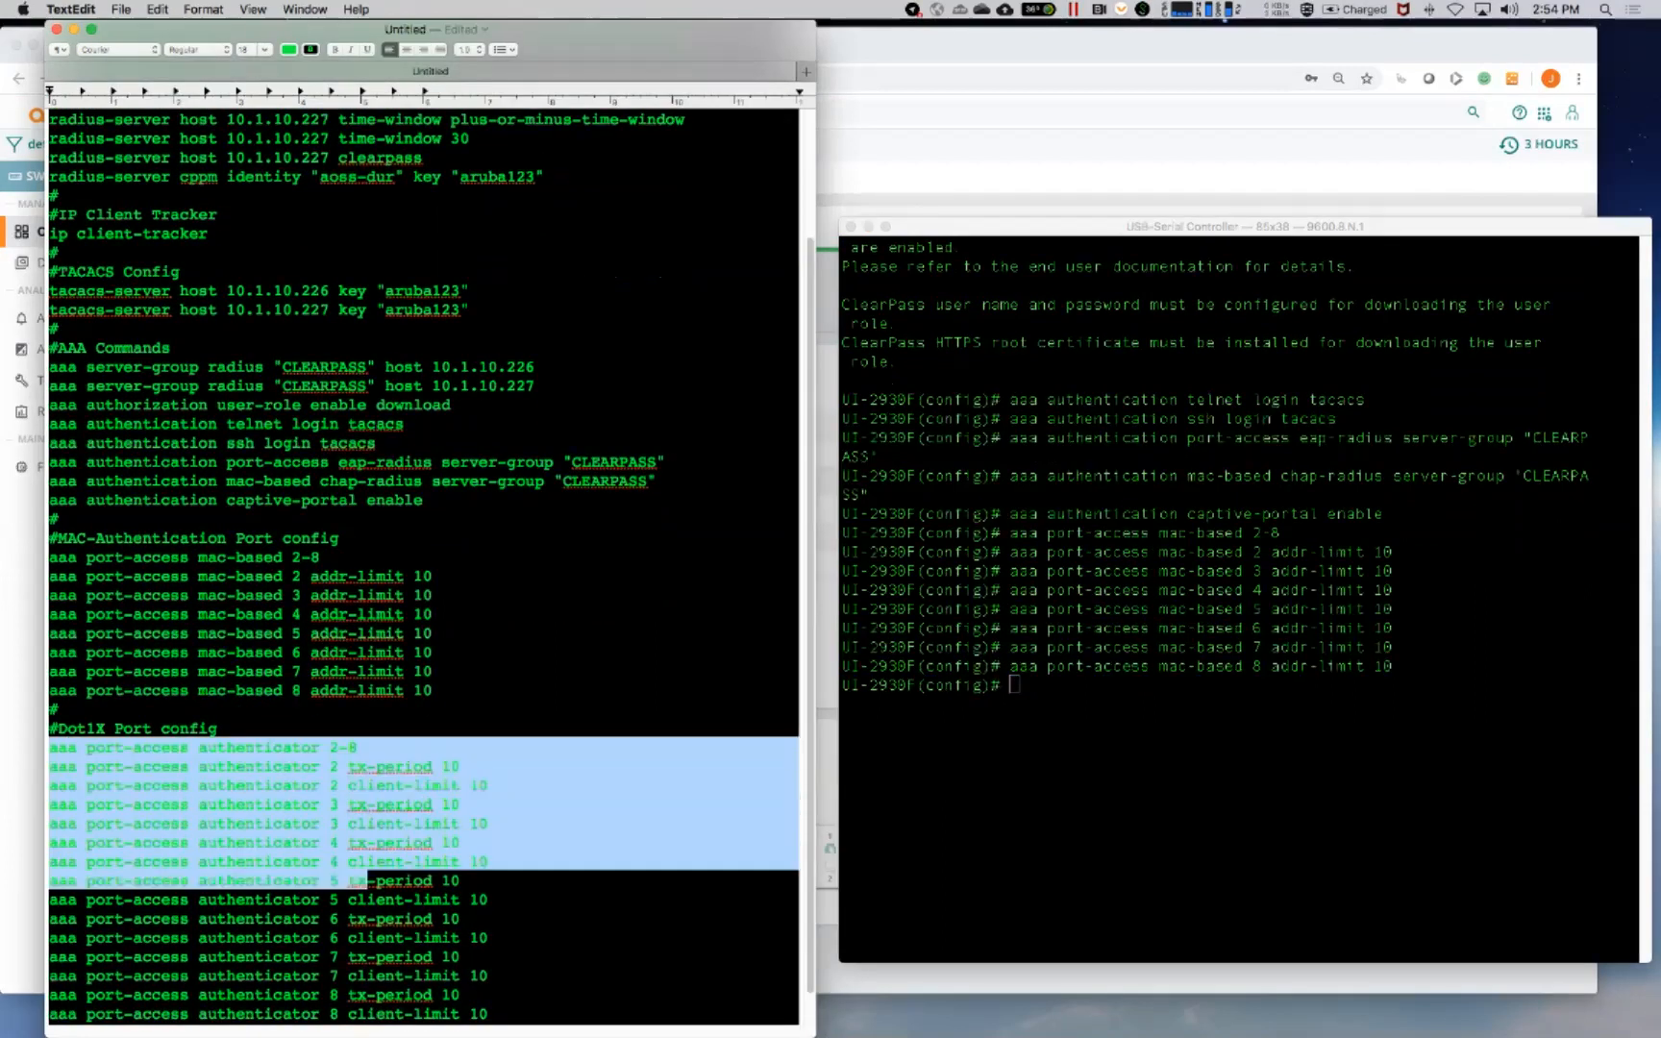
Step: Scroll TextEdit down to the 802.1X authenticator port commands
{"action": "scroll", "scroll_direction": "down", "scroll_amount": 3}
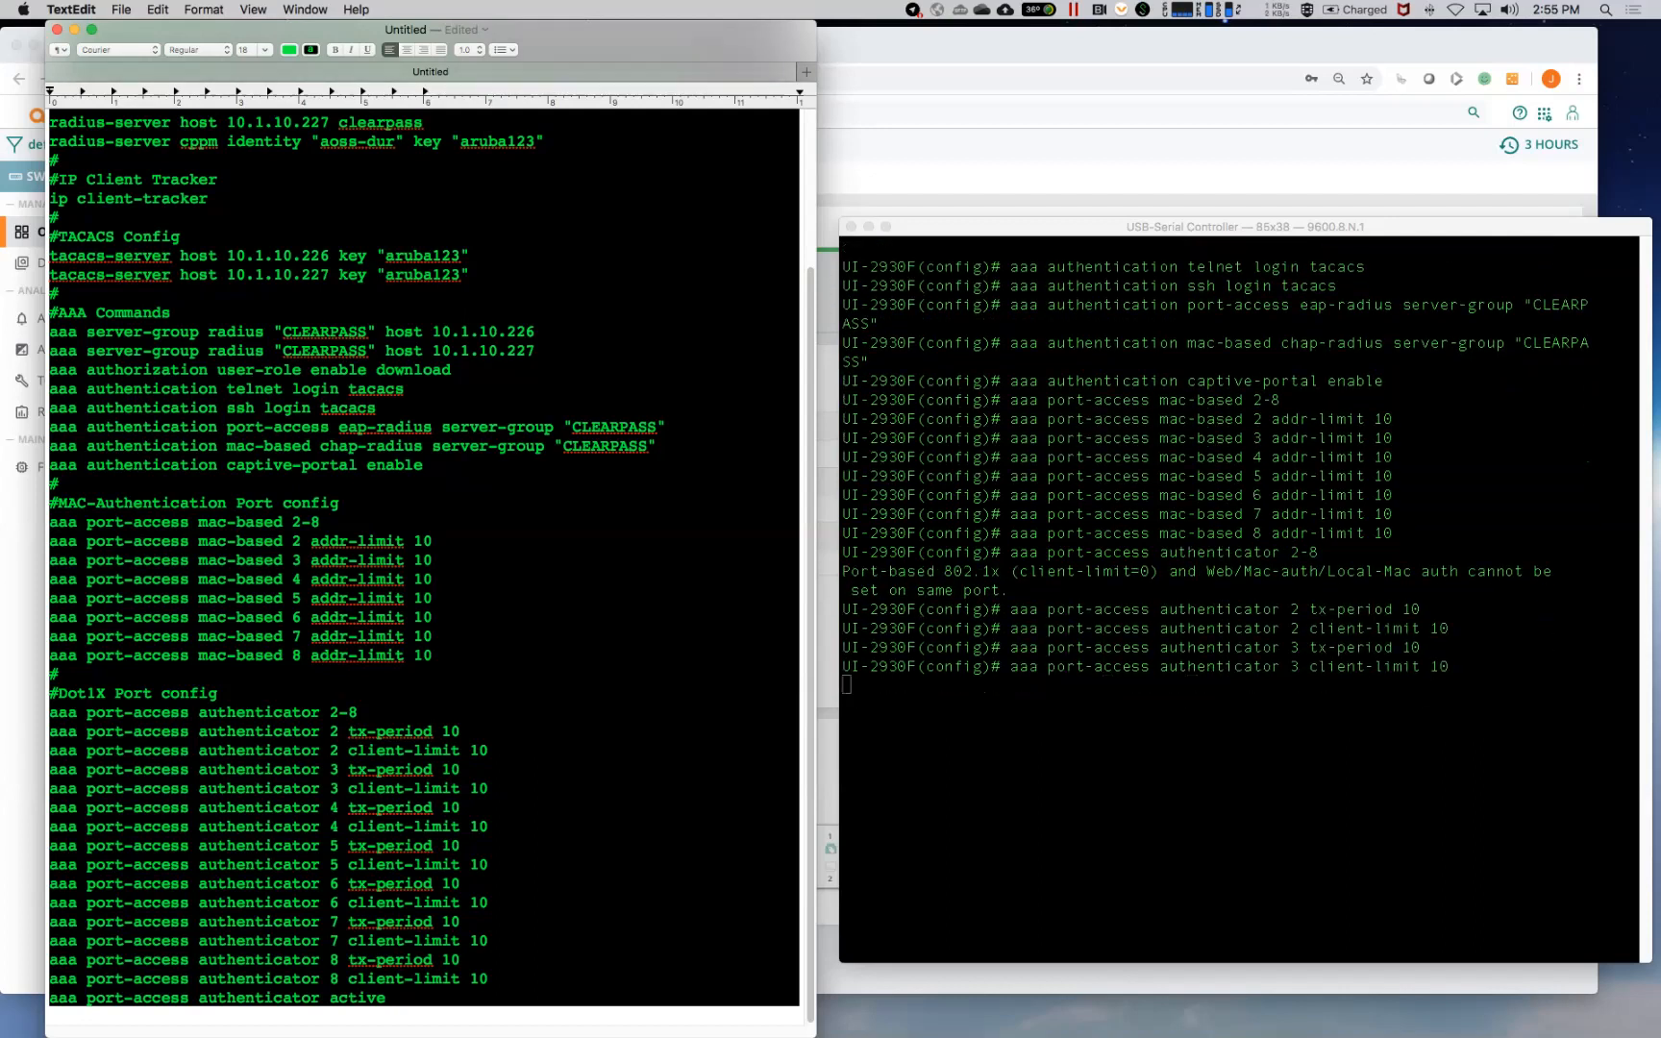
Step: Enter 'aaa port-access authenticator 2 tx-period 10' at the config prompt
{"action": "scroll", "scroll_direction": "down", "scroll_amount": 3}
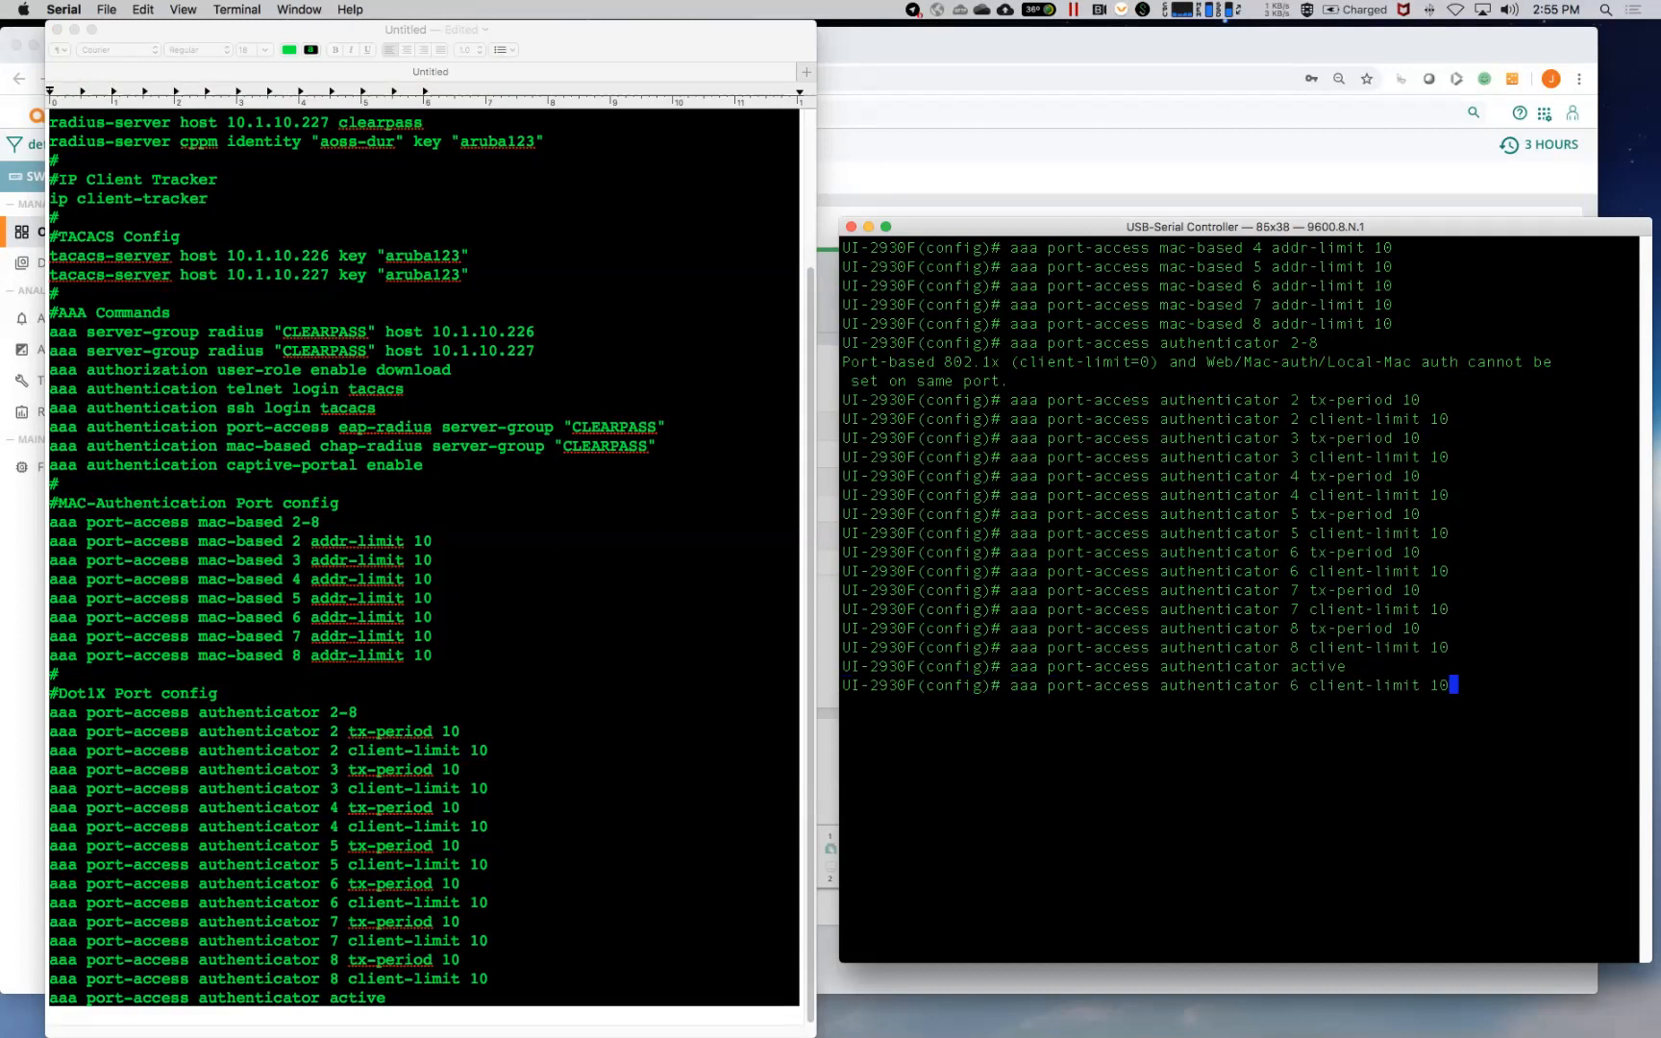
{"action": "type", "text": "aaa port-access authenticator 2 tx-period 10"}
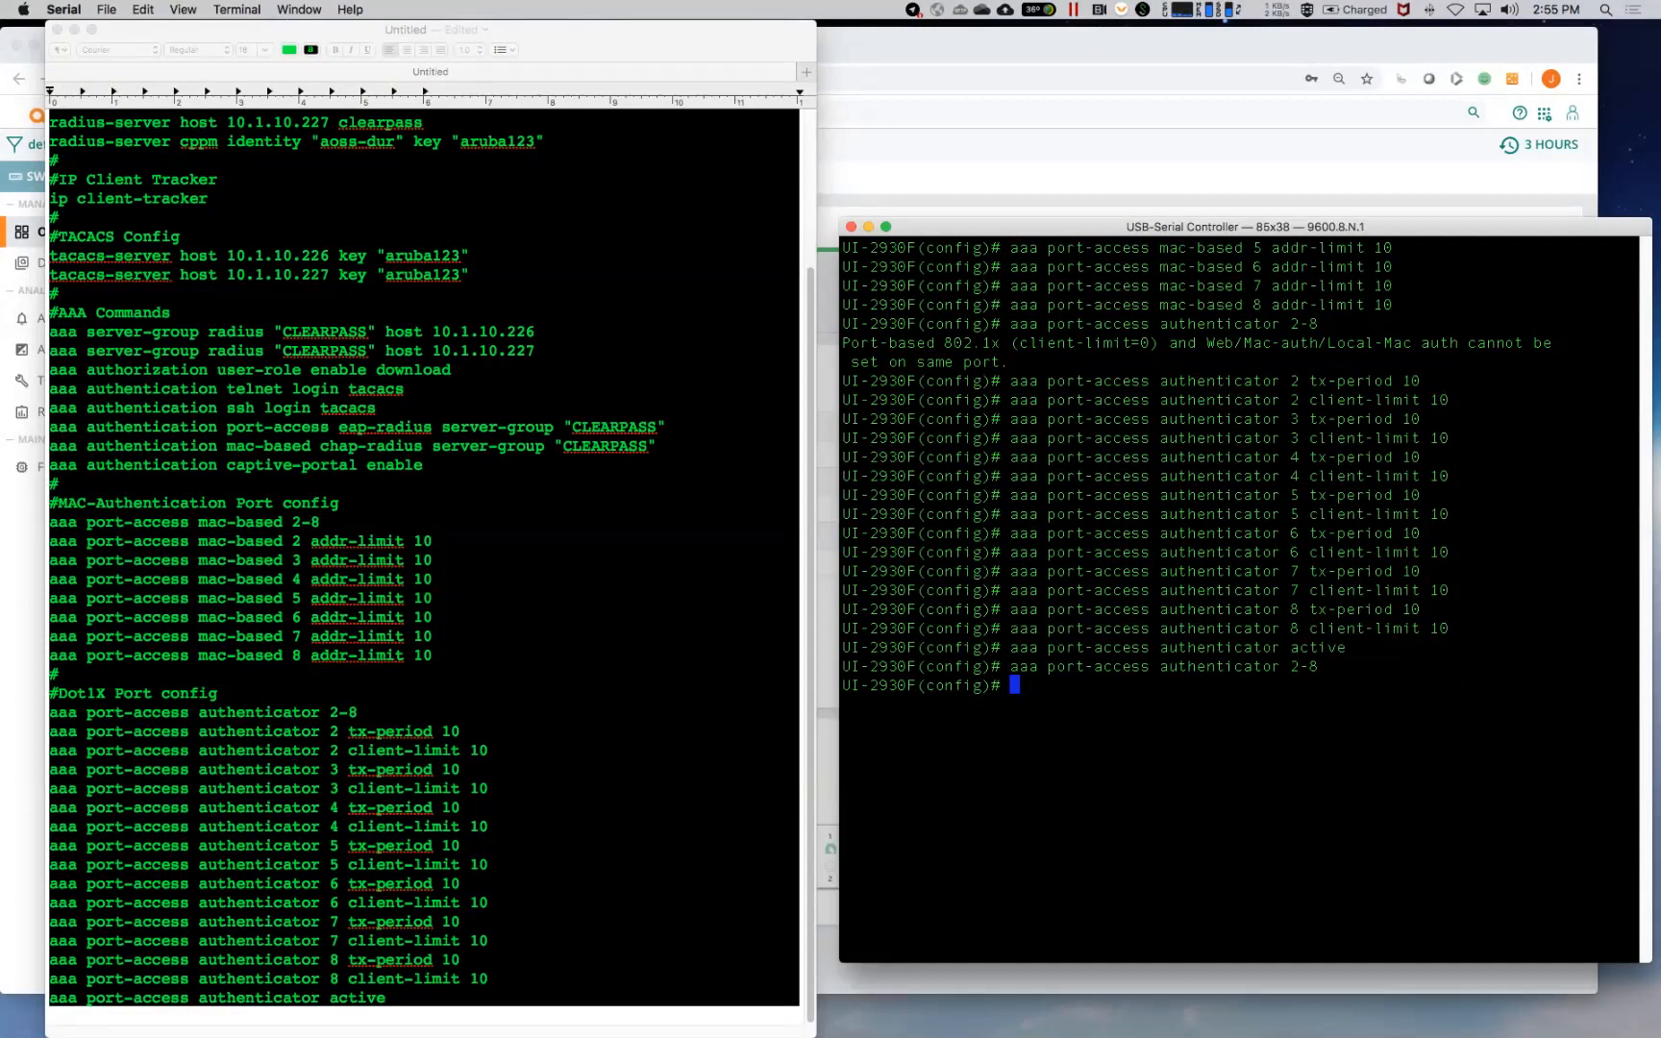
Step: Exit config mode and page through the reversed switch event log
{"action": "type", "text": "exit"}
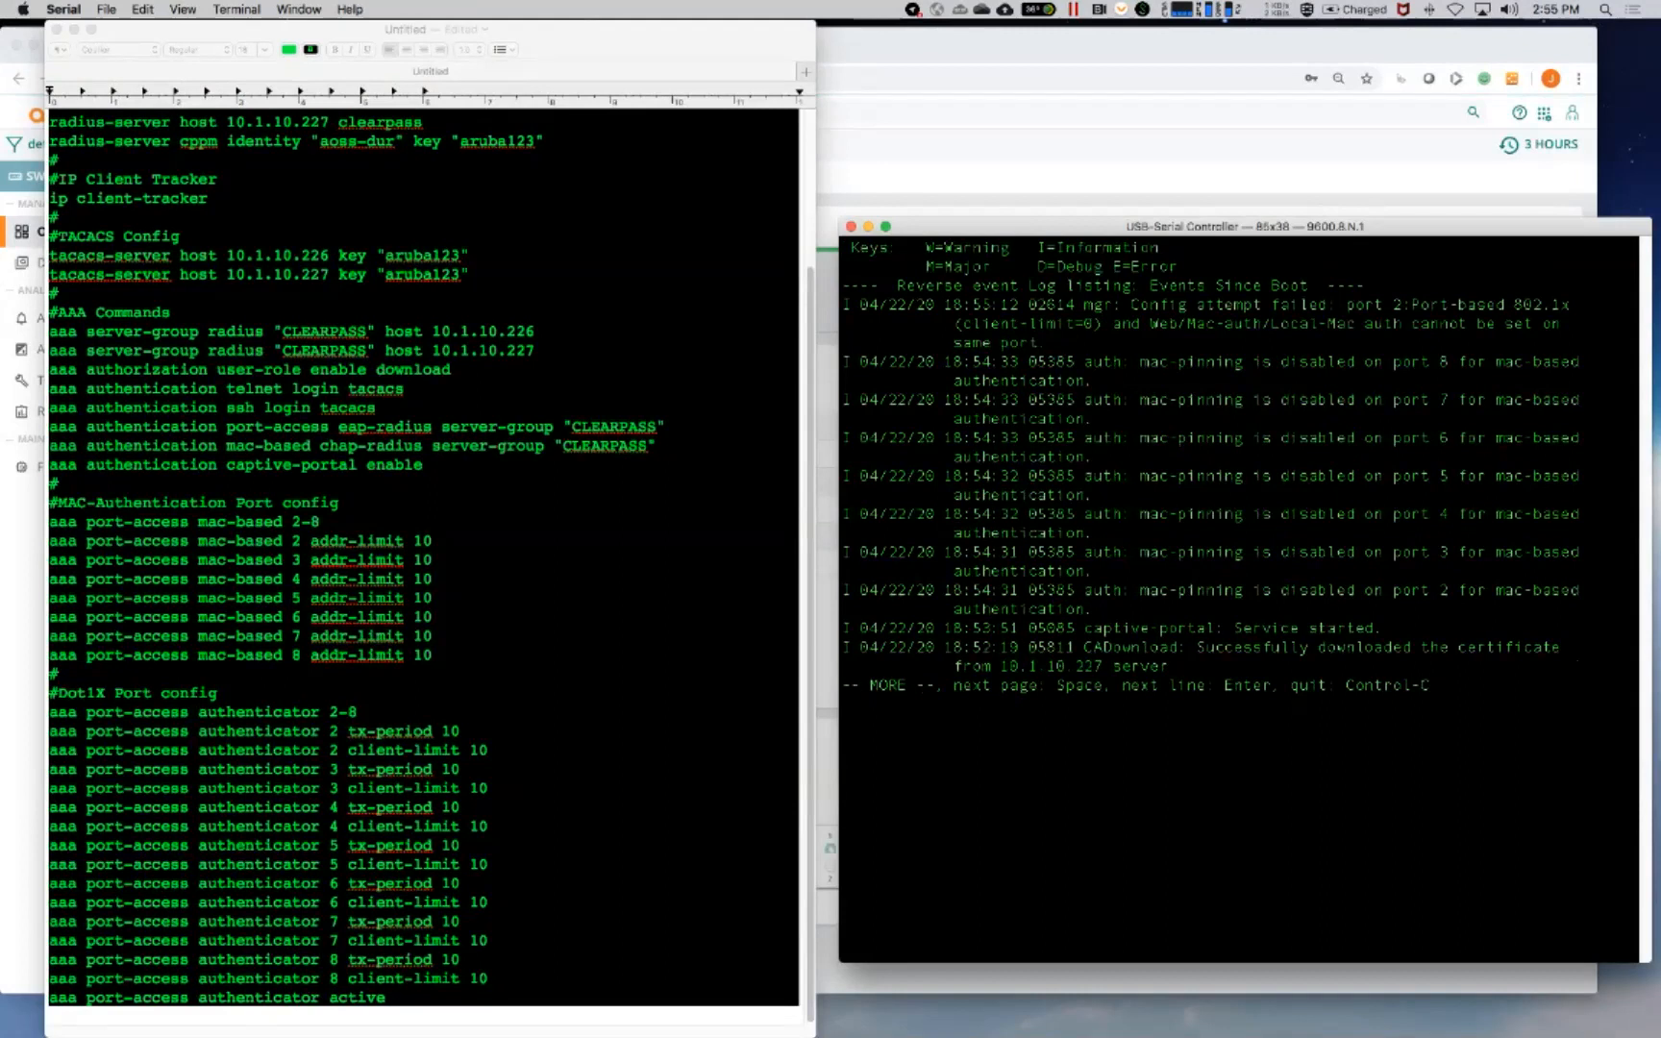
{"action": "key", "text": "space"}
{"action": "type", "text": "sh log -r |"}
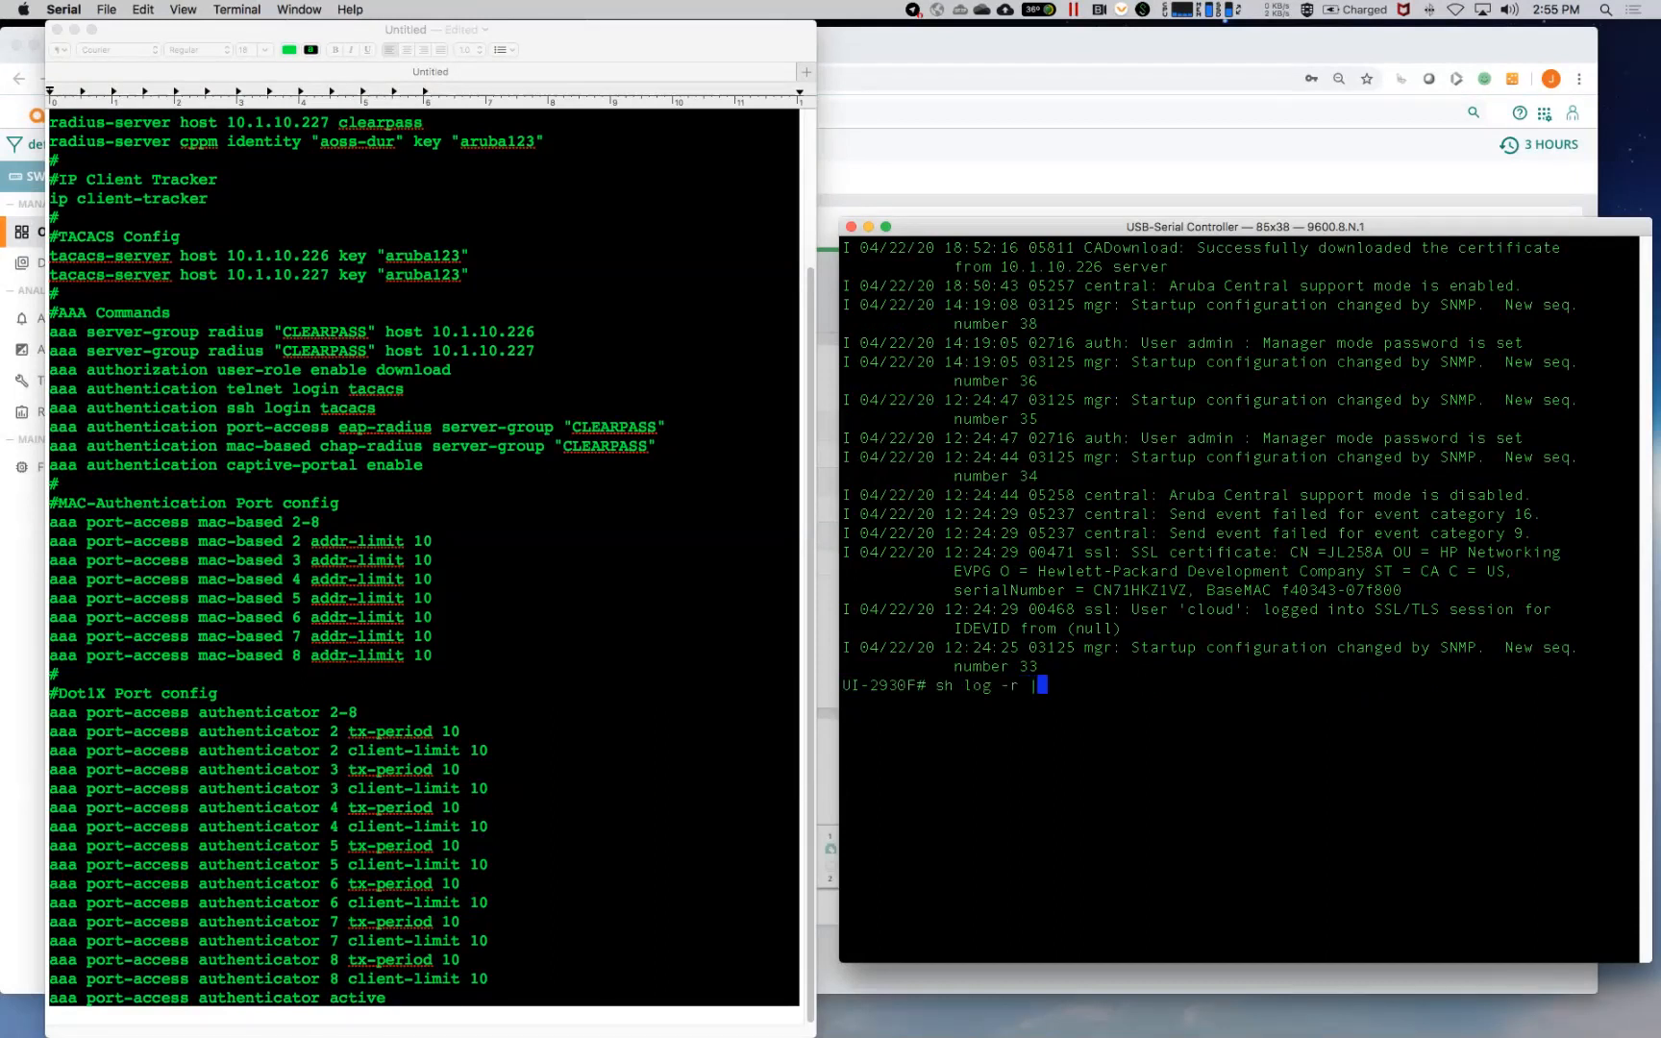
{"action": "key", "text": "Enter"}
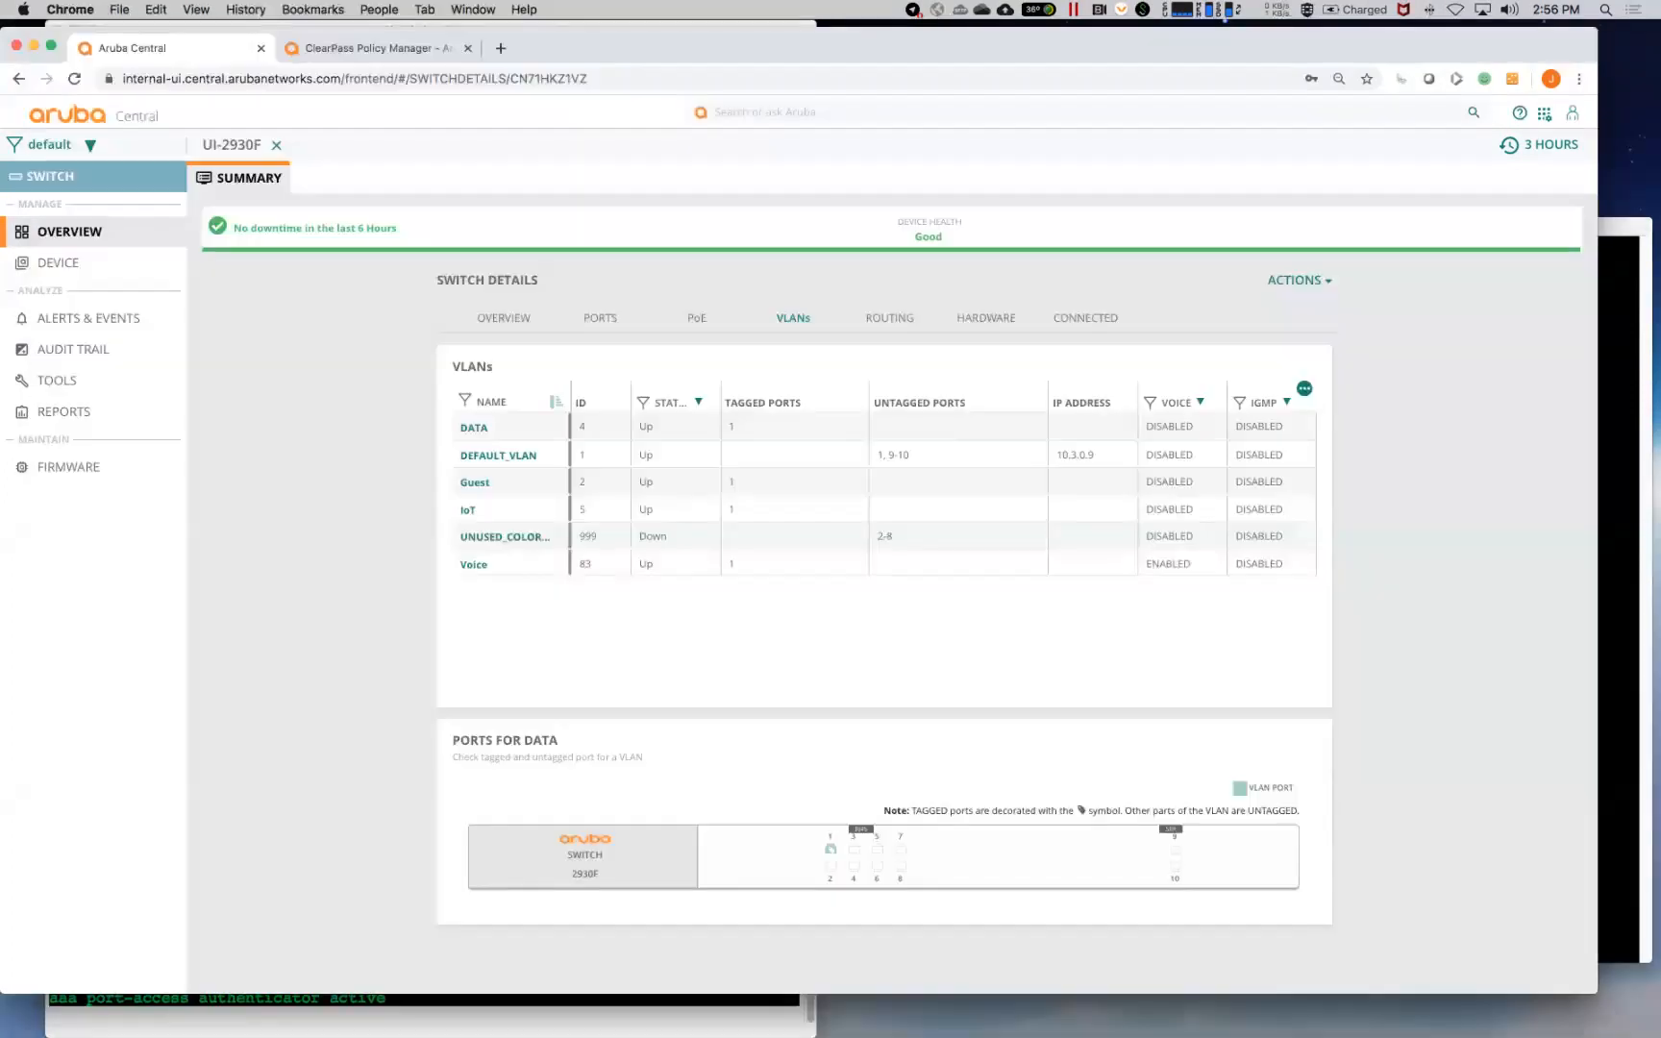
Step: Switch to the Aruba Central browser tab
{"action": "left_click", "coordinate": [373, 48]}
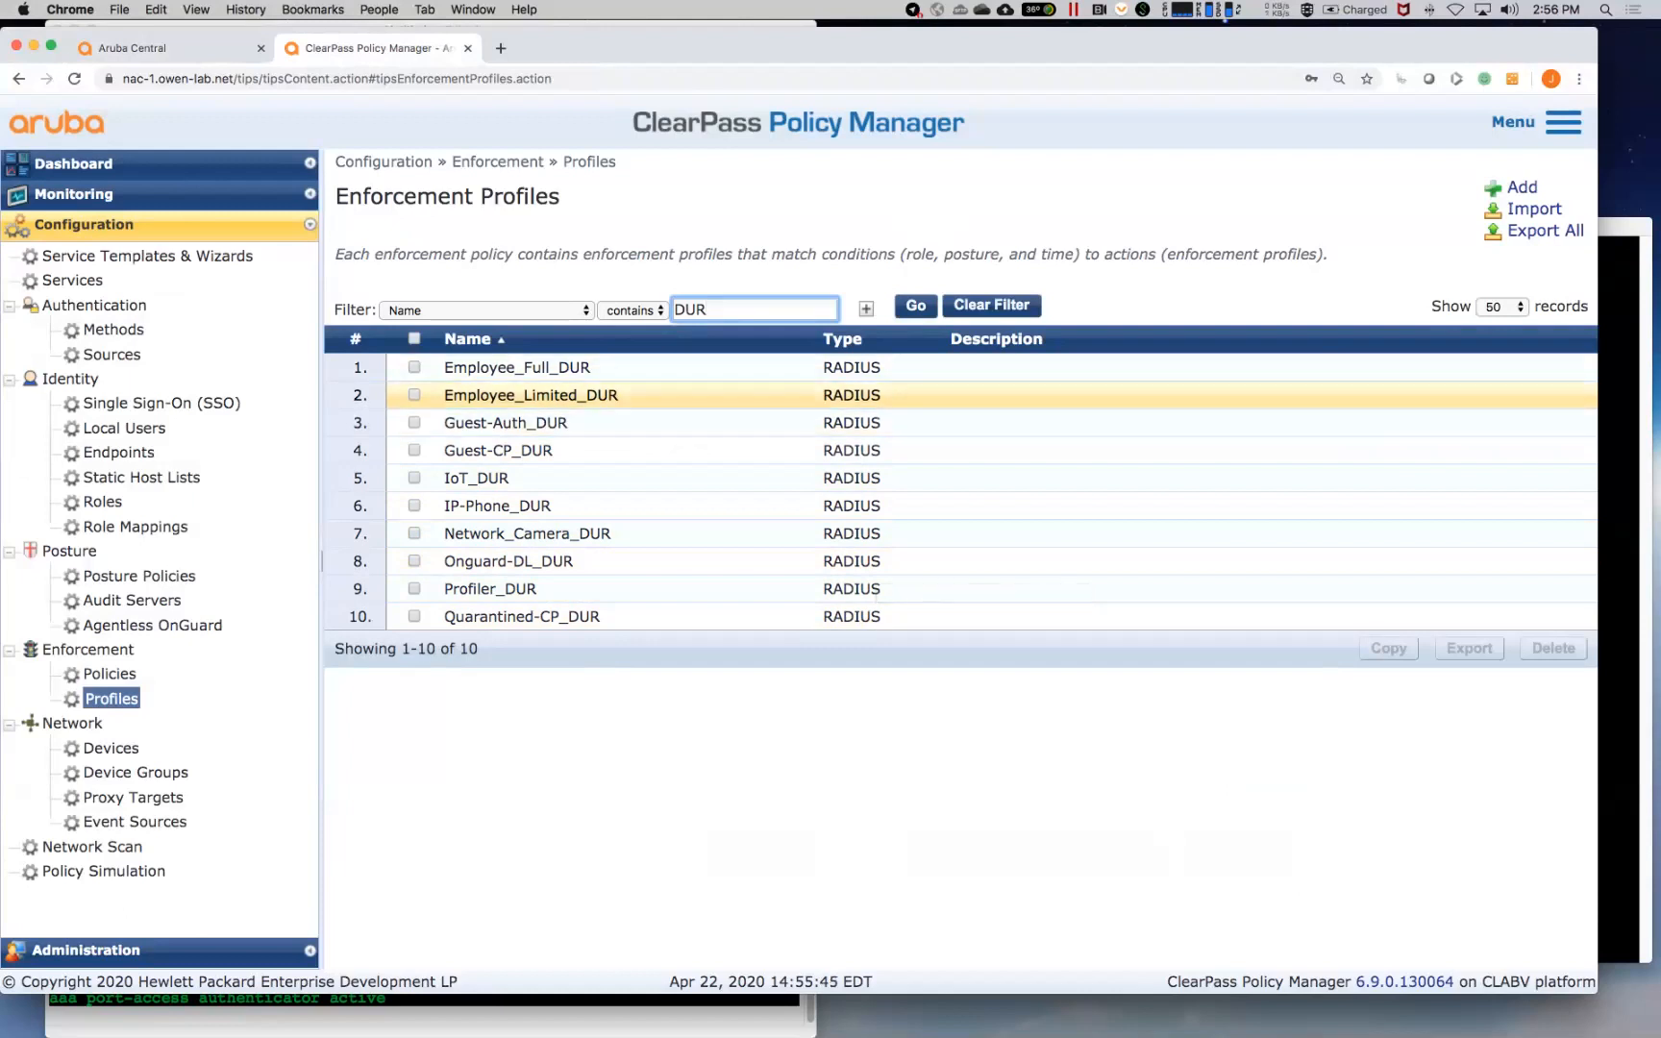
Step: Go to Enforcement Profiles, filter names containing DUR, and open Employee_Full_DUR
{"action": "left_click", "coordinate": [498, 449]}
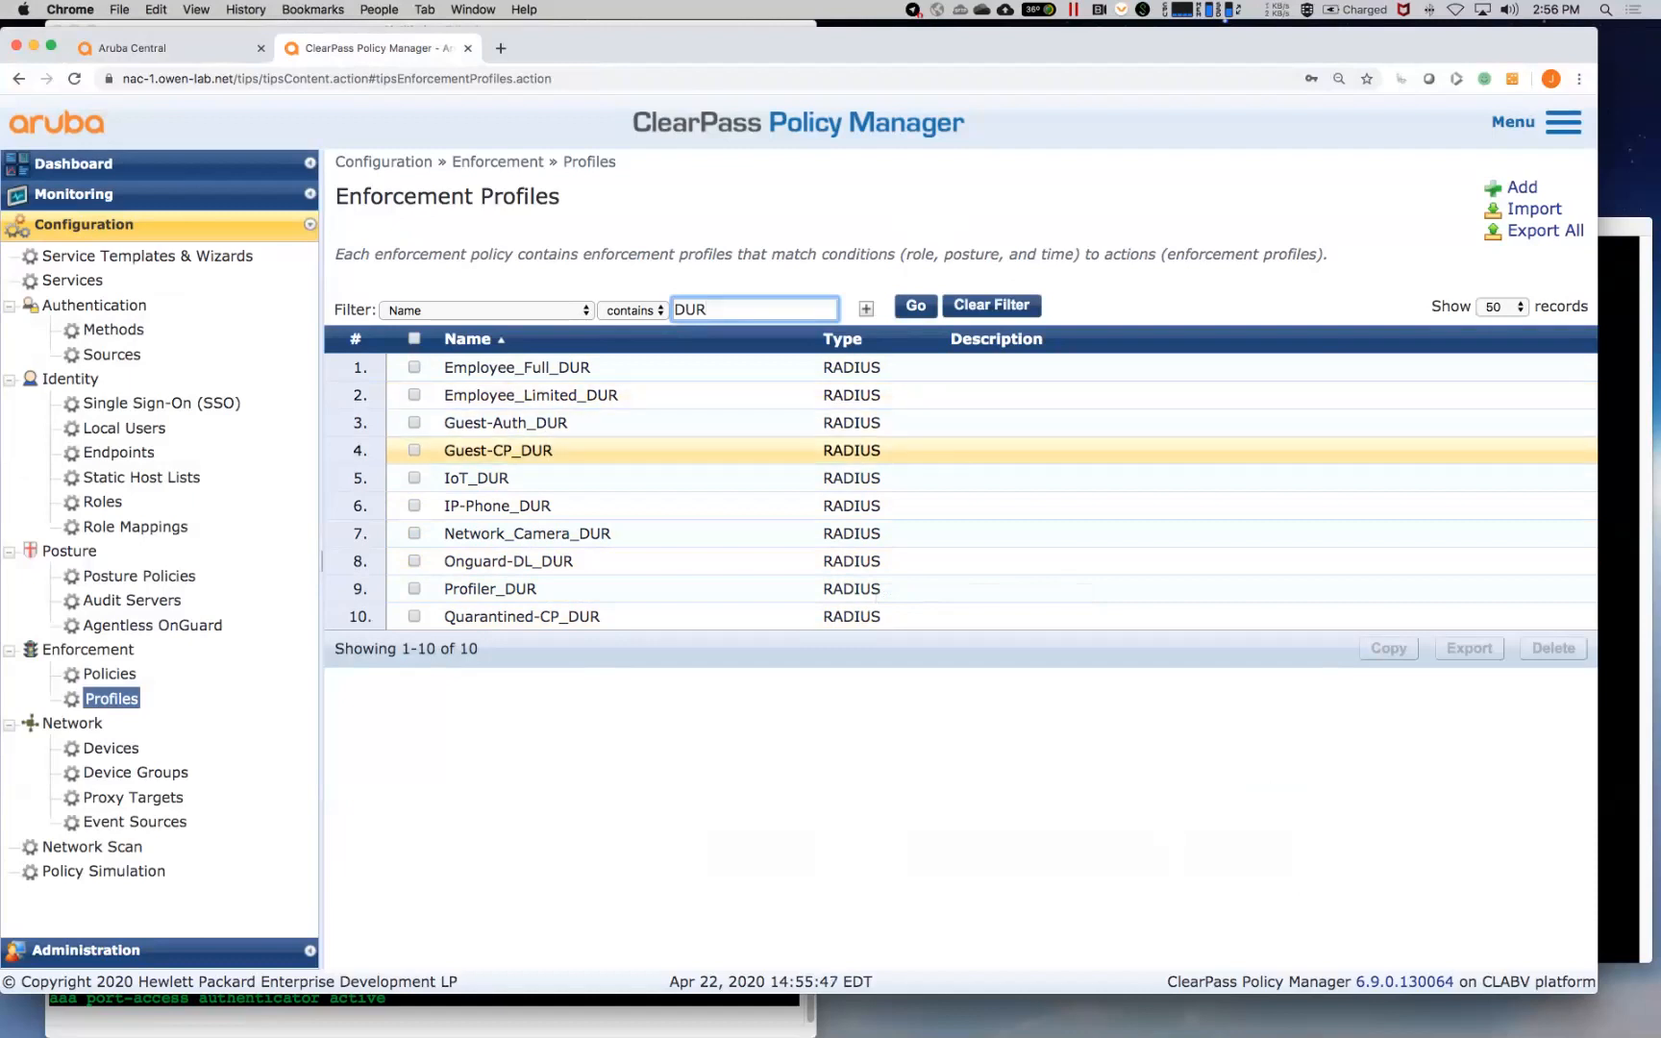
{"action": "left_click", "coordinate": [505, 421]}
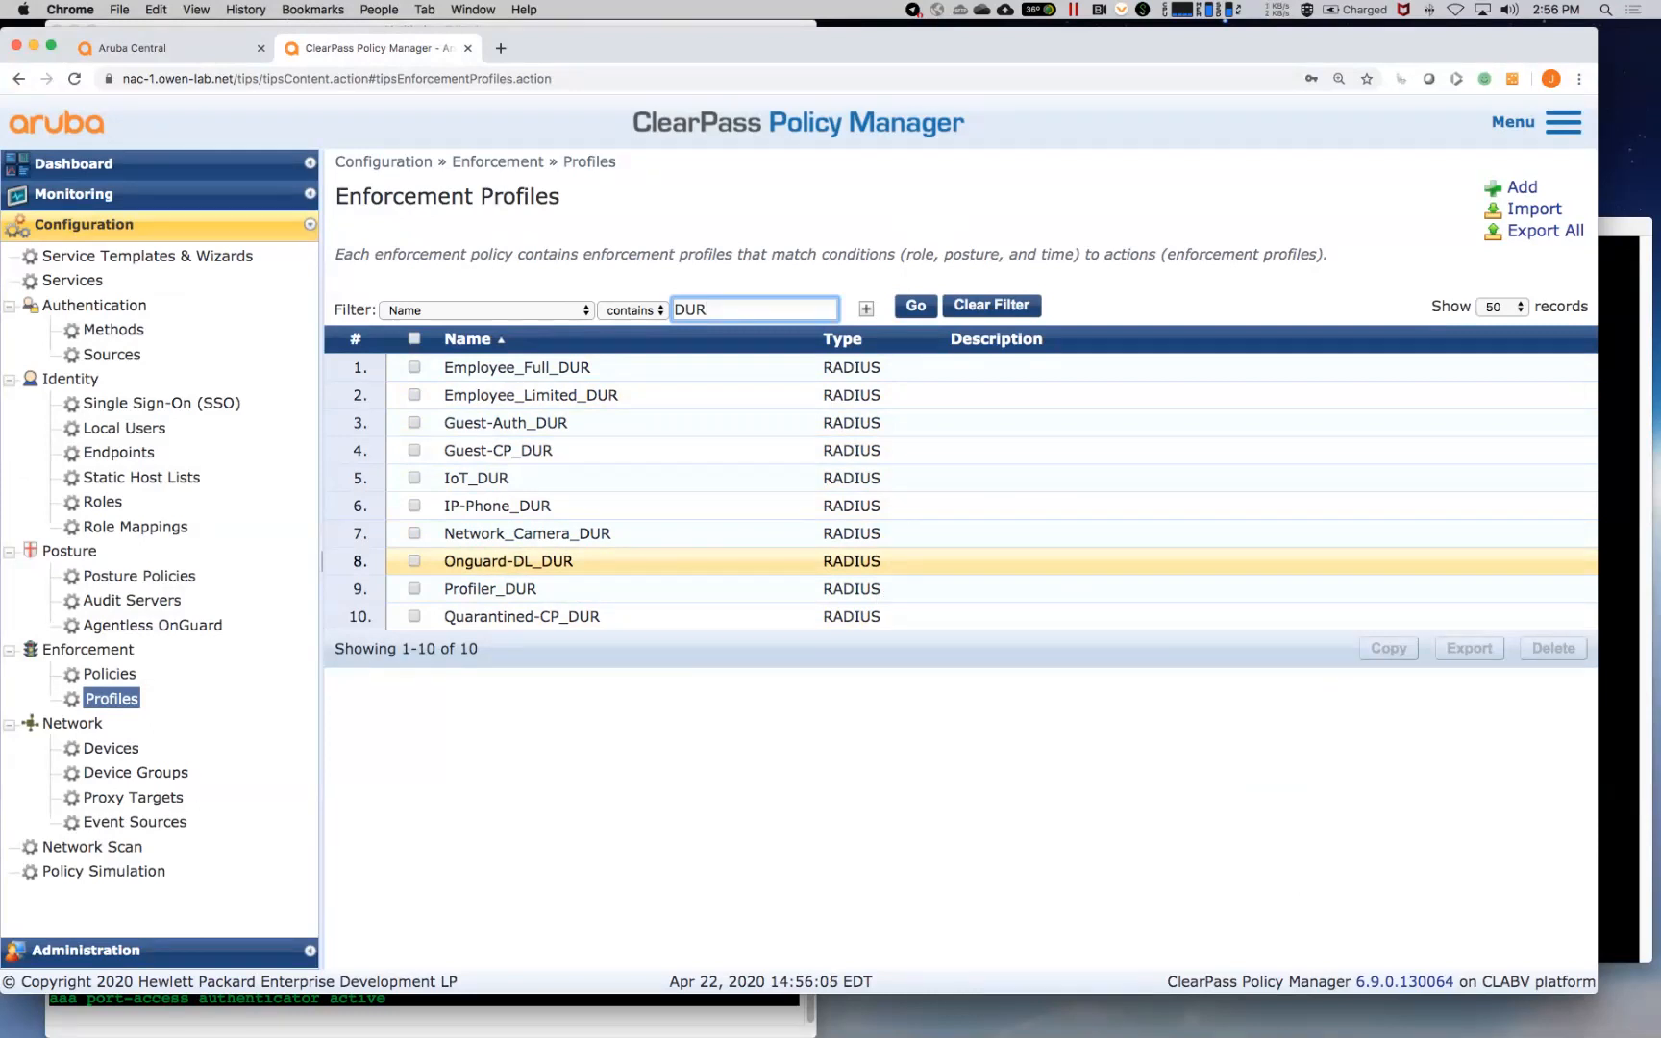
{"action": "left_click", "coordinate": [490, 590]}
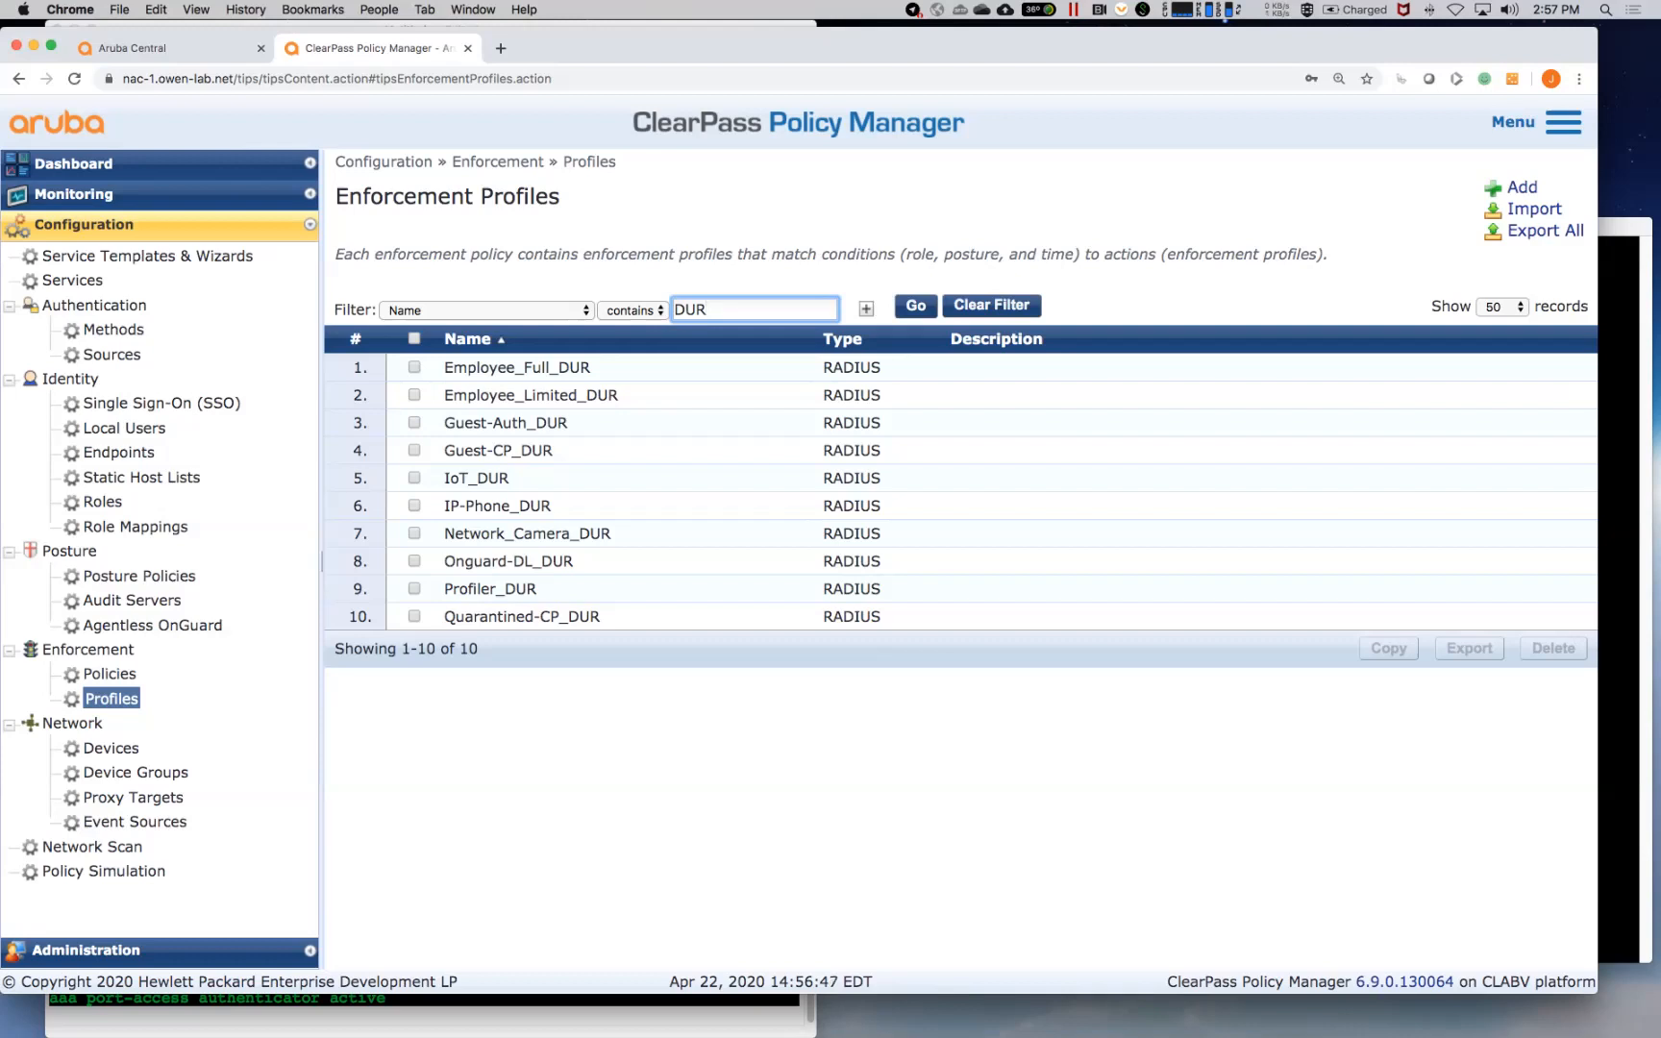
{"action": "left_click", "coordinate": [529, 395]}
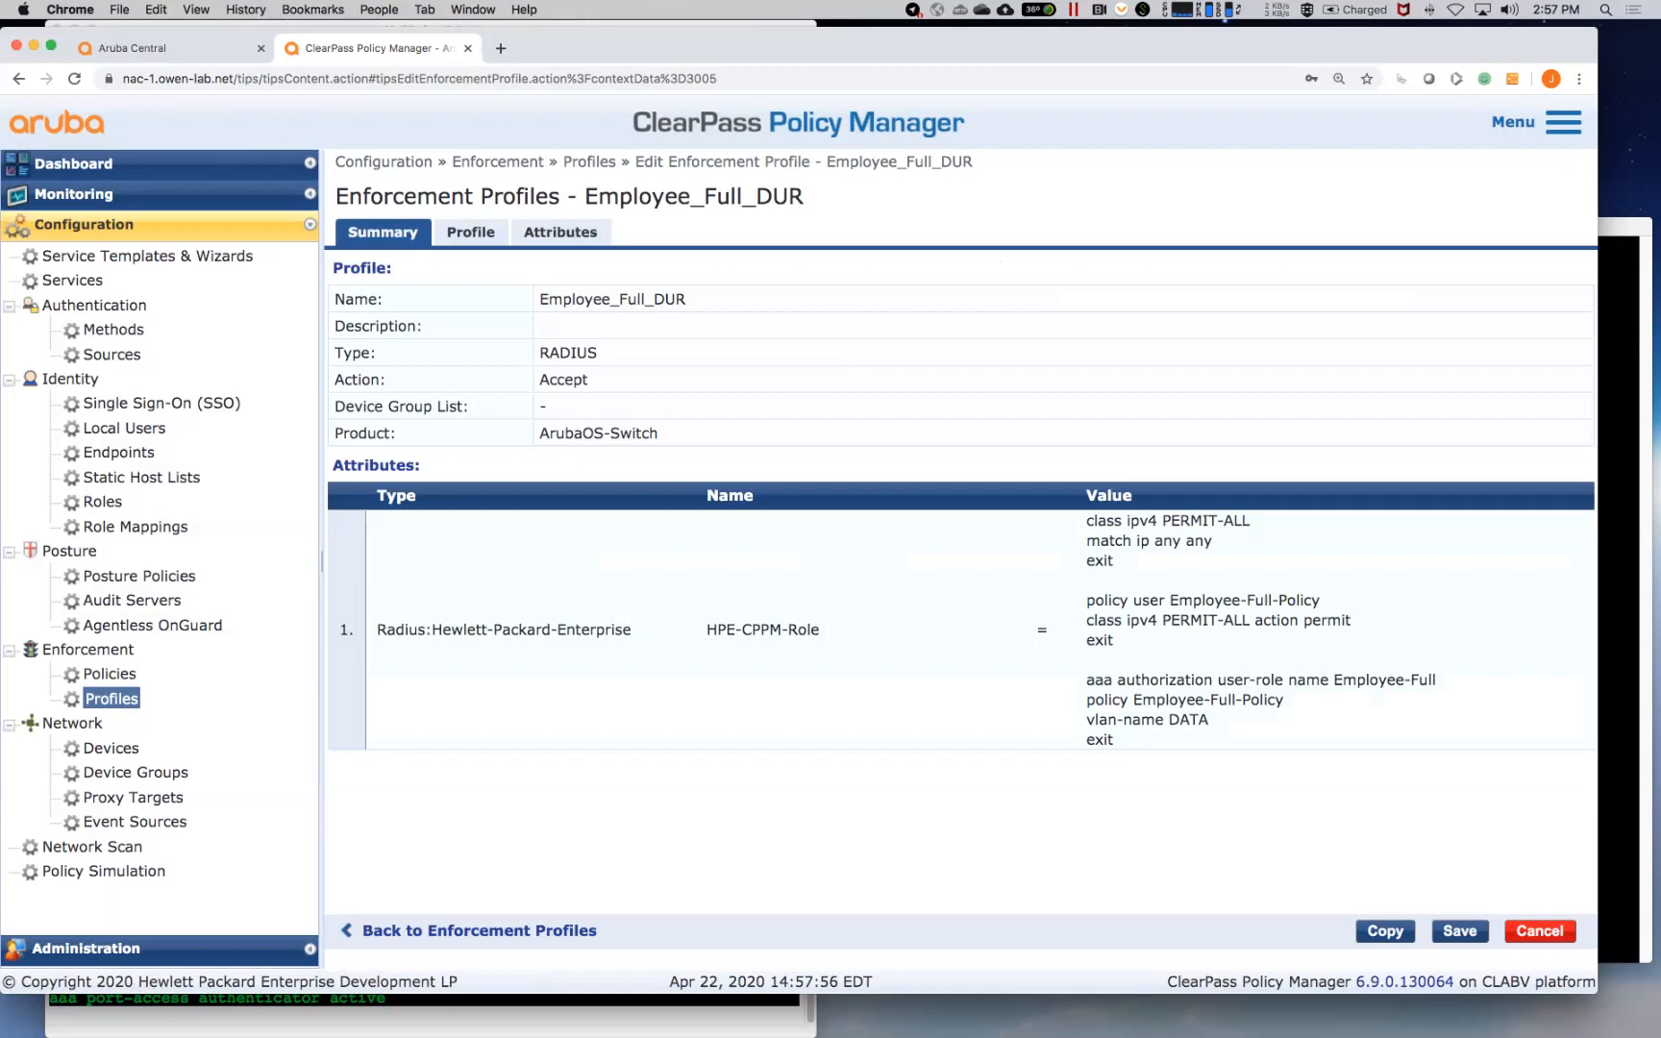
Step: Highlight 'action permit' in the Employee_Full_DUR role policy and bring the Serial console forward
{"action": "double_click", "coordinate": [1300, 620]}
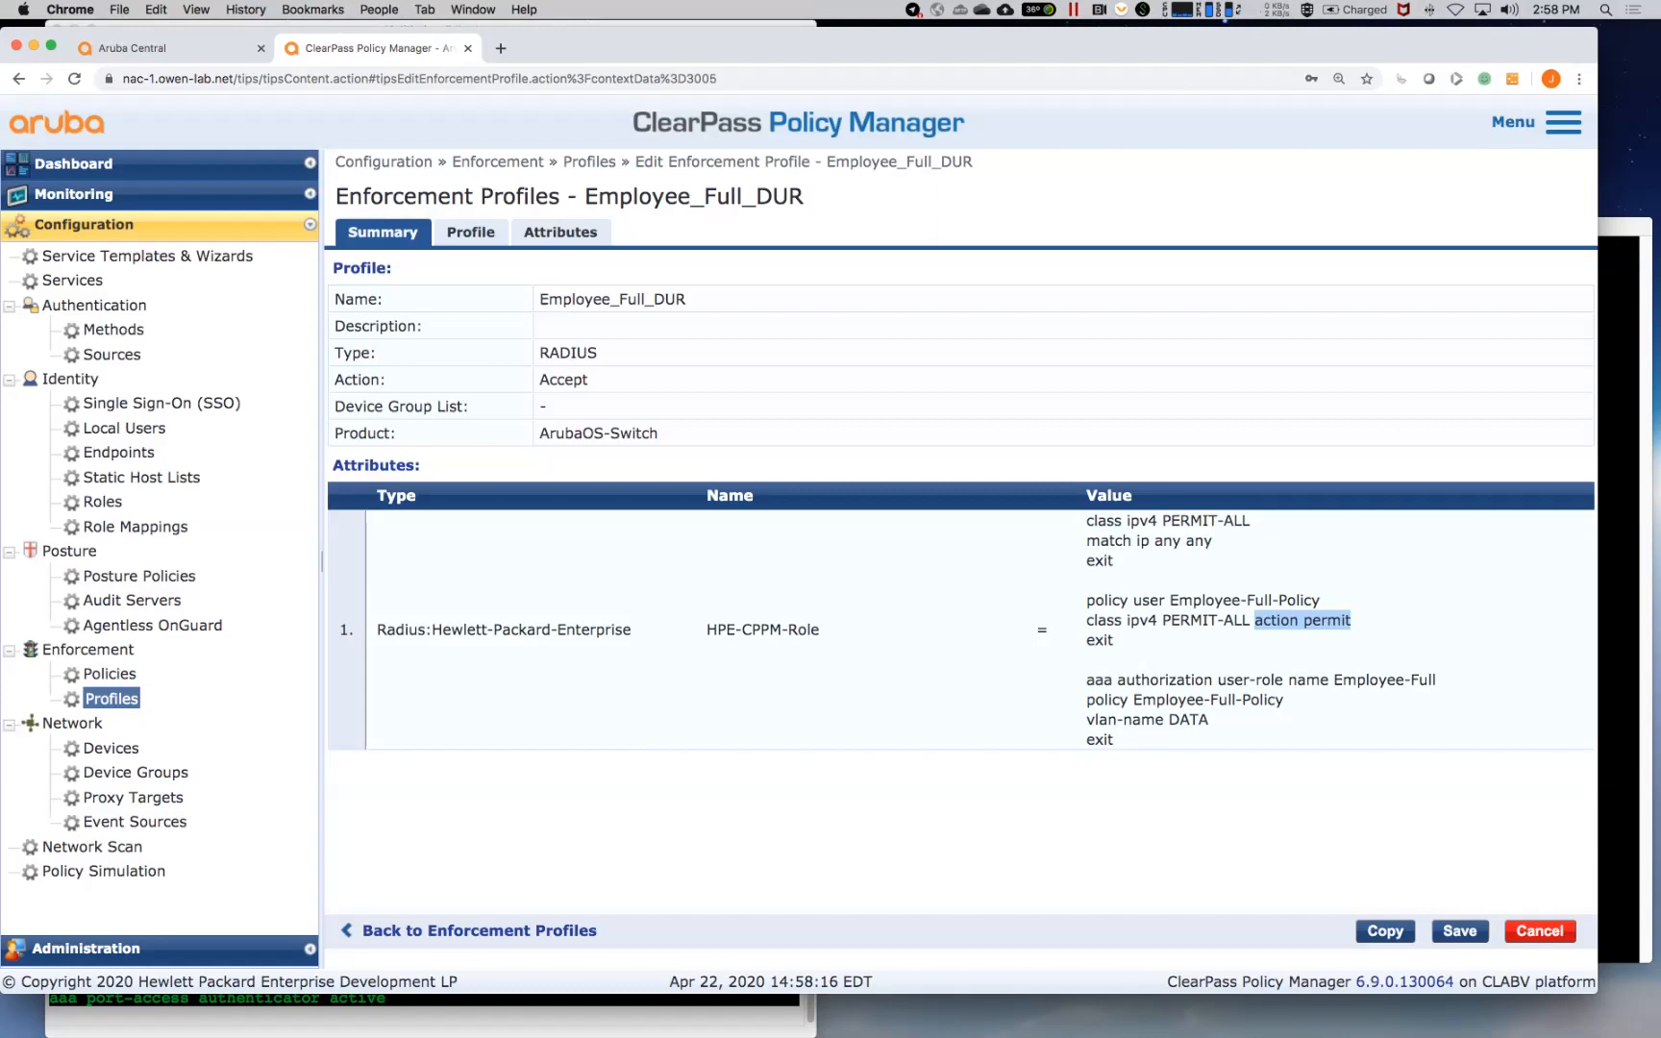
{"action": "left_click", "coordinate": [1186, 226]}
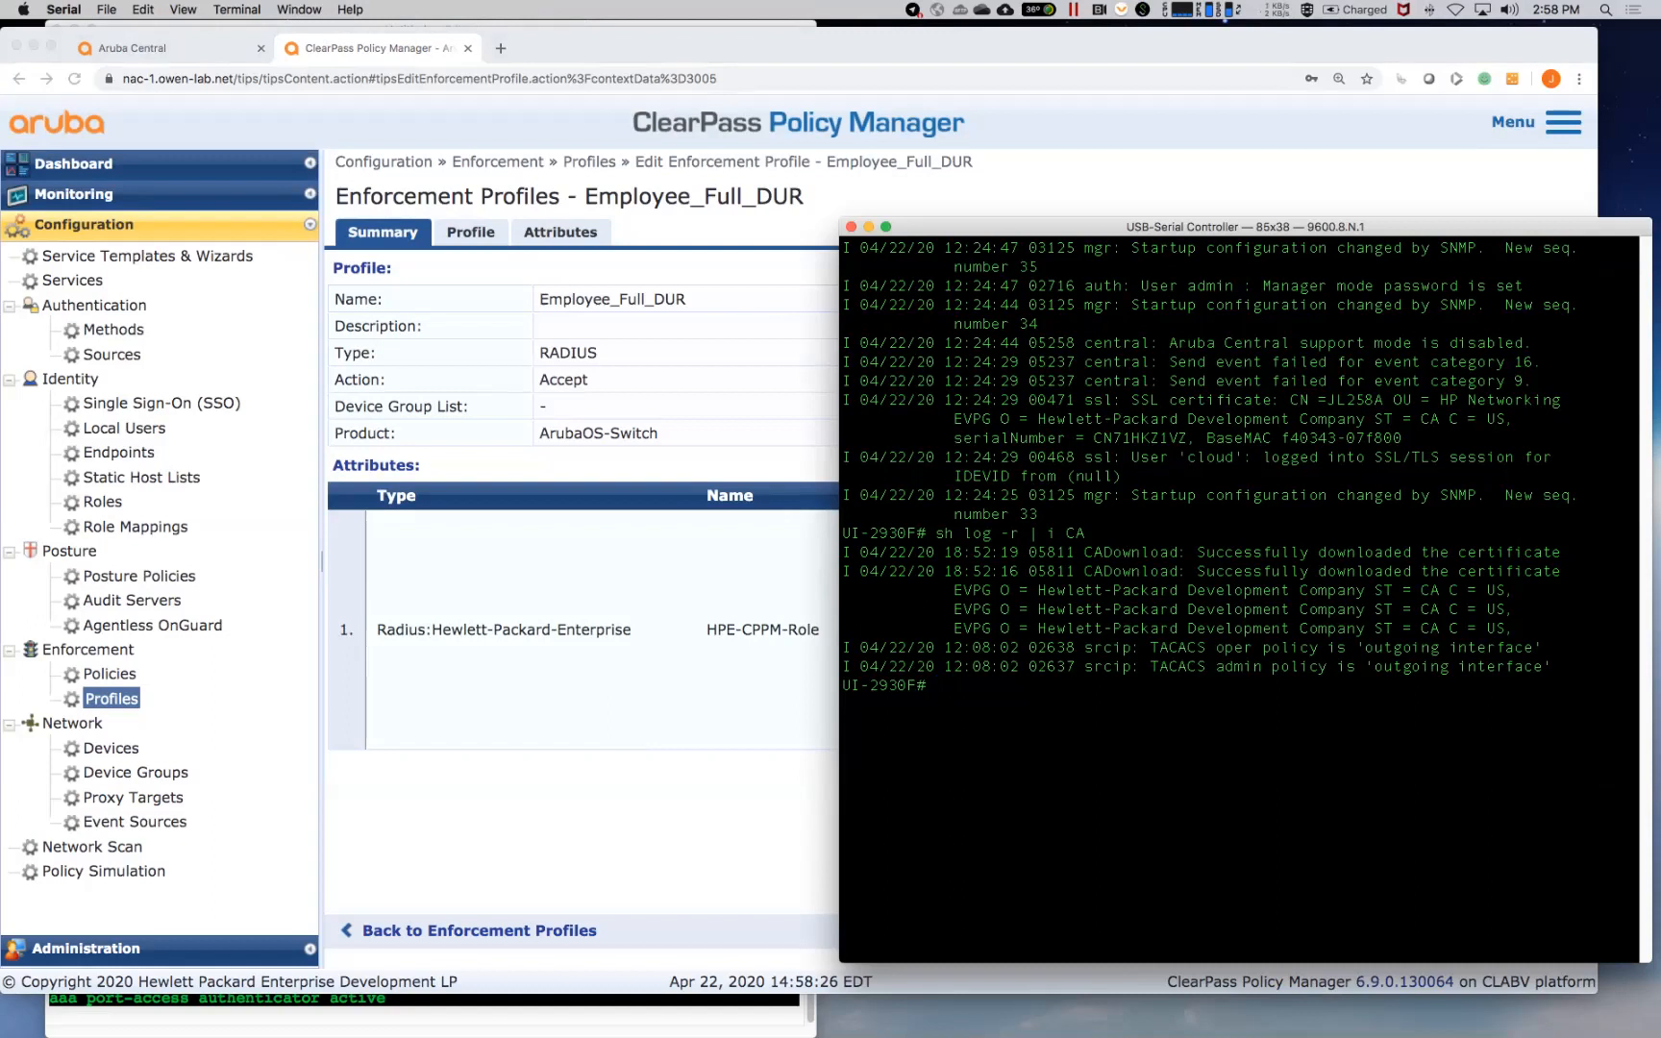
Step: Run 'sh port-access clients' and 'sh user-role downloaded' to confirm IoT_DUR-3022-5 on port 7
{"action": "type", "text": "sh port-access client"}
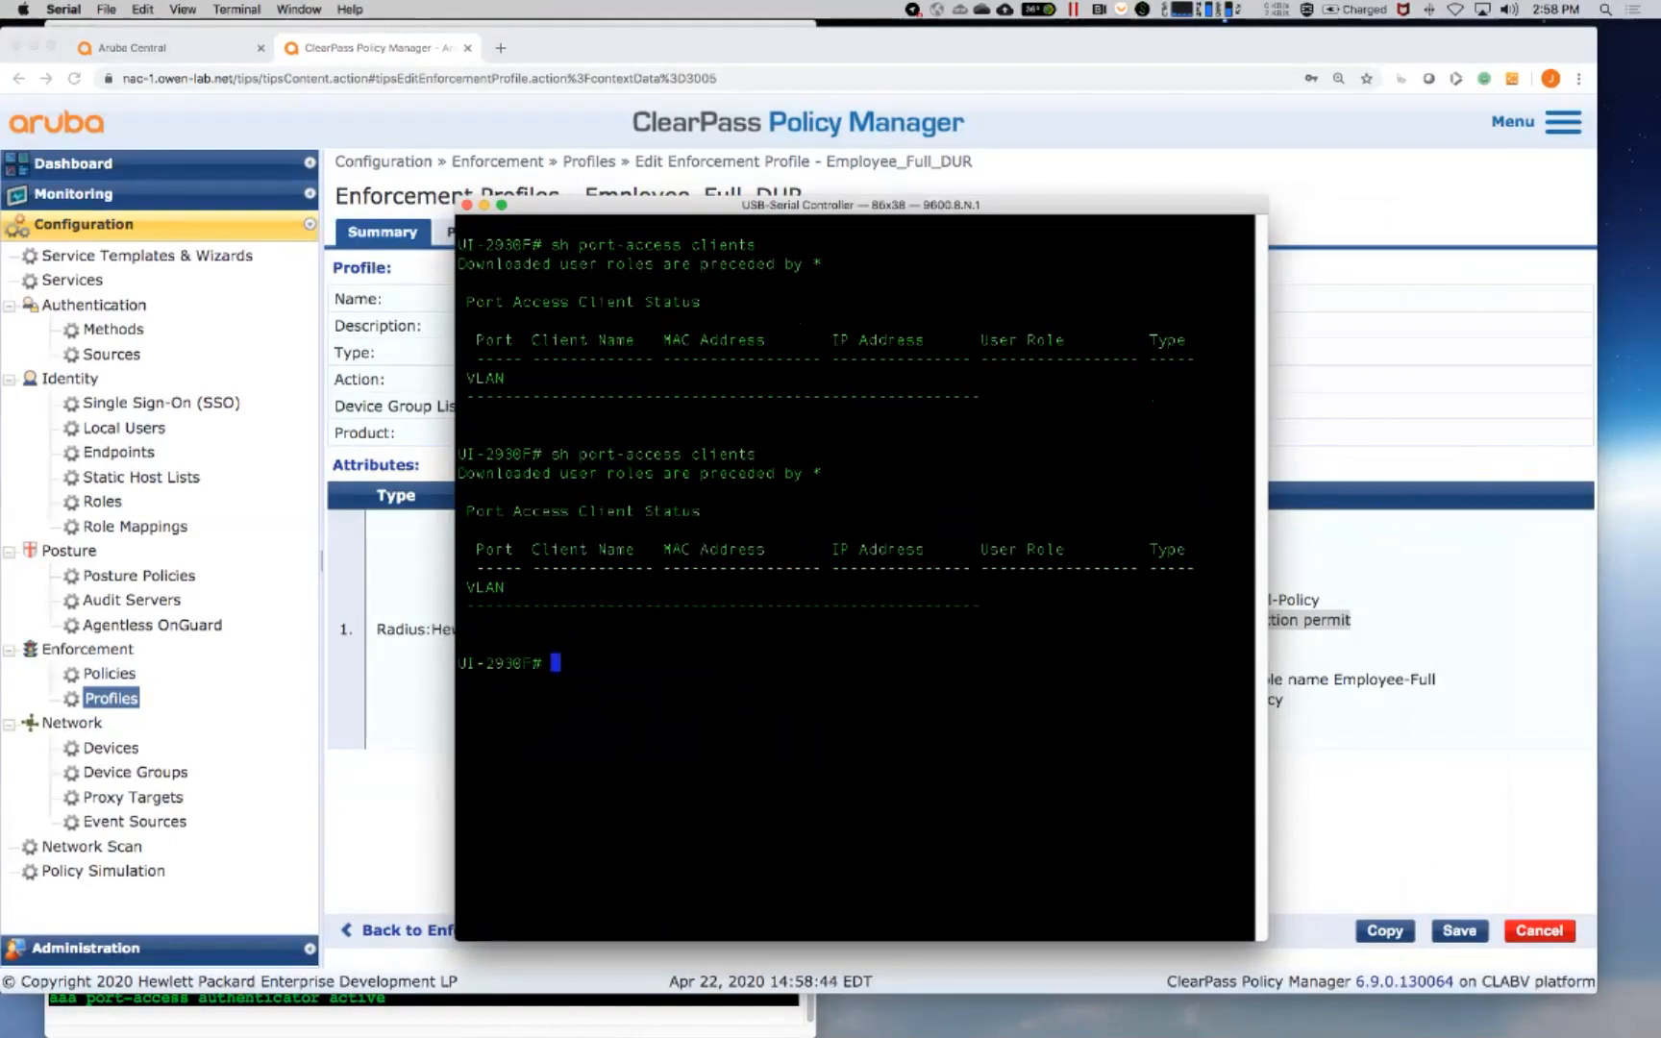
{"action": "type", "text": "sh por"}
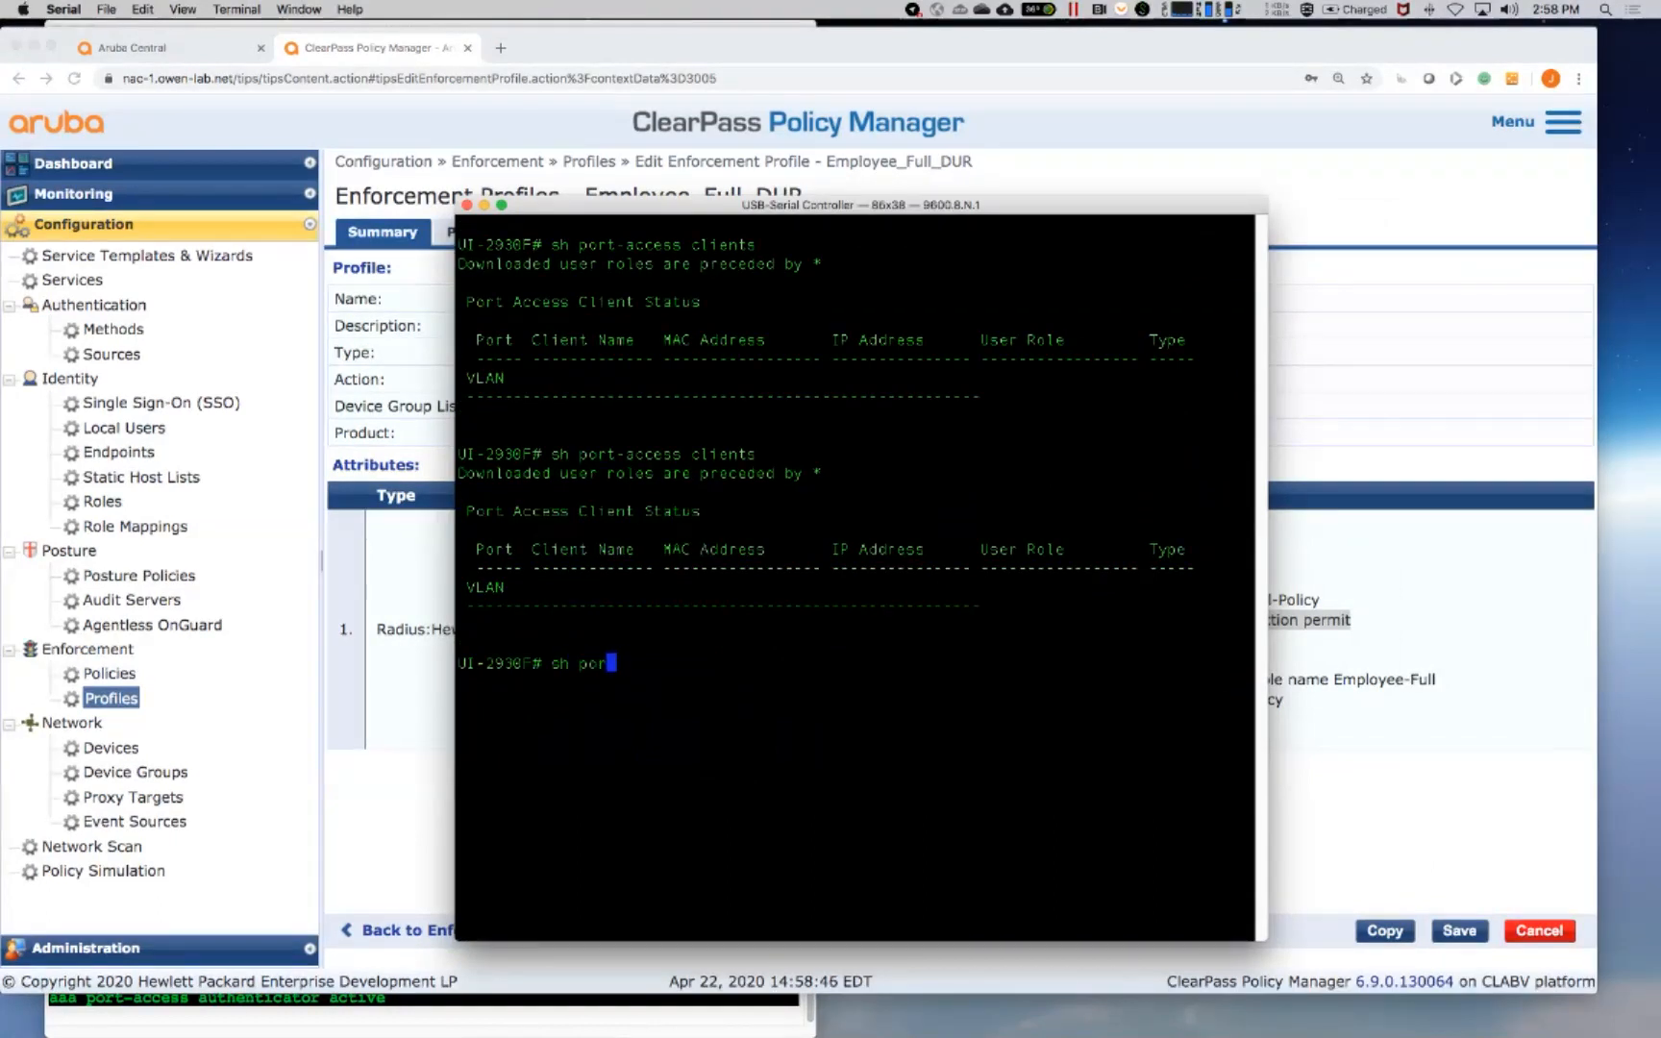
{"action": "type", "text": "t-access clients"}
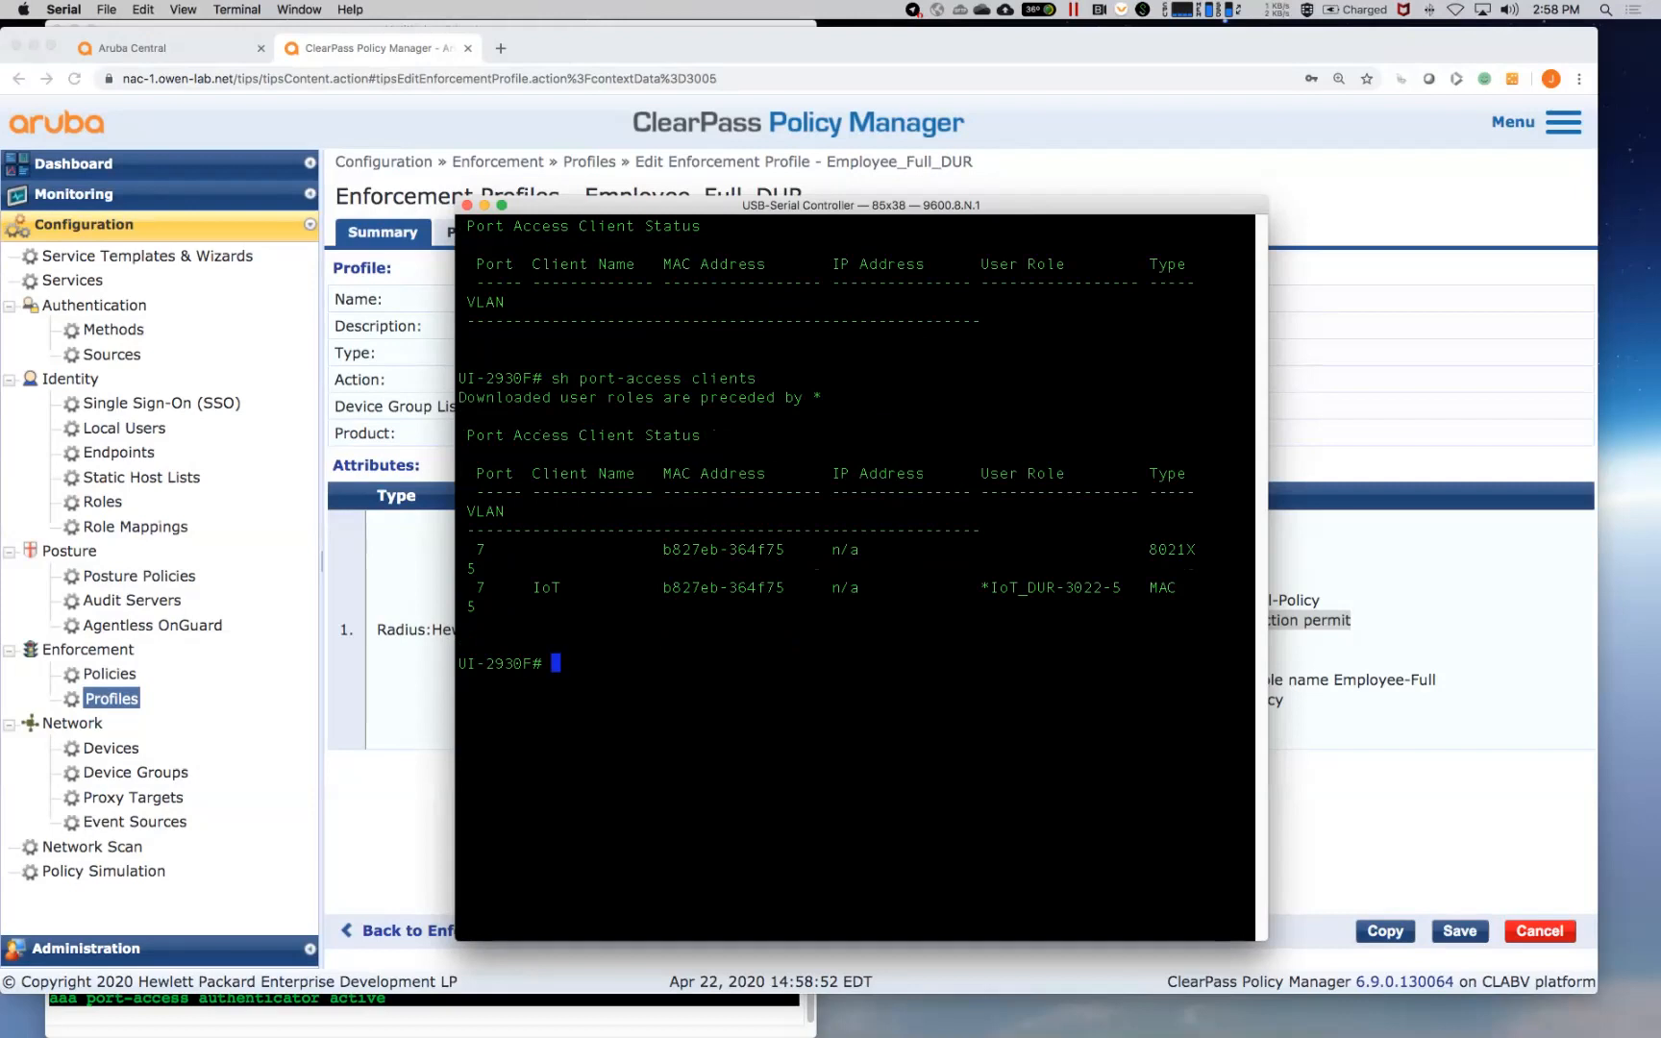
{"action": "type", "text": "sh user-role downloaded"}
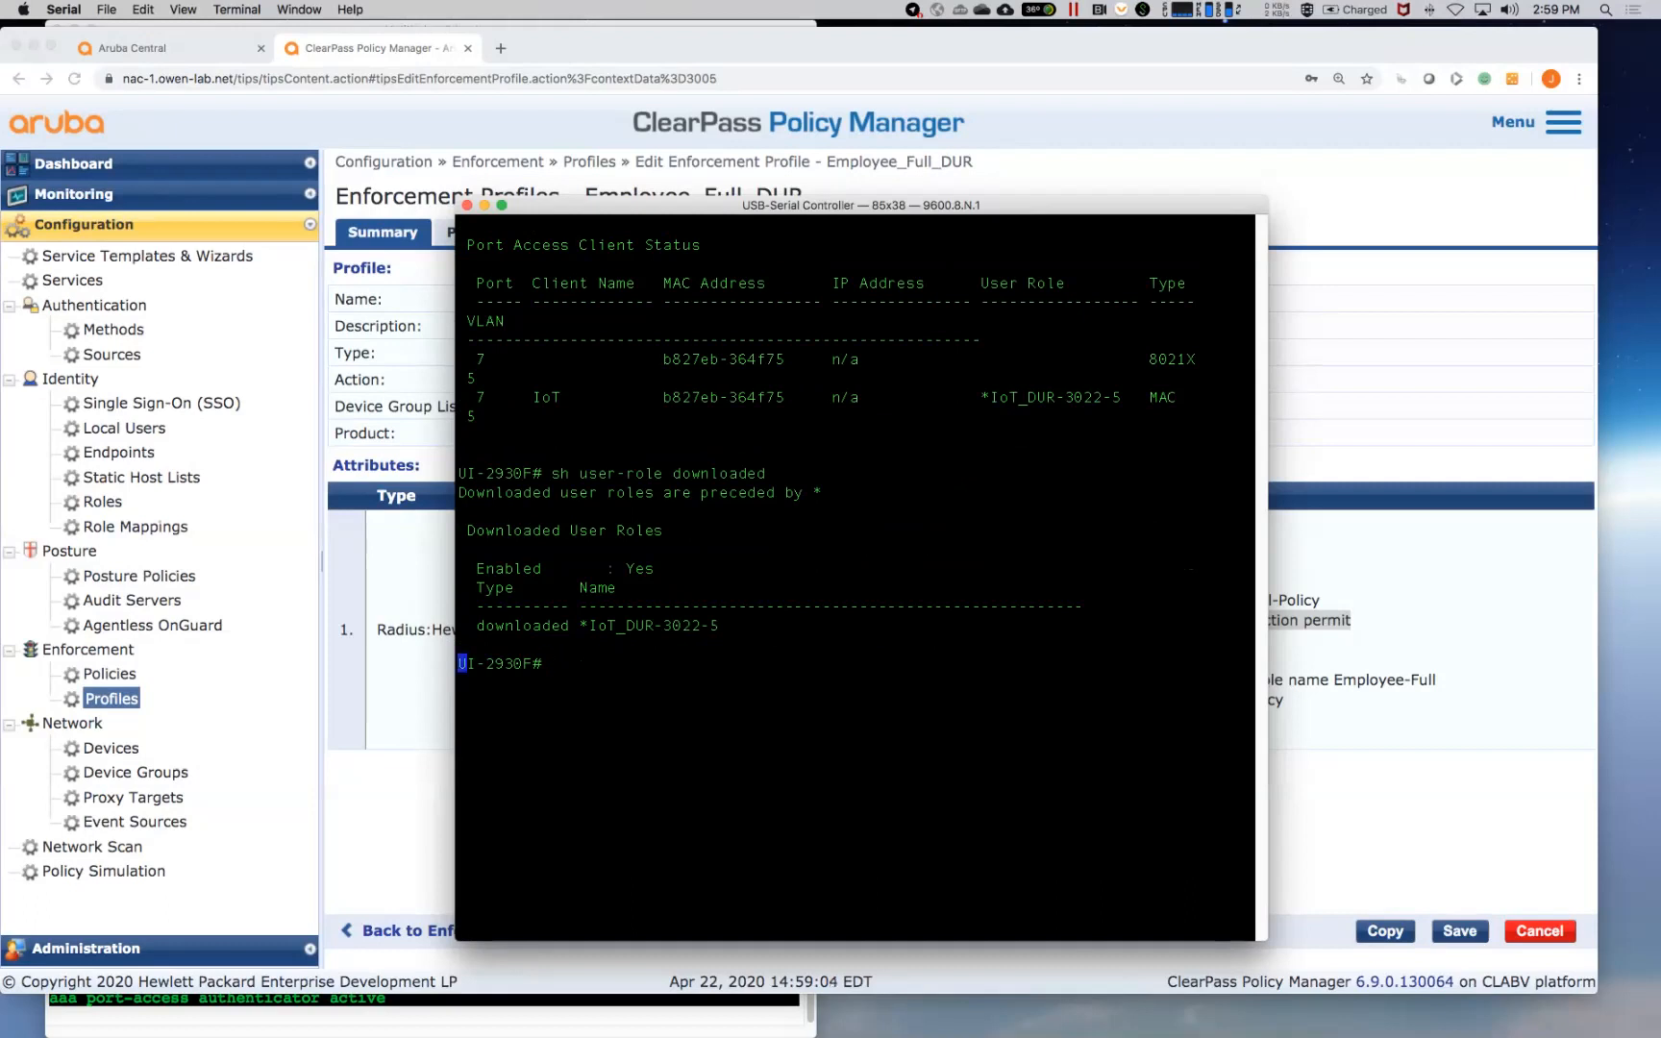
Step: Show detailed port-access client info for port 7, paging through the IoT role's policy and classes
{"action": "type", "text": "sh user-rol"}
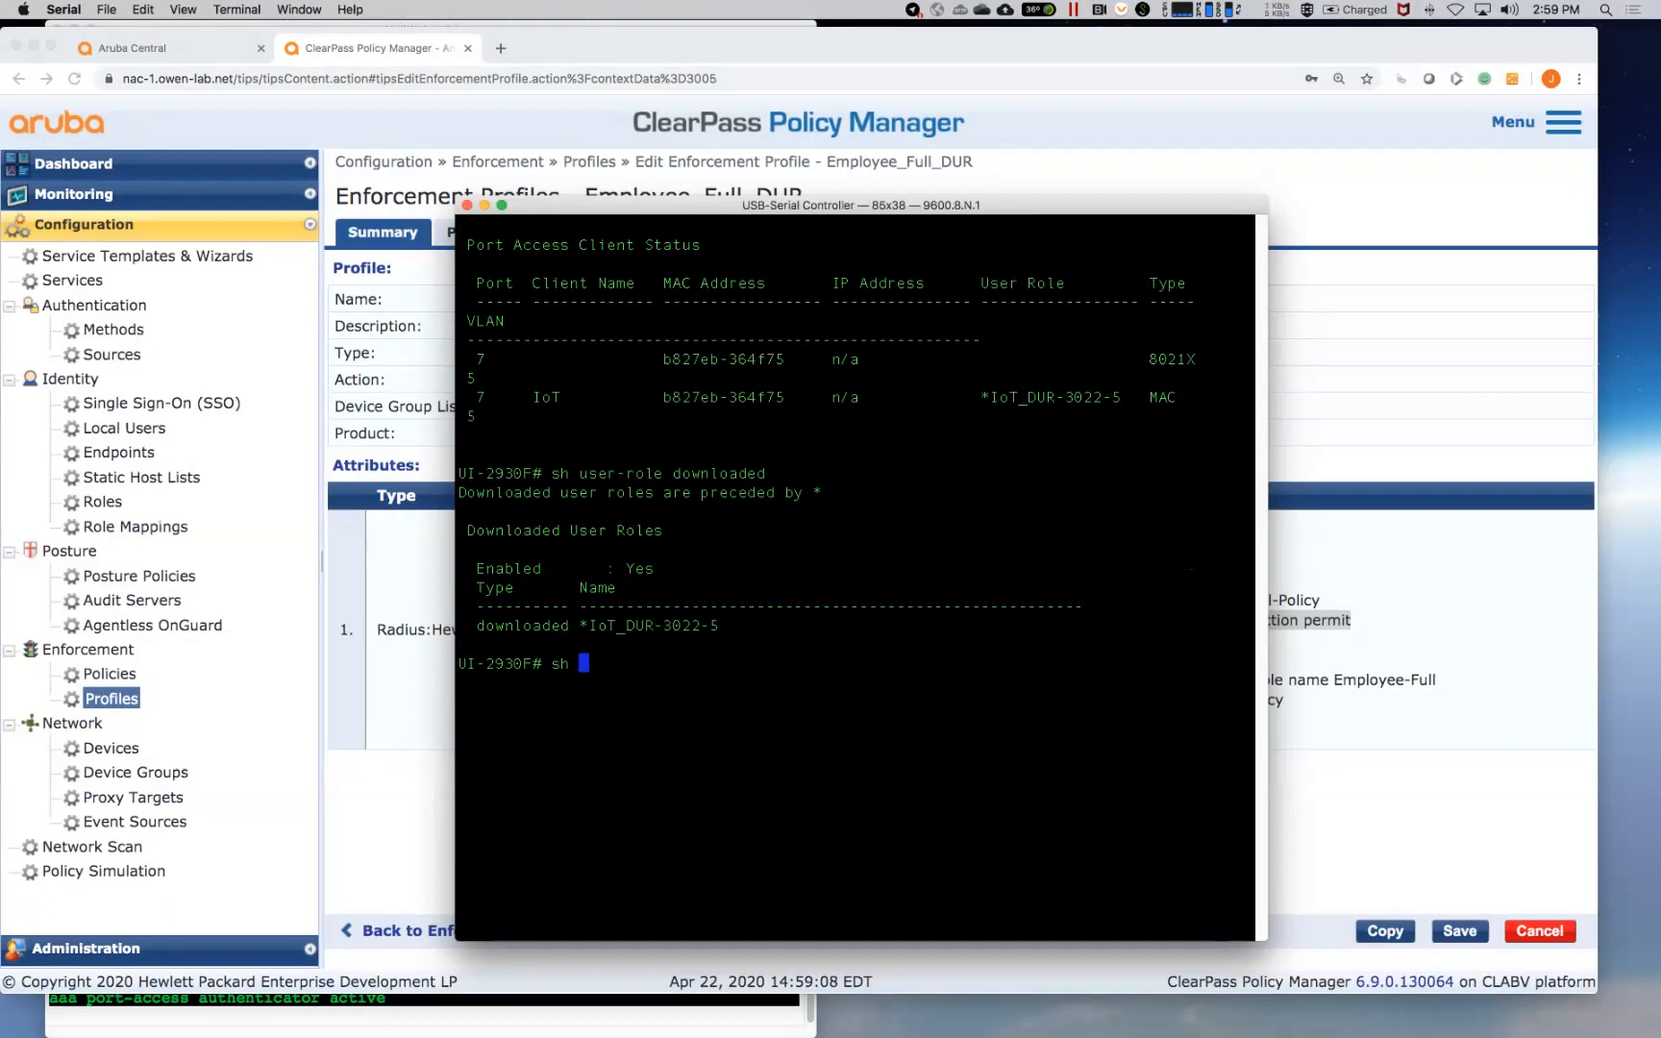
{"action": "type", "text": "port-access clients"}
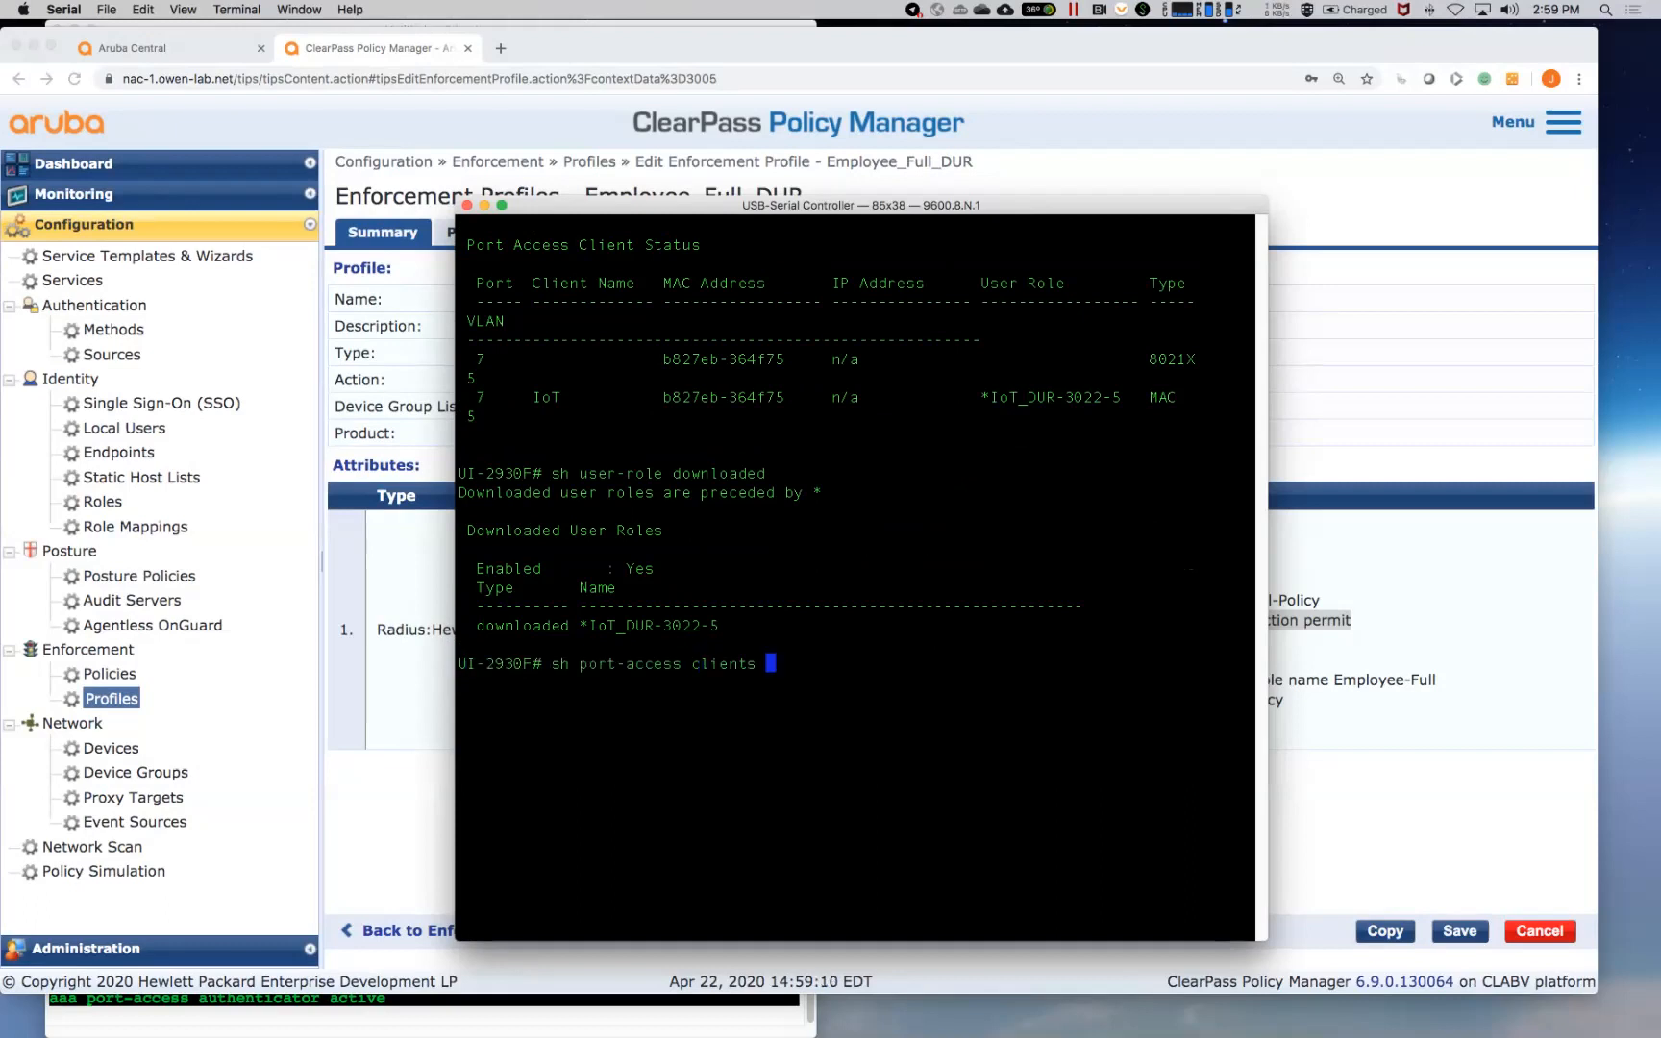
{"action": "type", "text": "7"}
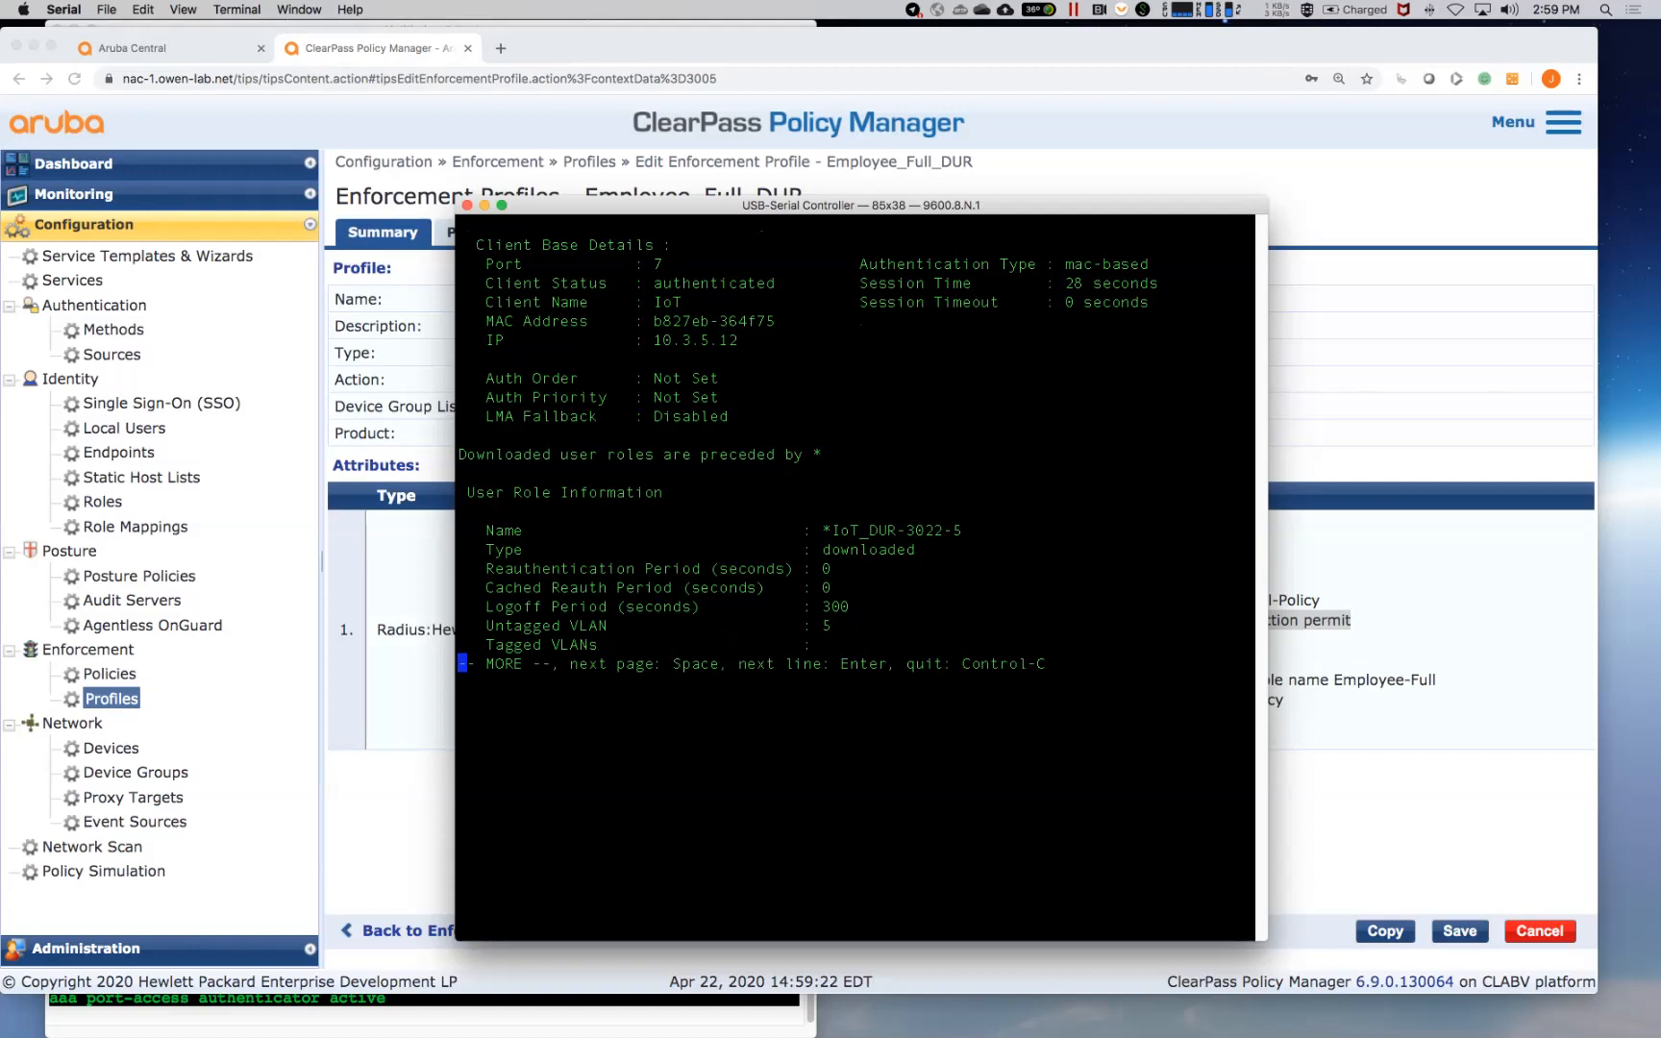
{"action": "key", "text": "space"}
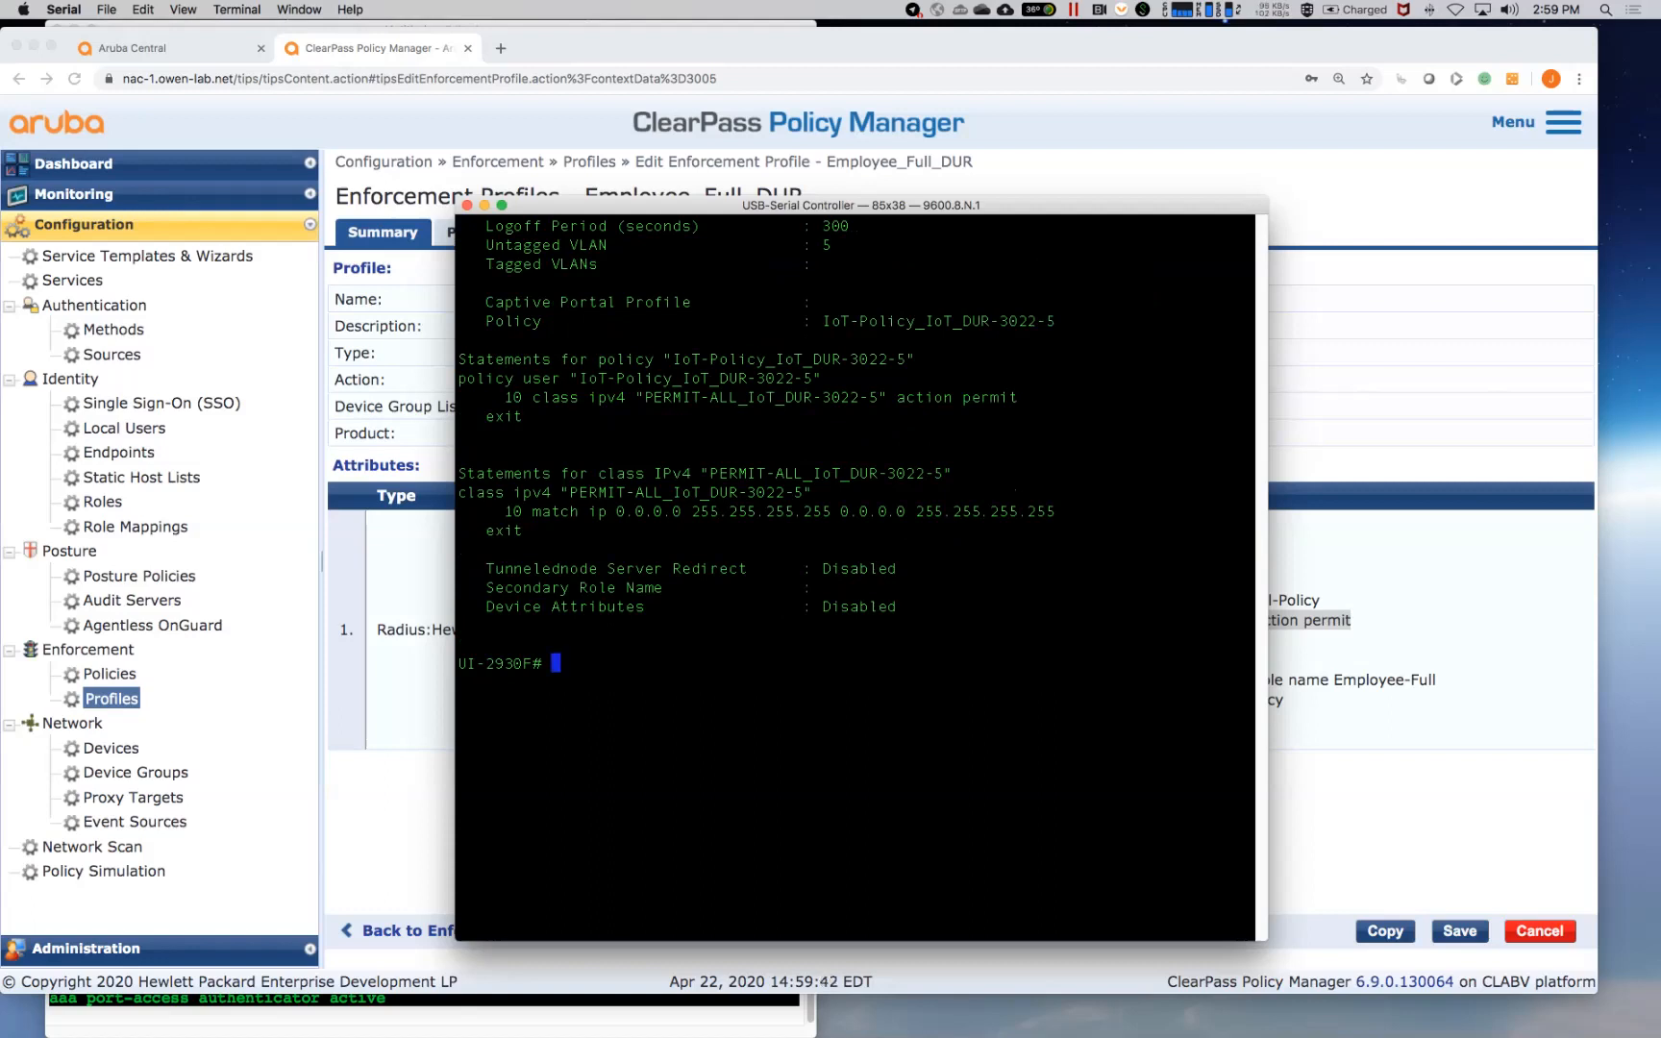
{"action": "type", "text": "sh port-access clients"}
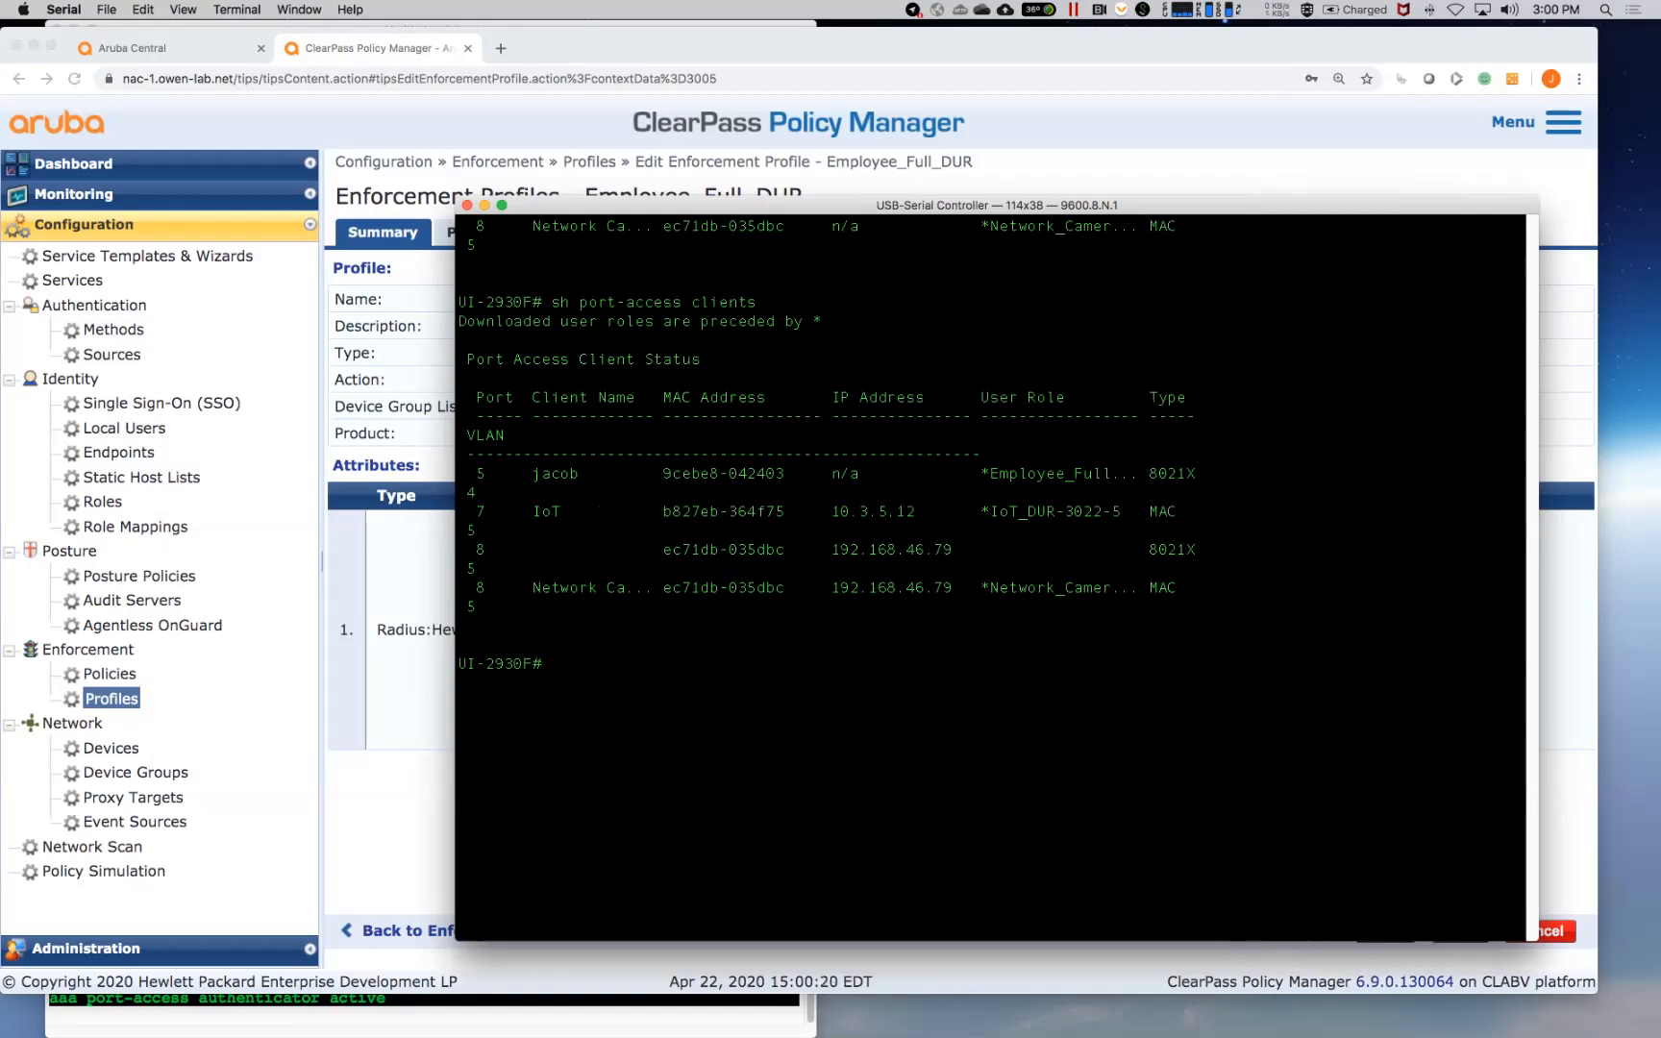
Step: Highlight the employee client's 8021X authentication type in the port-access clients list
{"action": "double_click", "coordinate": [1169, 474]}
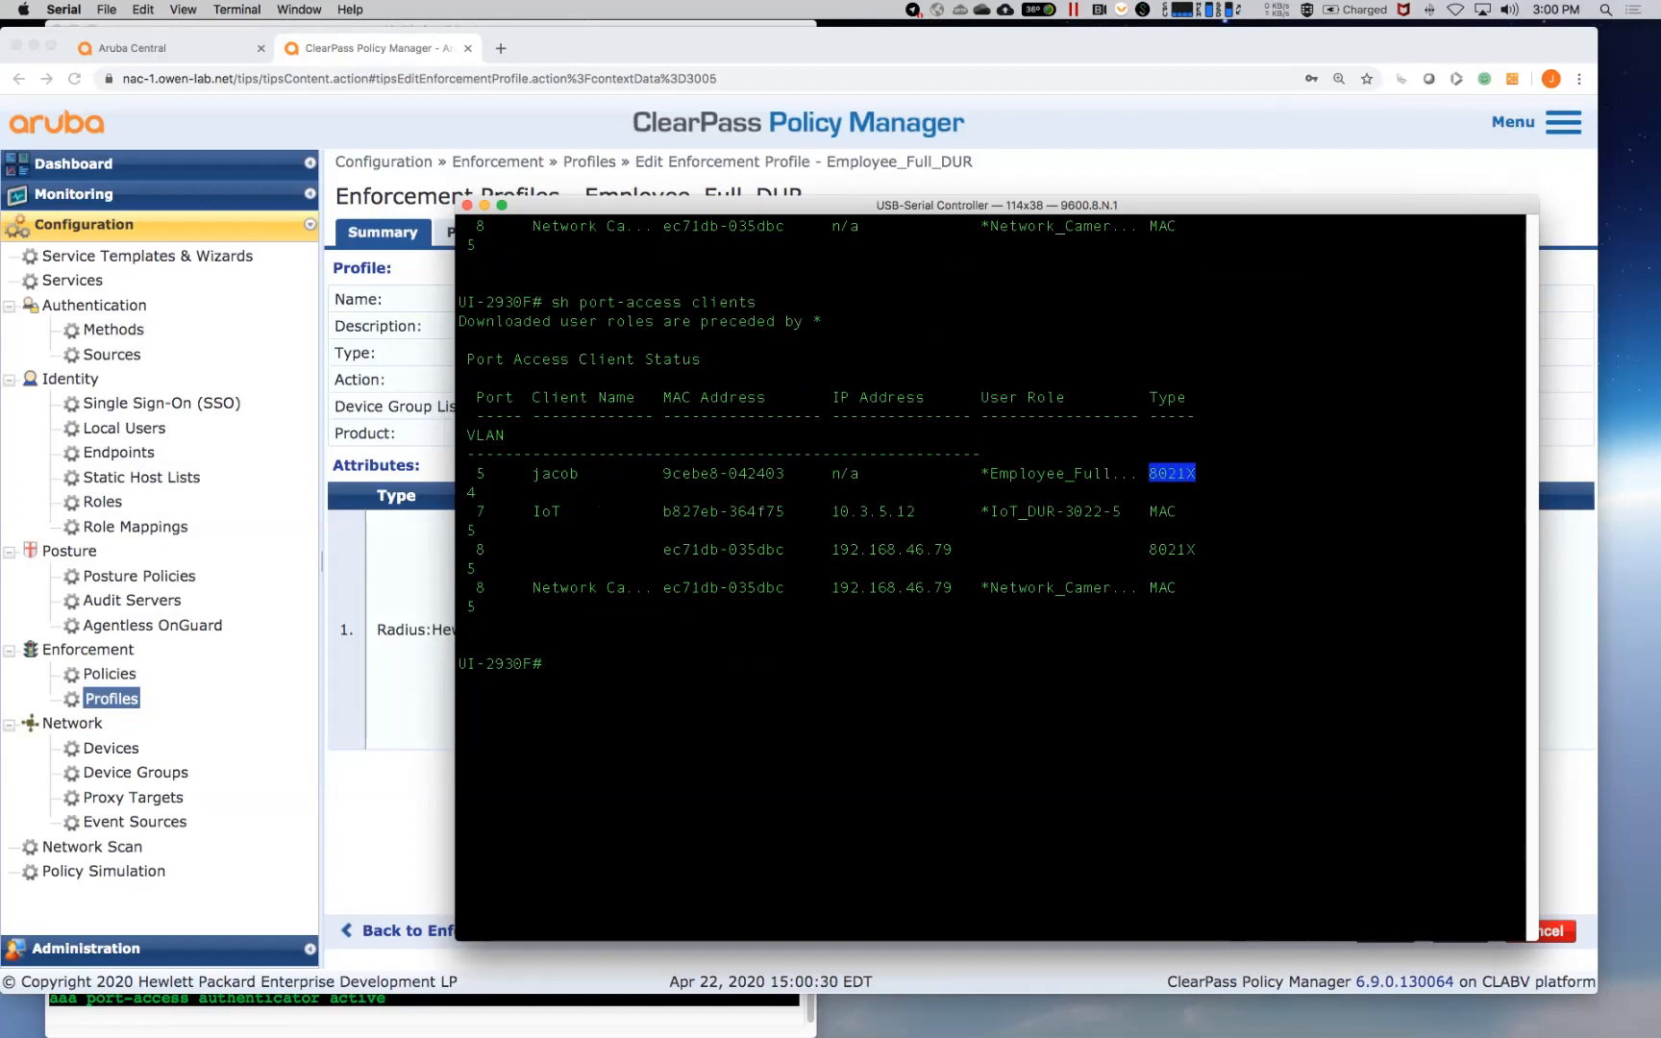
{"action": "type", "text": "wr mem"}
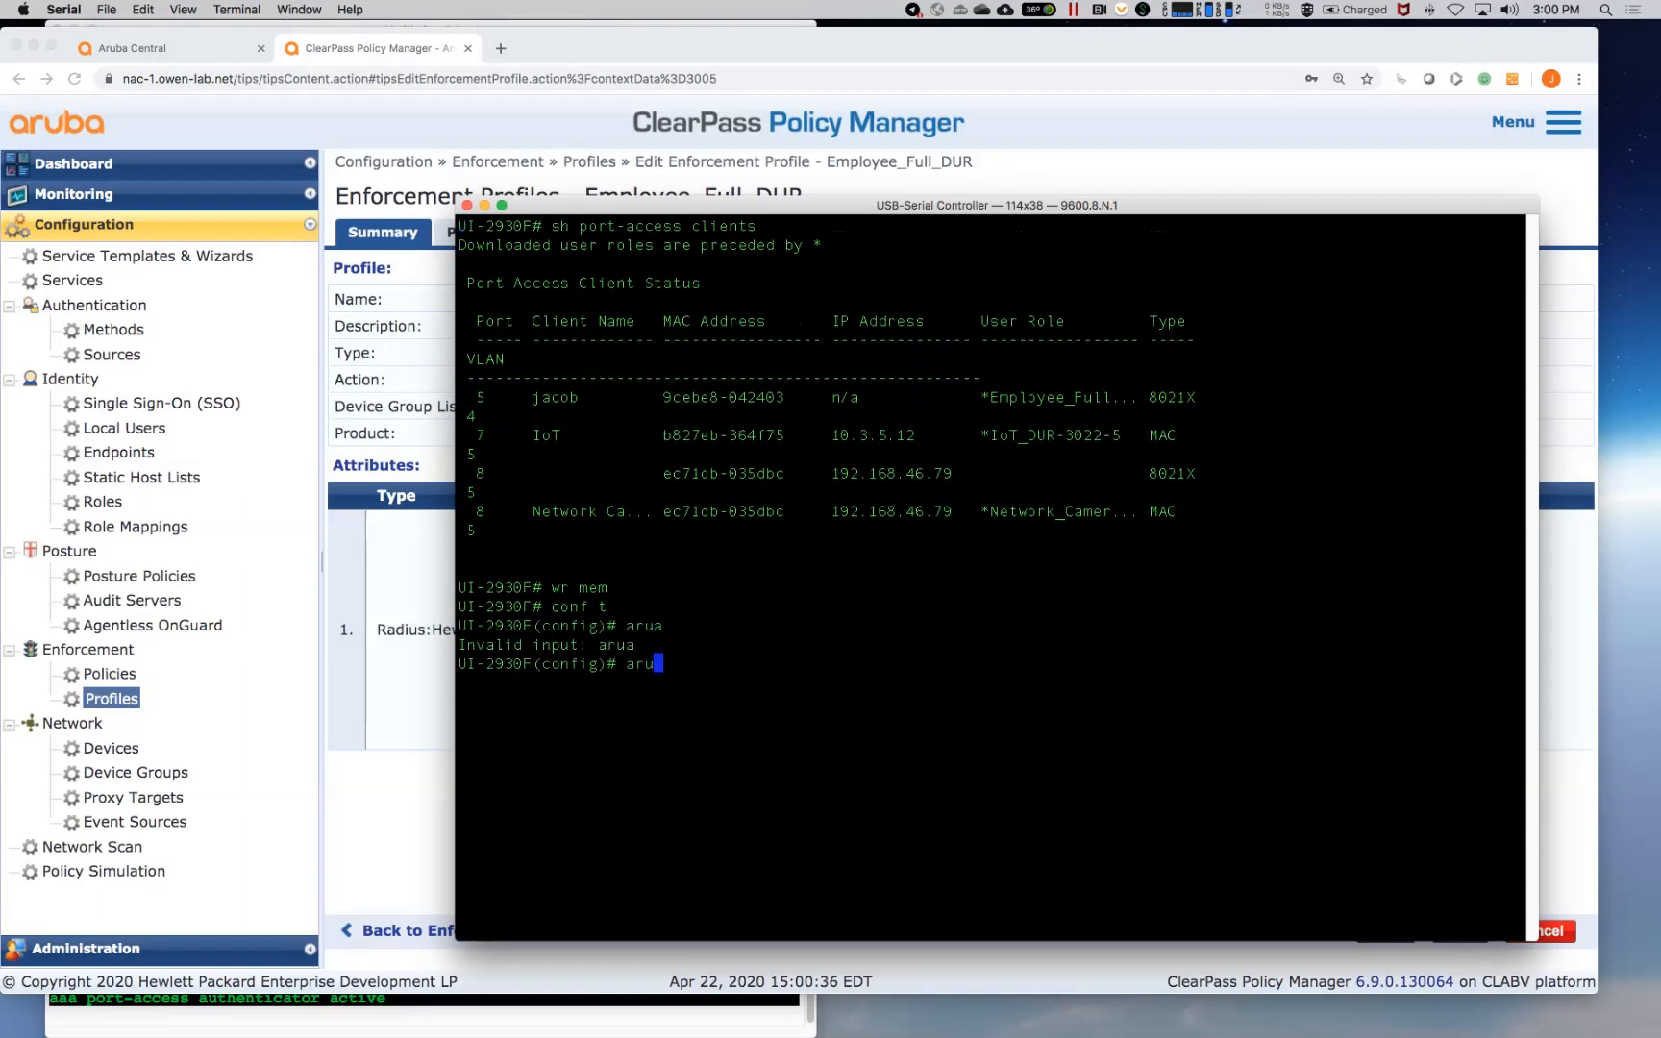
Step: Disable Aruba Central support mode with 'aruba-central support-mode disable'
{"action": "type", "text": "aruba-c"}
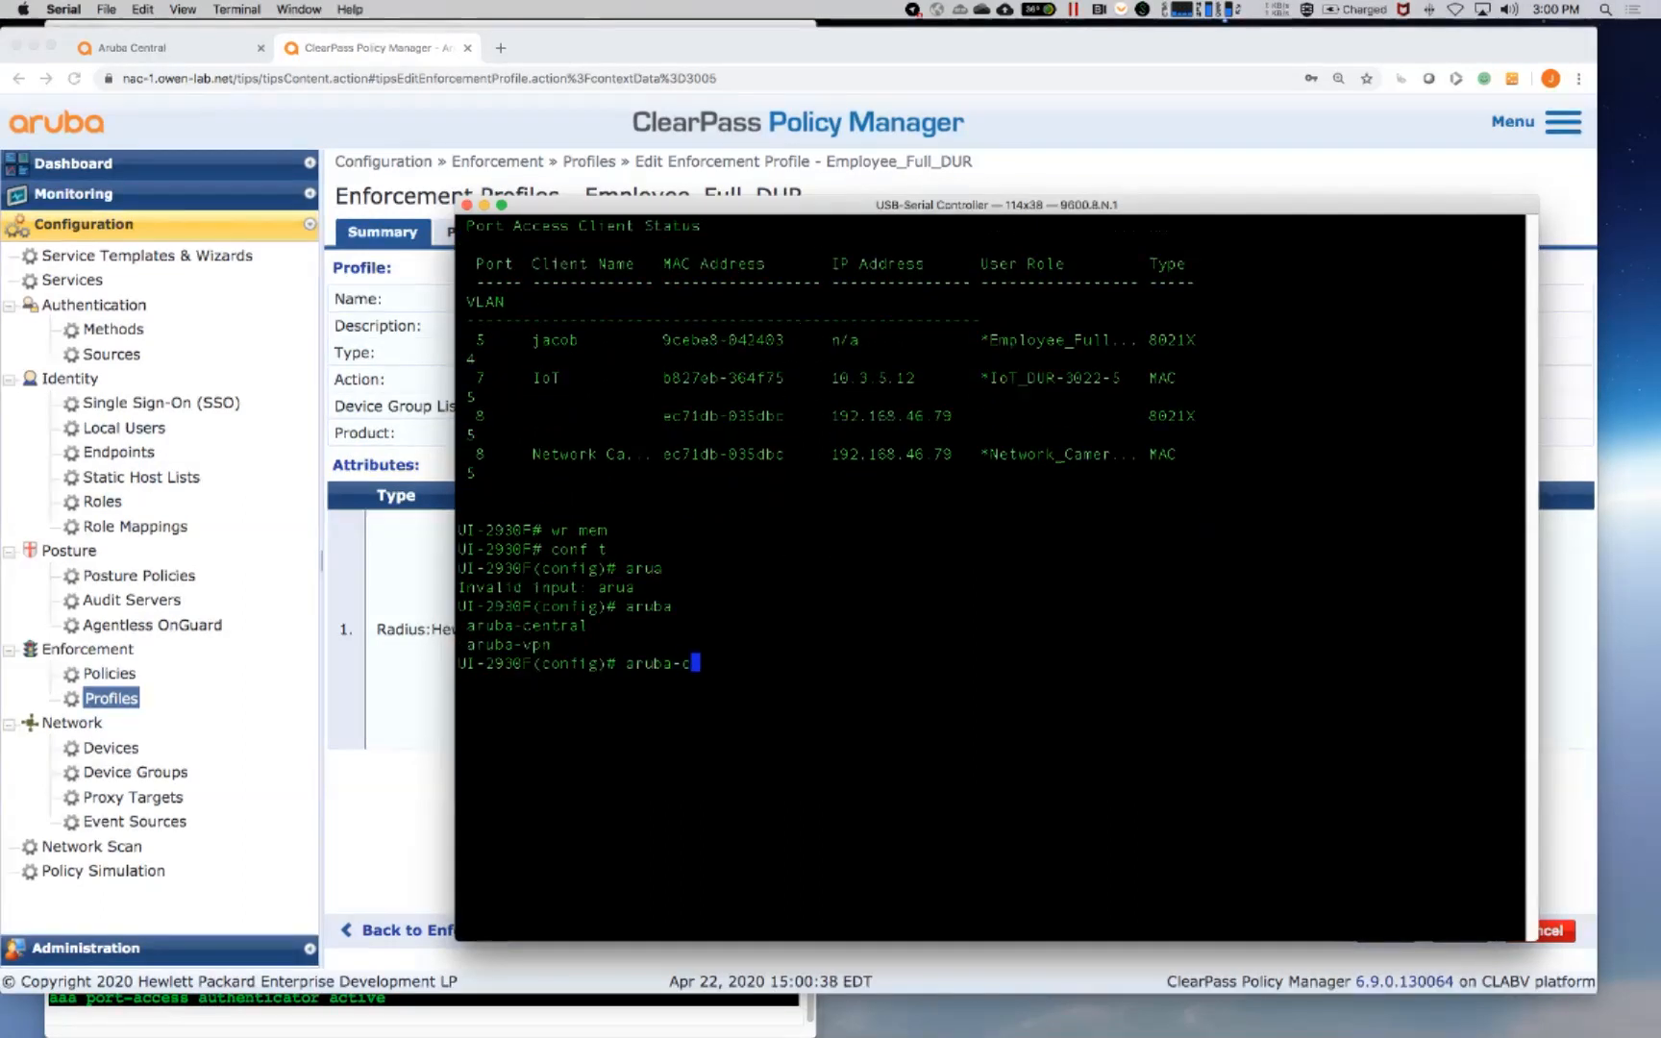
{"action": "type", "text": "entral support-mode"}
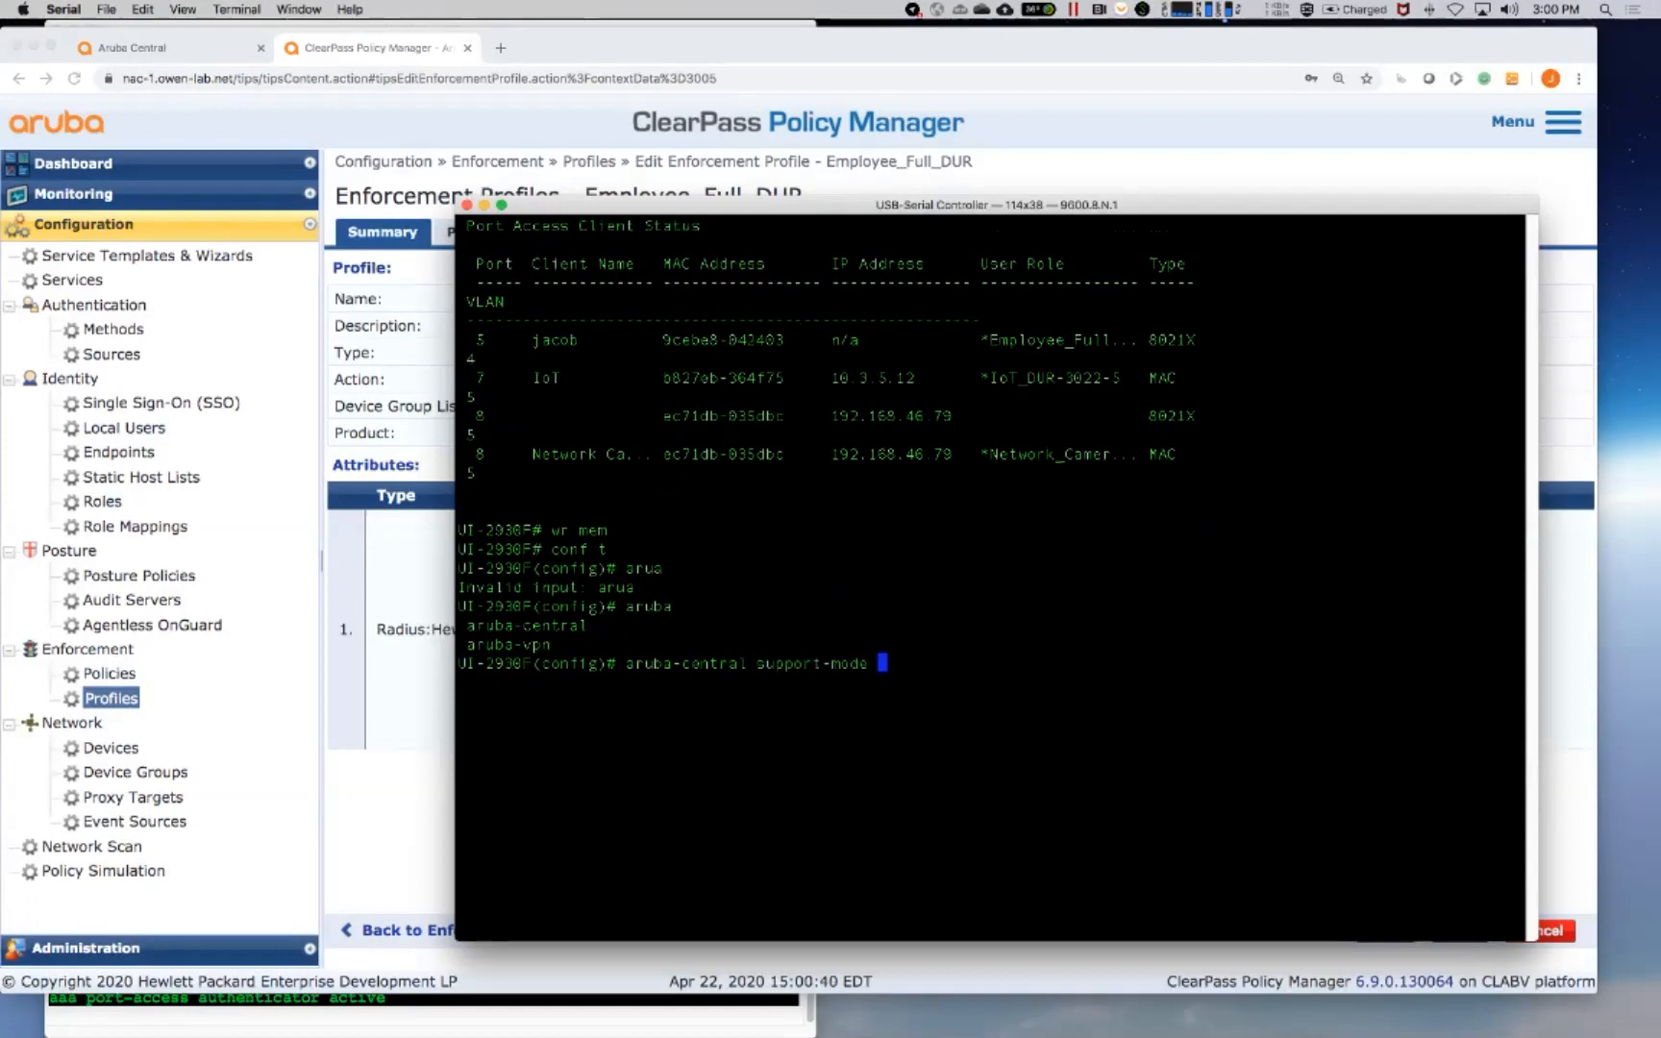
{"action": "type", "text": "disable"}
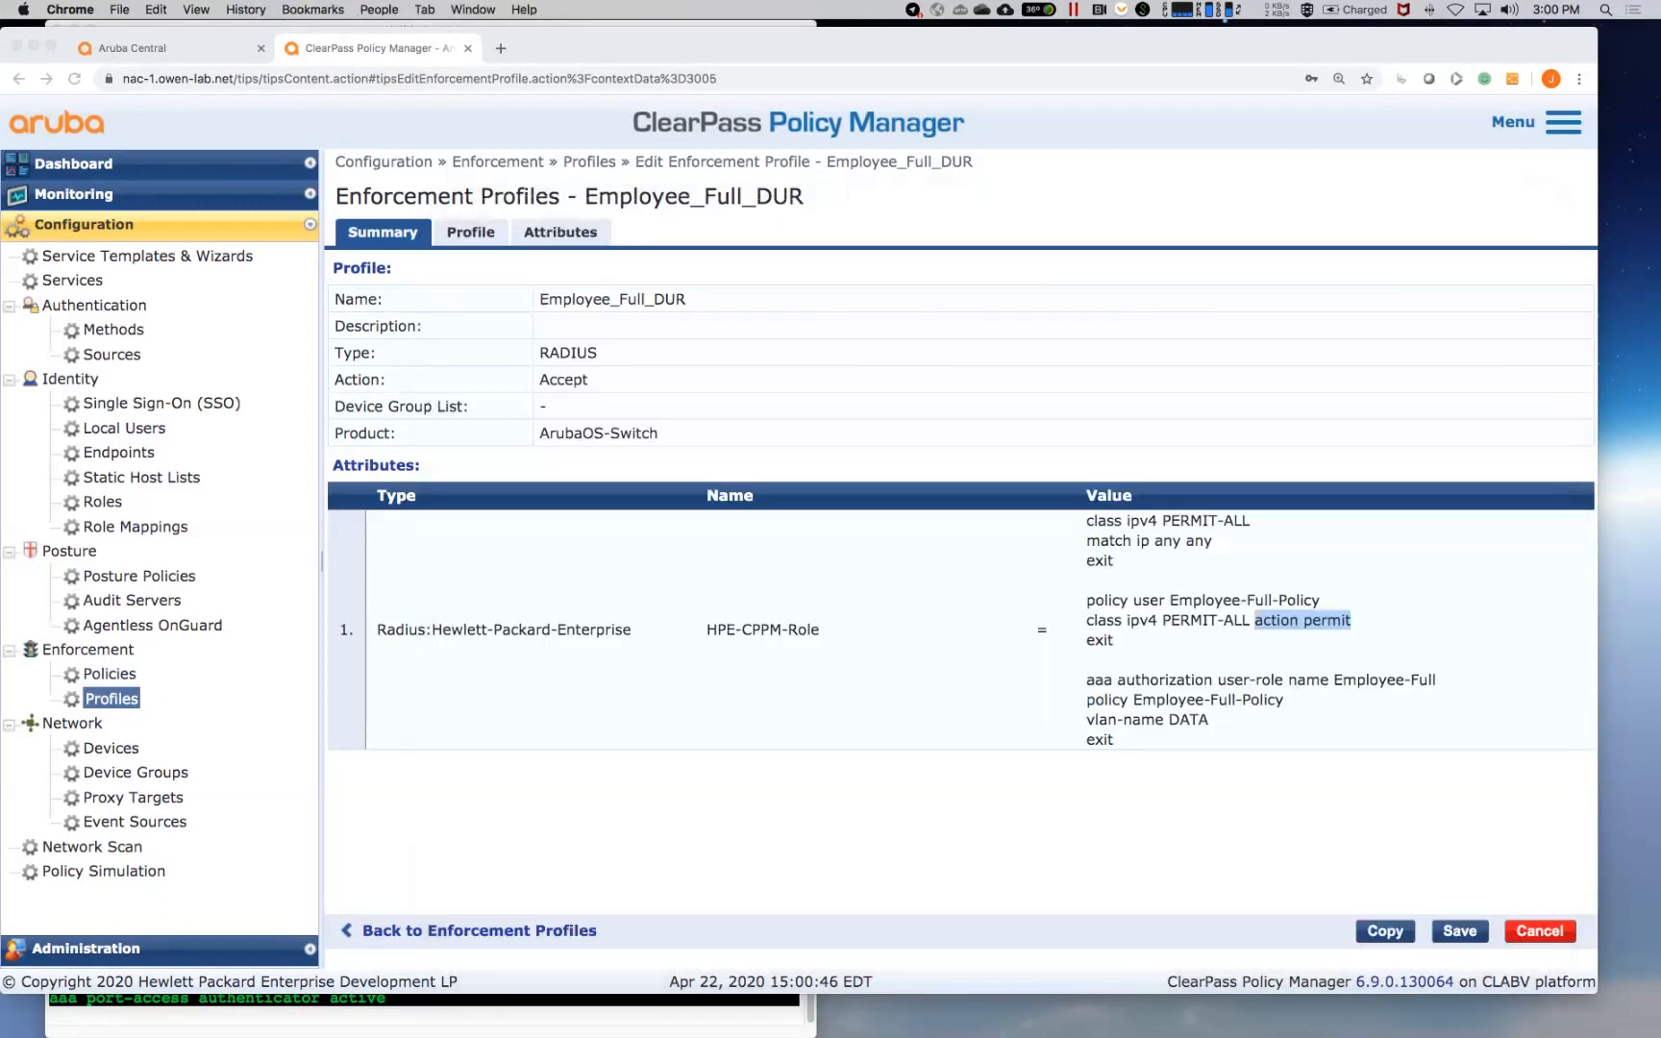
Step: List UI-2930F's four connected client devices on ports 5–8 under Switch Details > Connected
{"action": "left_click", "coordinate": [164, 48]}
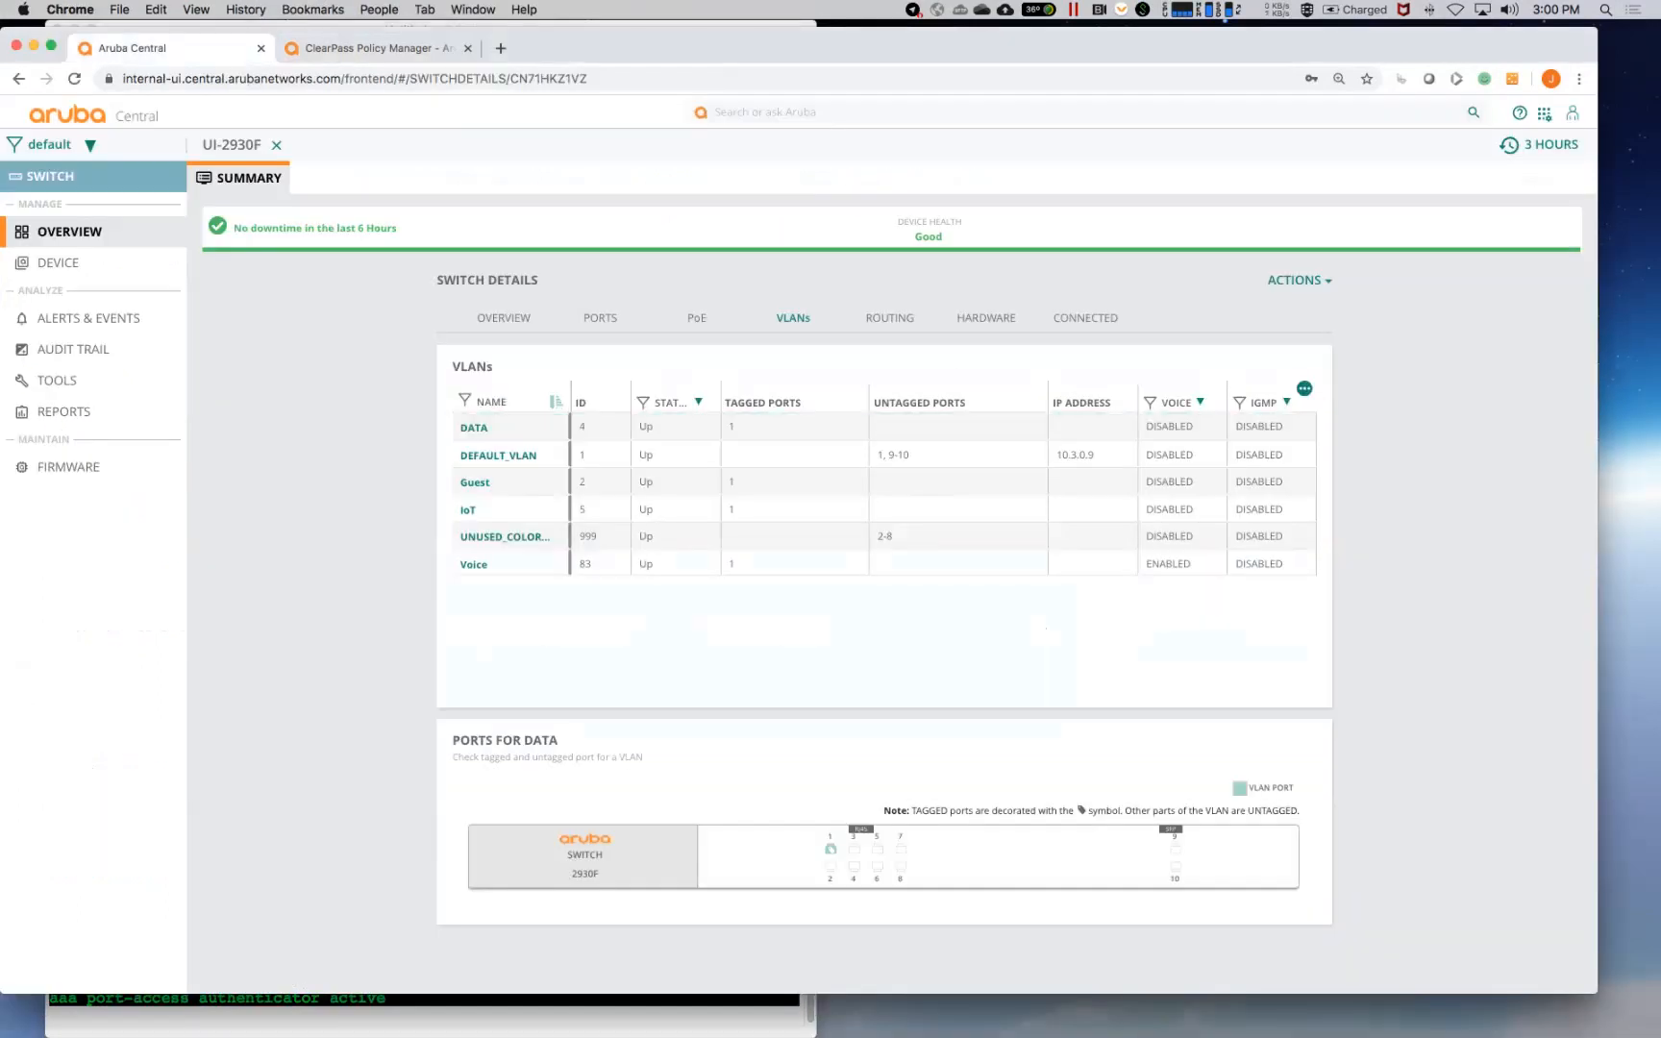
{"action": "left_click", "coordinate": [1084, 318]}
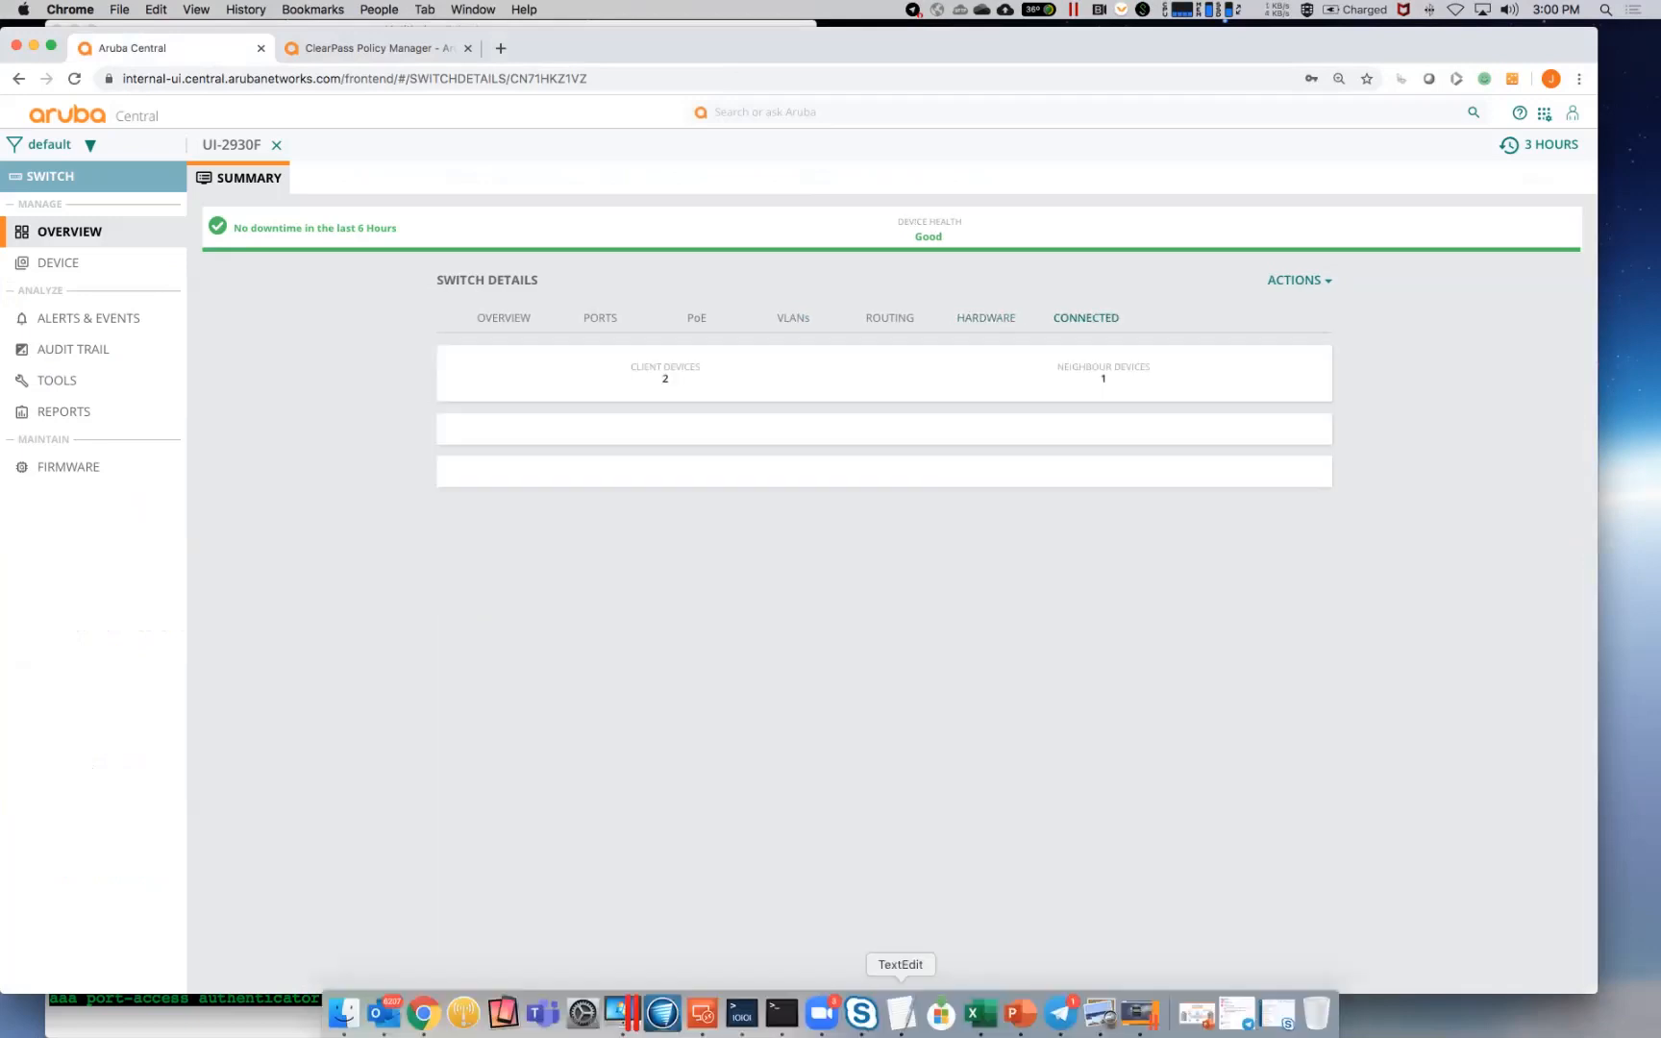
{"action": "left_click", "coordinate": [1086, 318]}
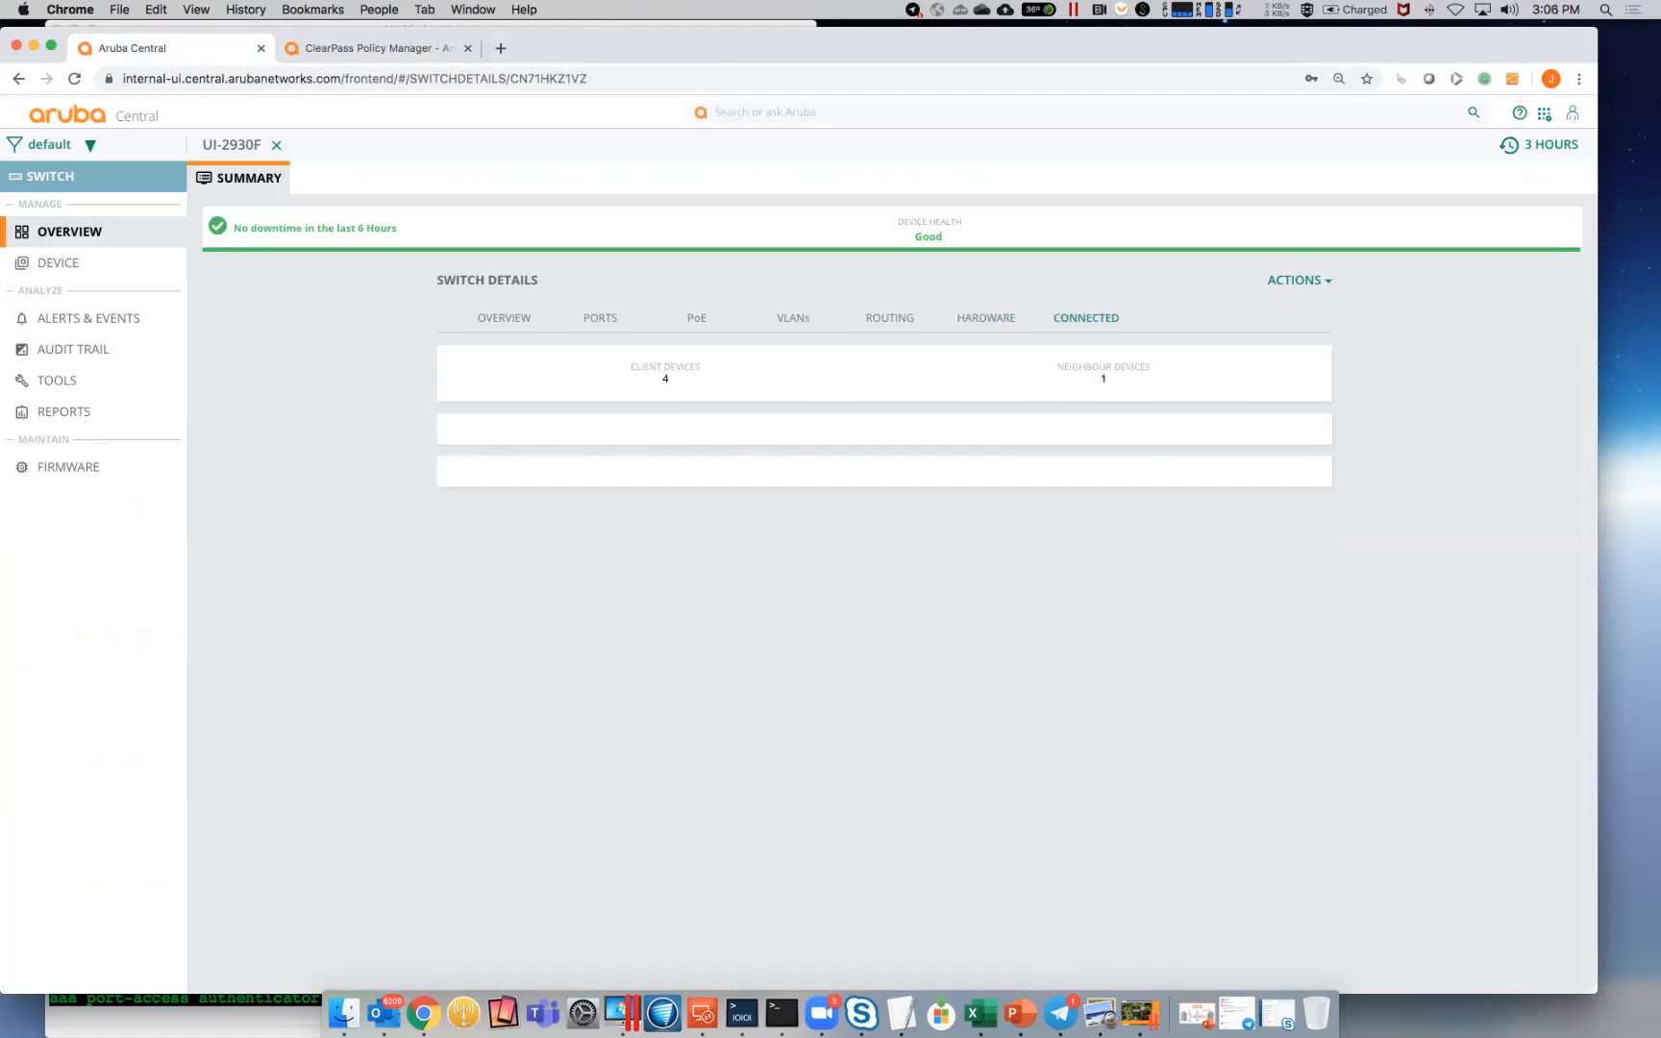
{"action": "left_click", "coordinate": [1084, 318]}
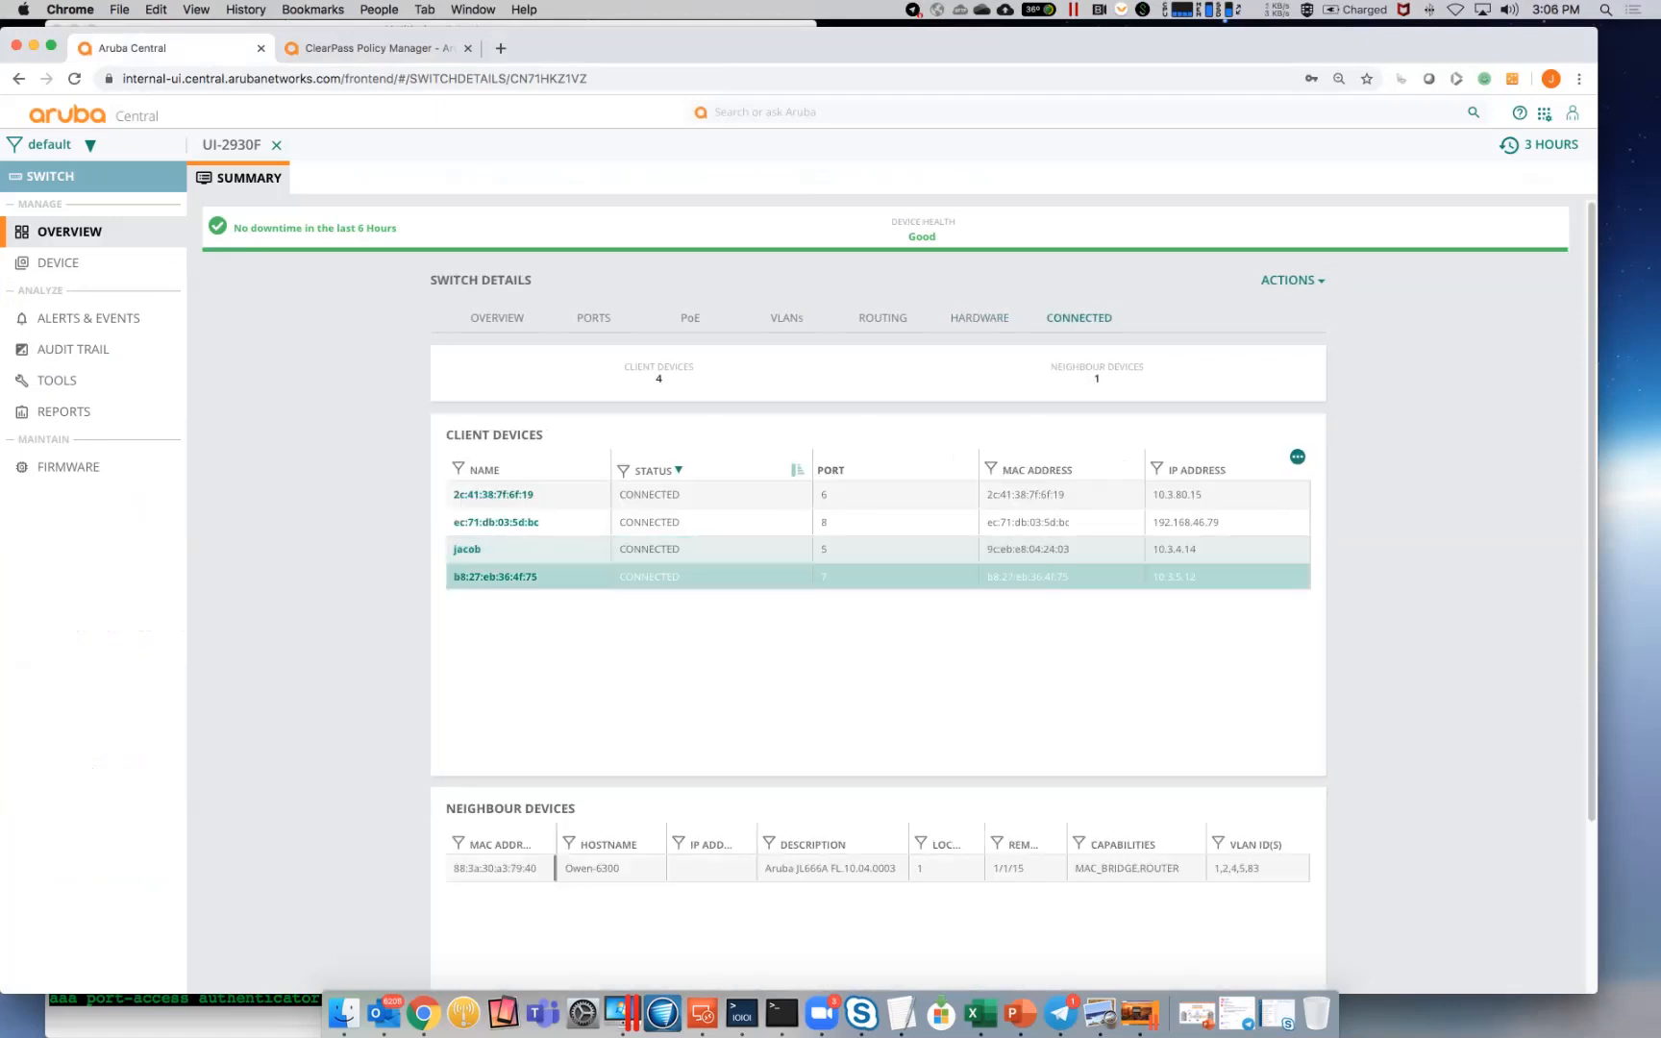
{"action": "left_click", "coordinate": [492, 495]}
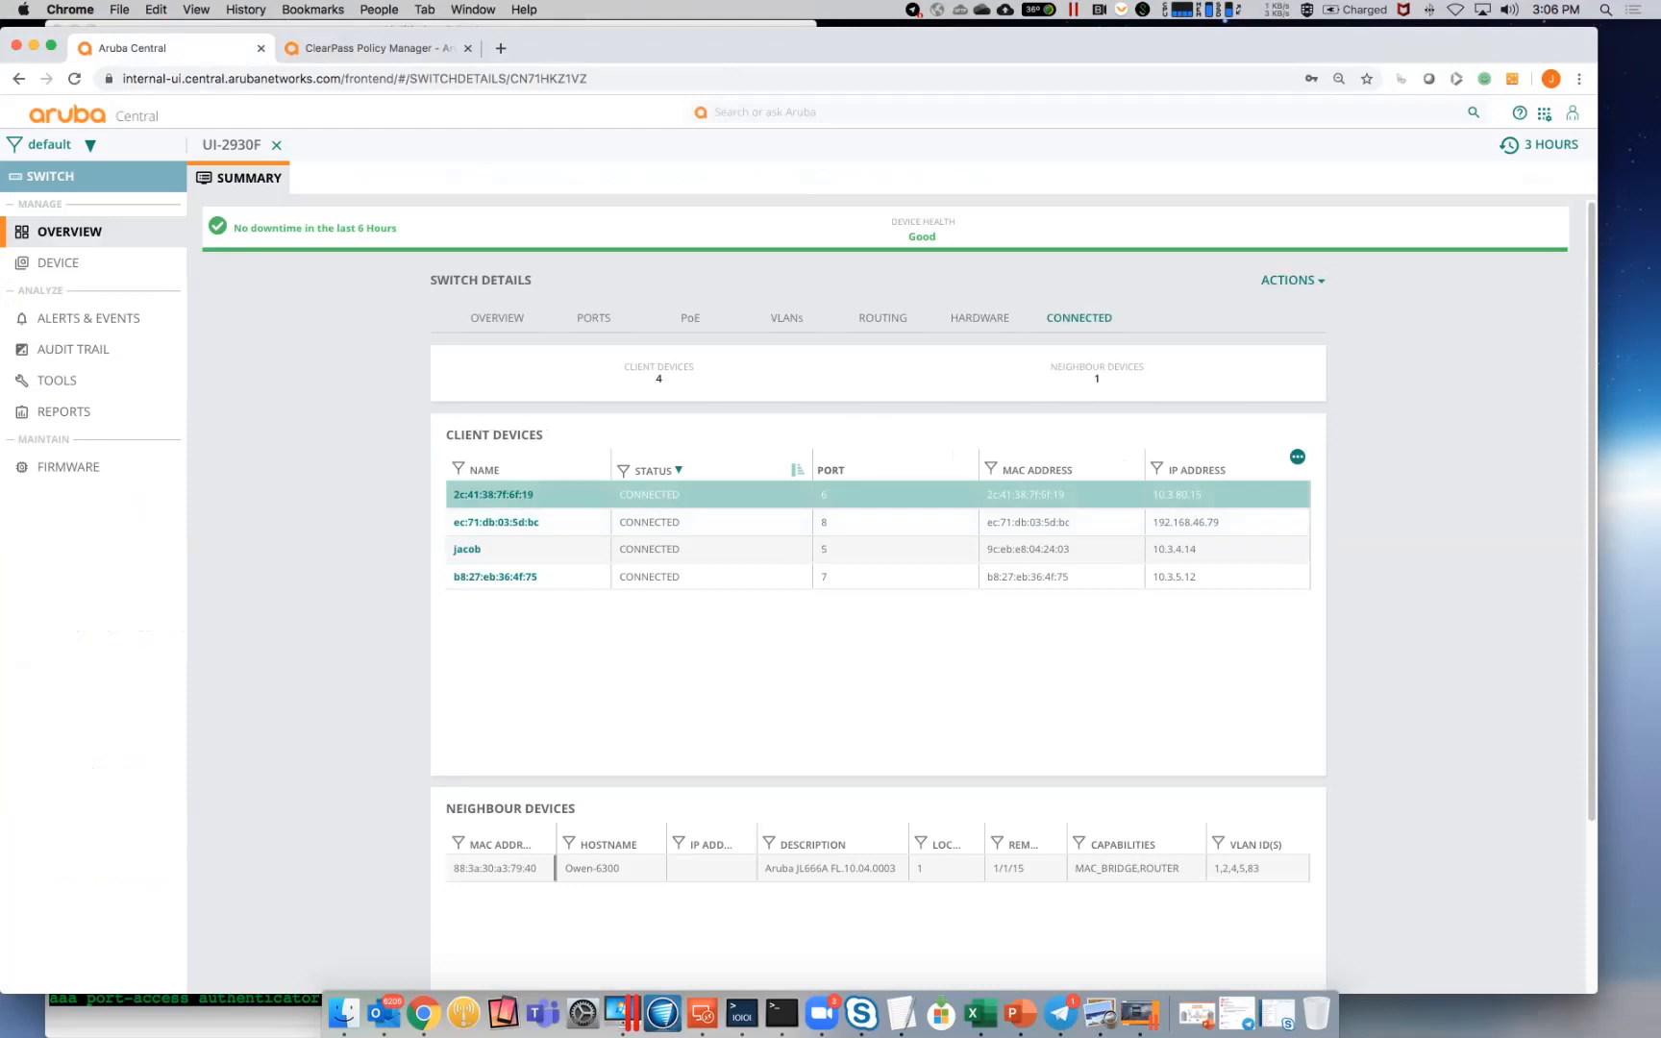